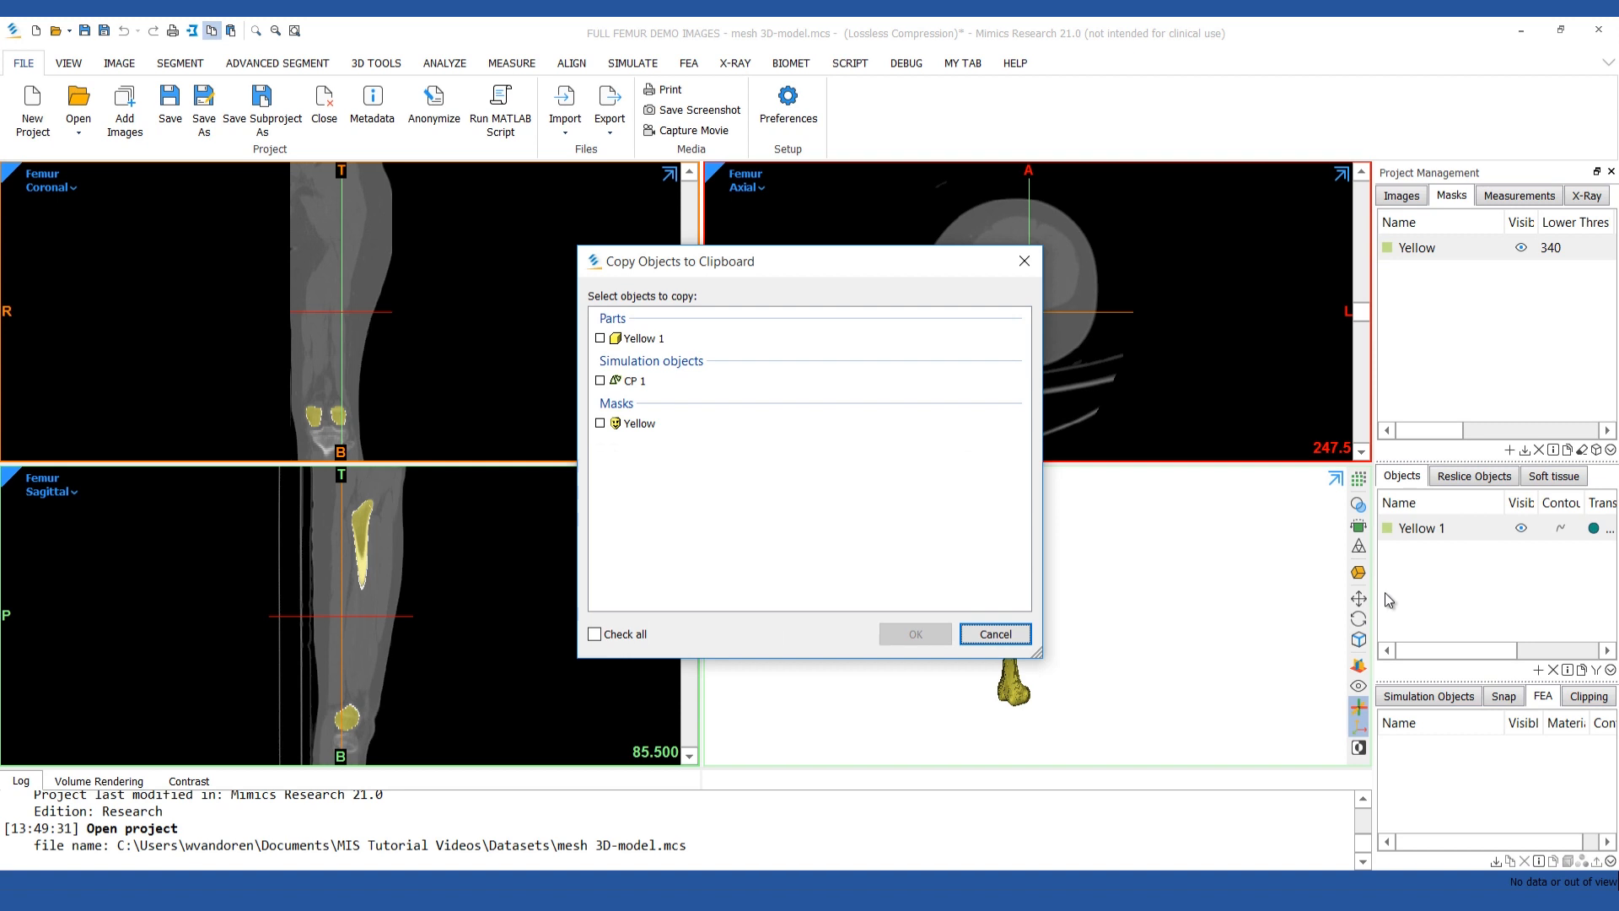
Tick the Yellow 1 part in Copy Objects to Clipboard for transfer to 3-matic
{"action": "left_click", "coordinate": [600, 338]}
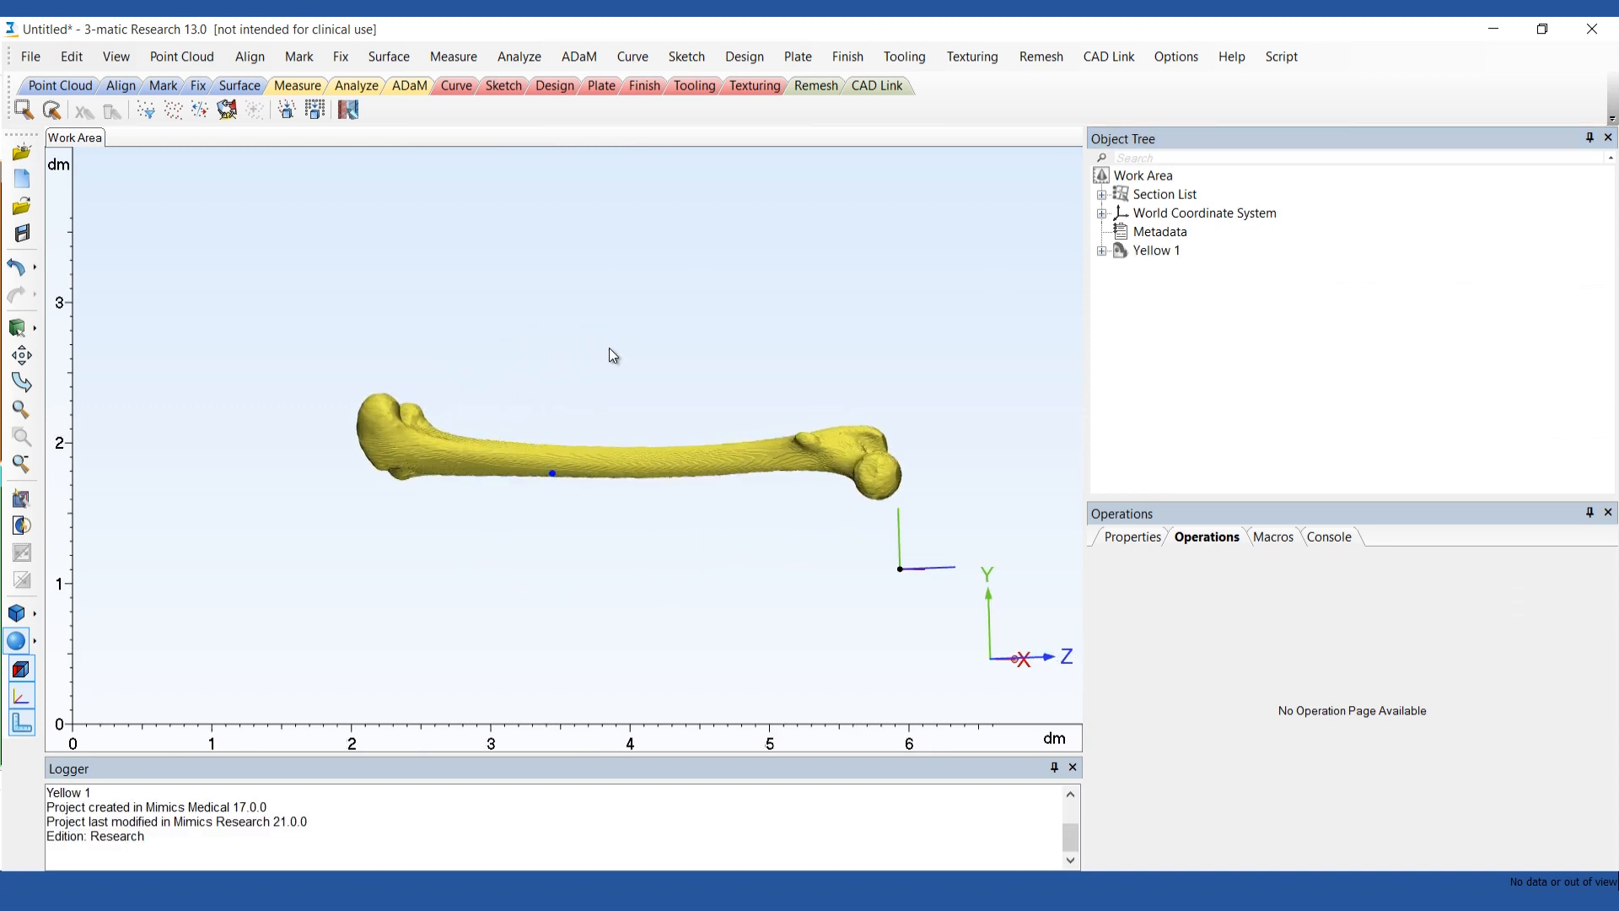
Rename Yellow 1 to 'Femur' and give its front face a pale beige colour
{"action": "double_click", "coordinate": [1156, 251]}
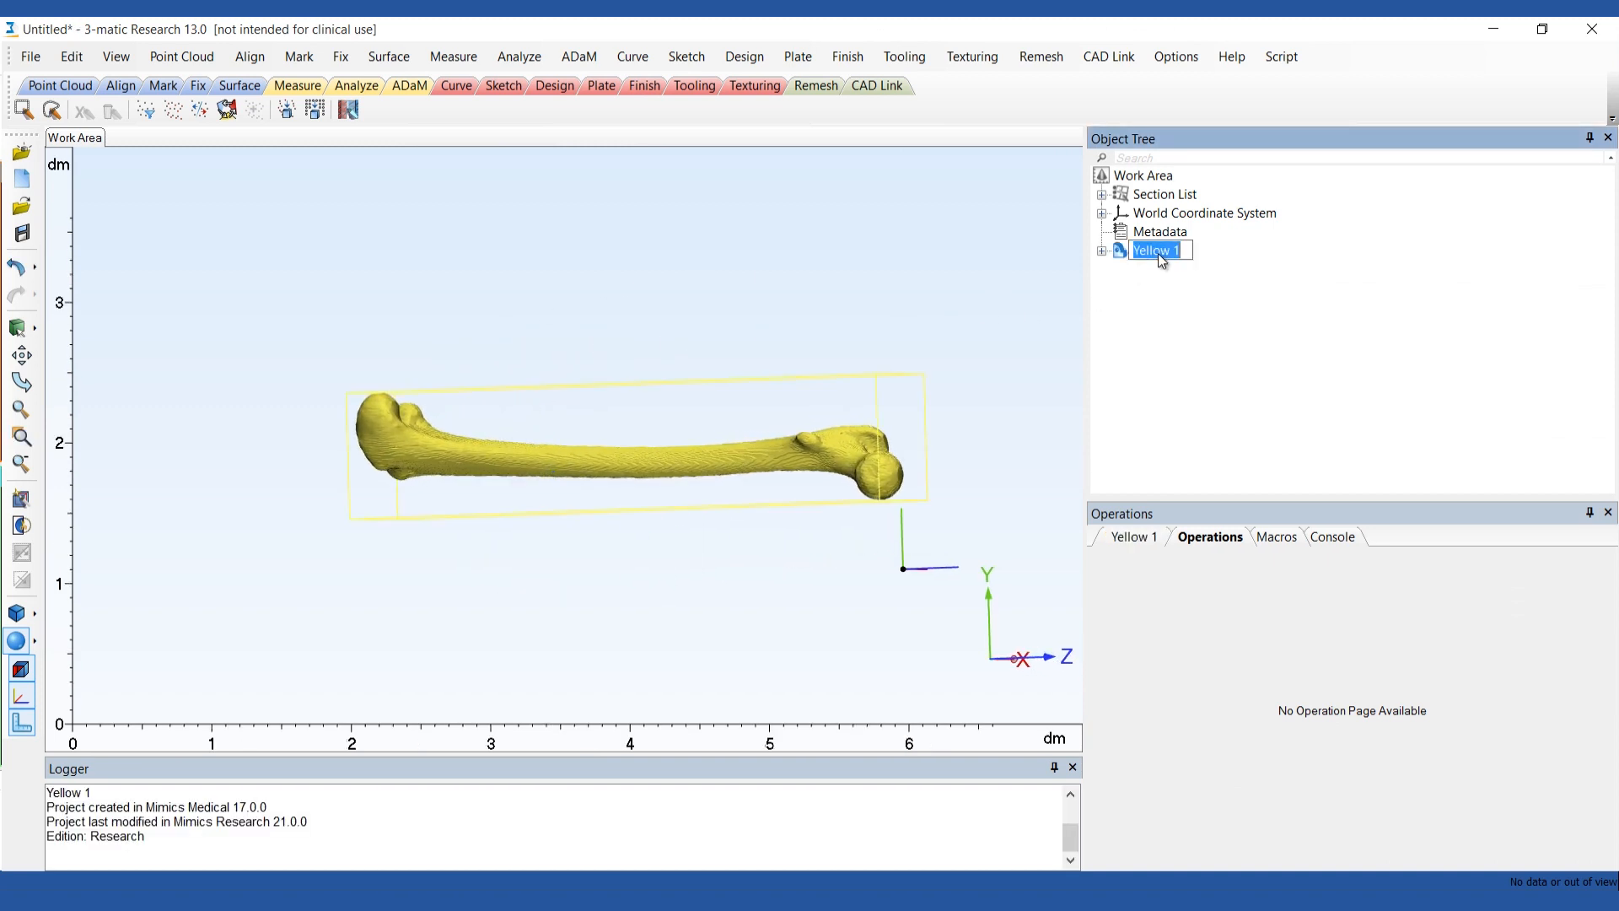
{"action": "type", "text": "Femur"}
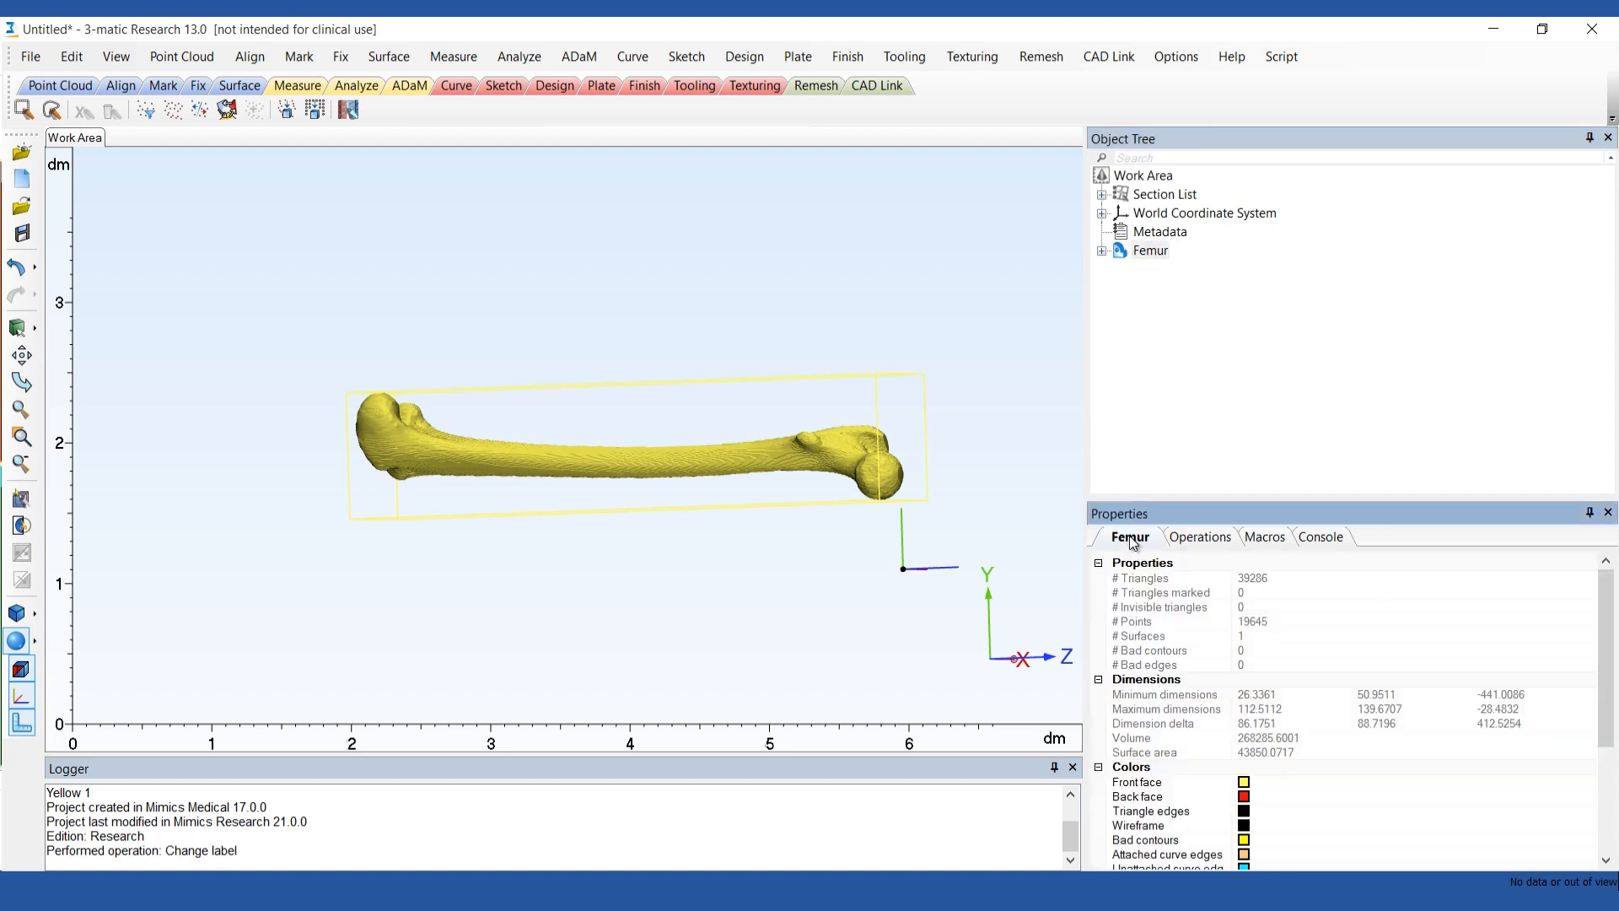
{"action": "left_click", "coordinate": [1243, 782]}
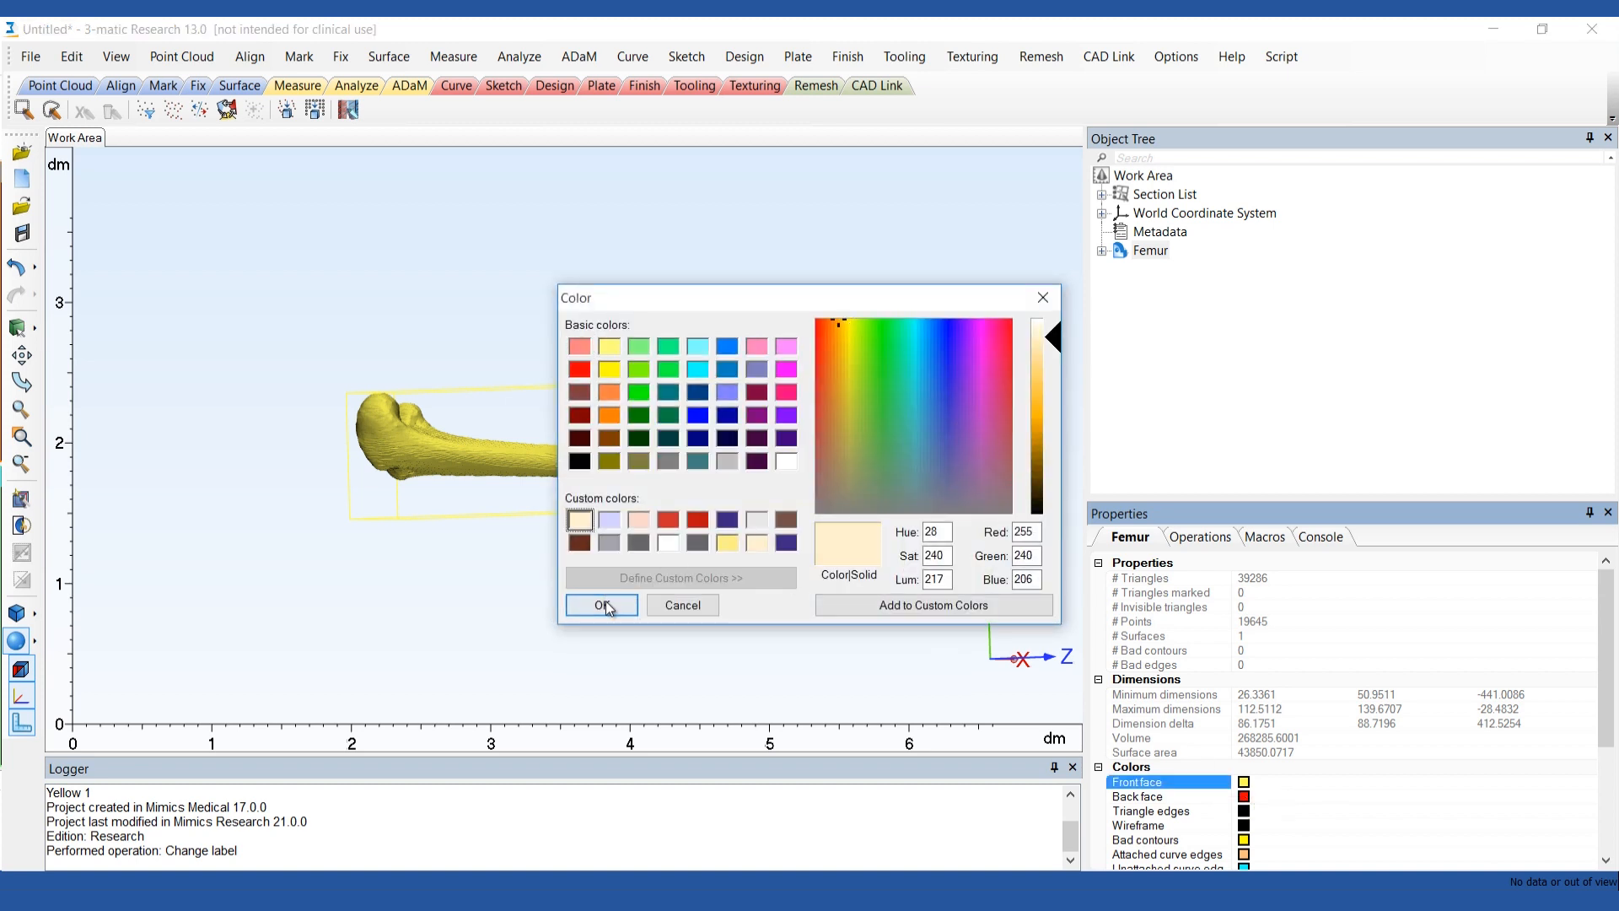
{"action": "left_click", "coordinate": [601, 605]}
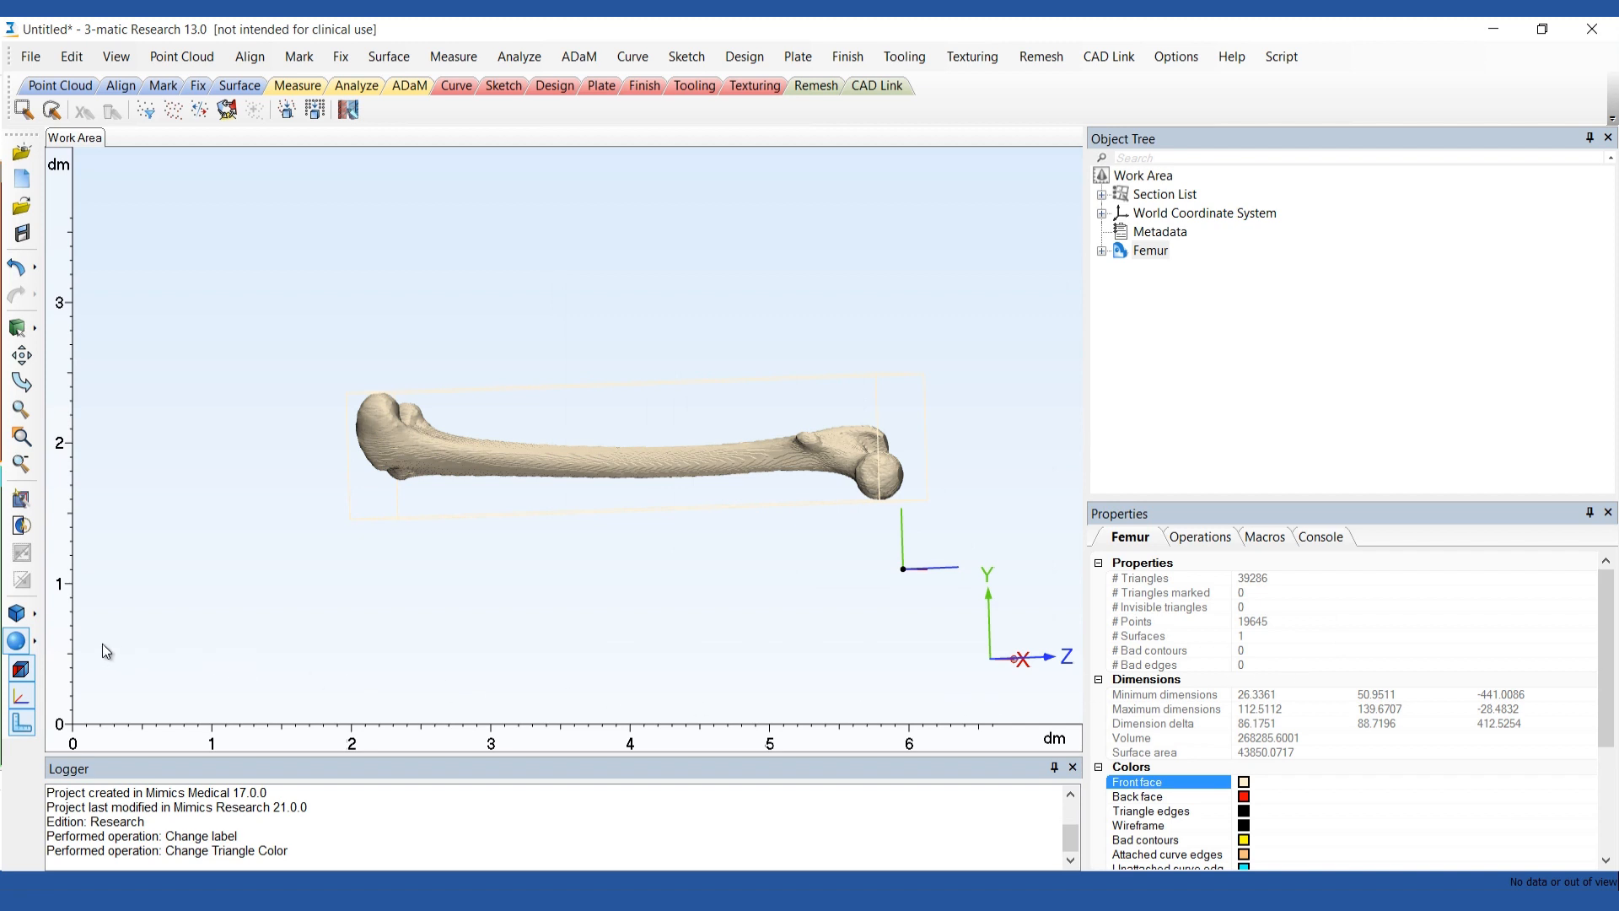
Switch the Femur display mode to Filled with Triangle Edges
{"action": "left_click", "coordinate": [30, 641]}
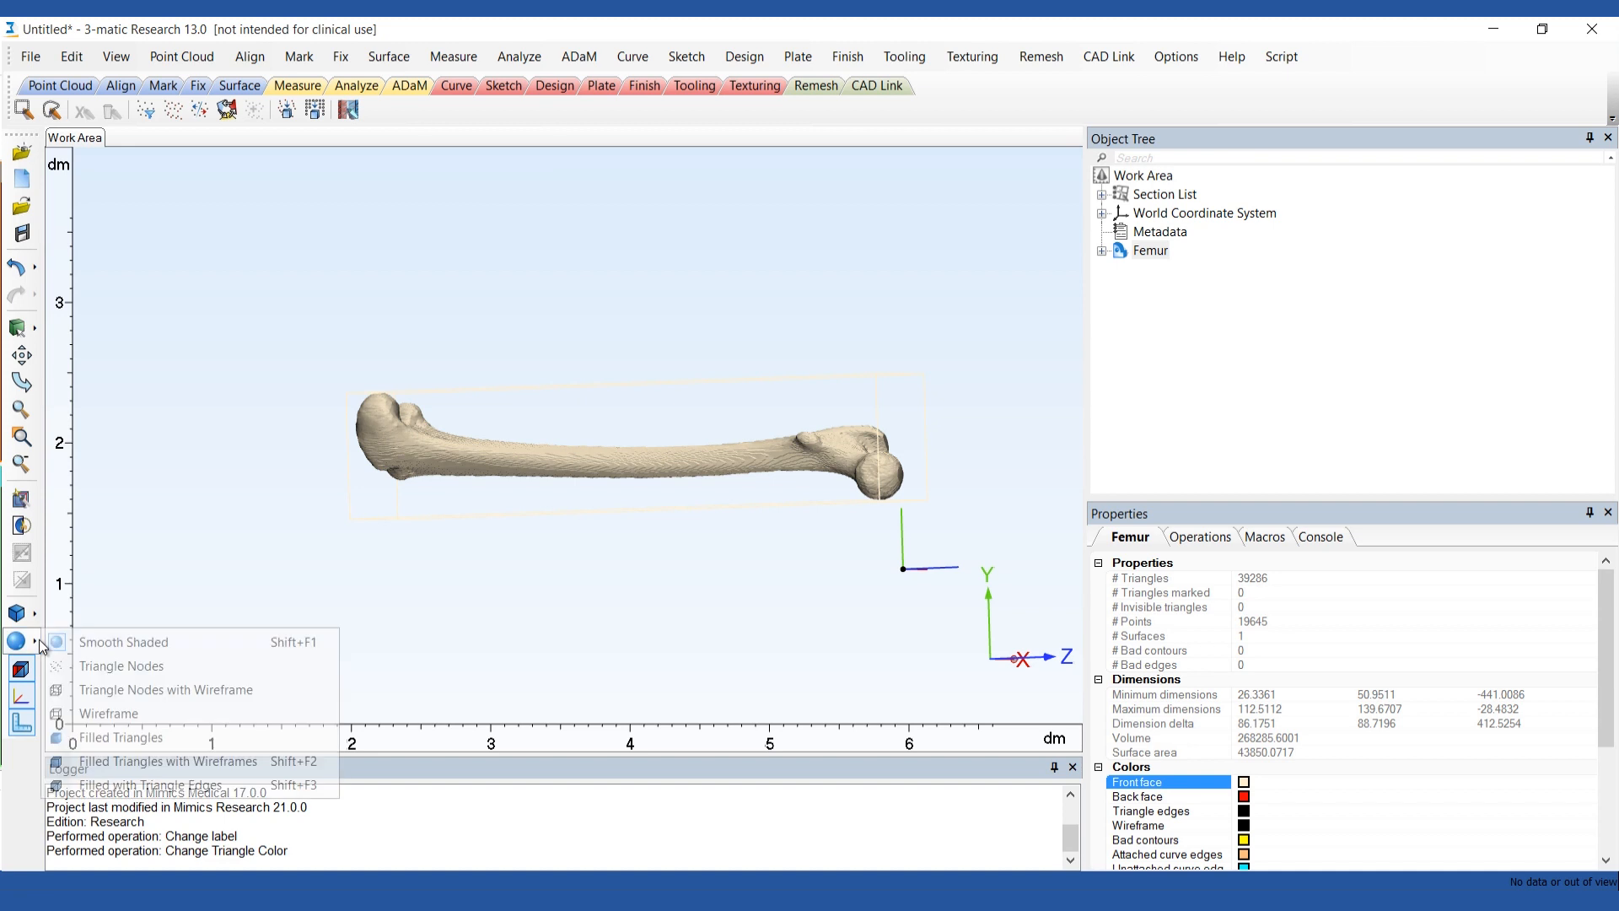
{"action": "mouse_move", "coordinate": [110, 785]}
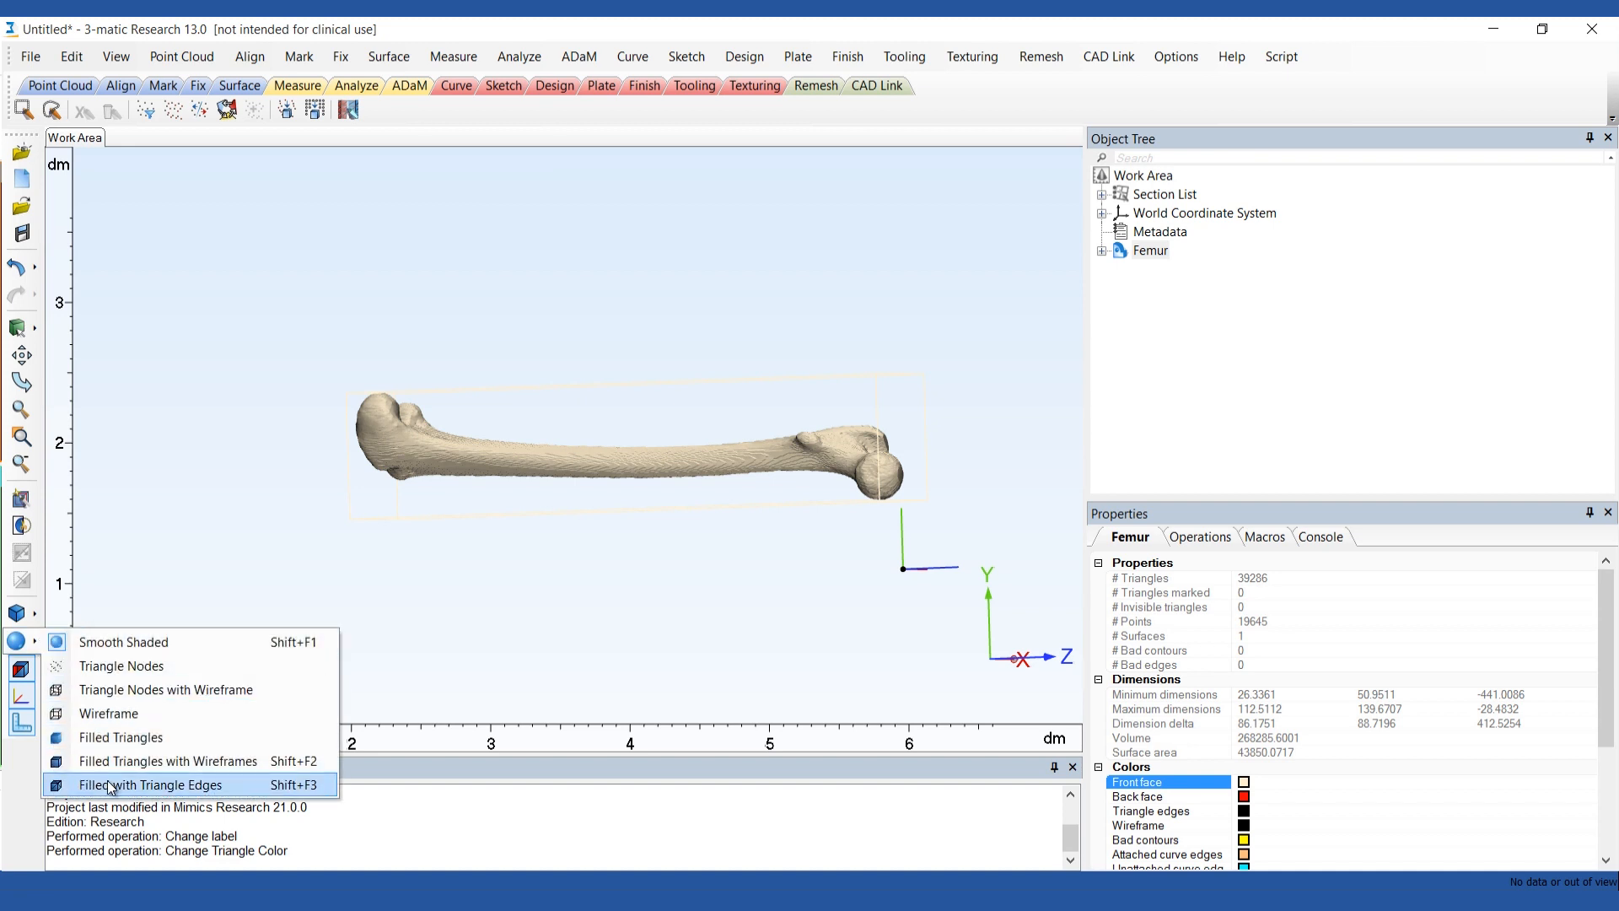
{"action": "left_click", "coordinate": [150, 786]}
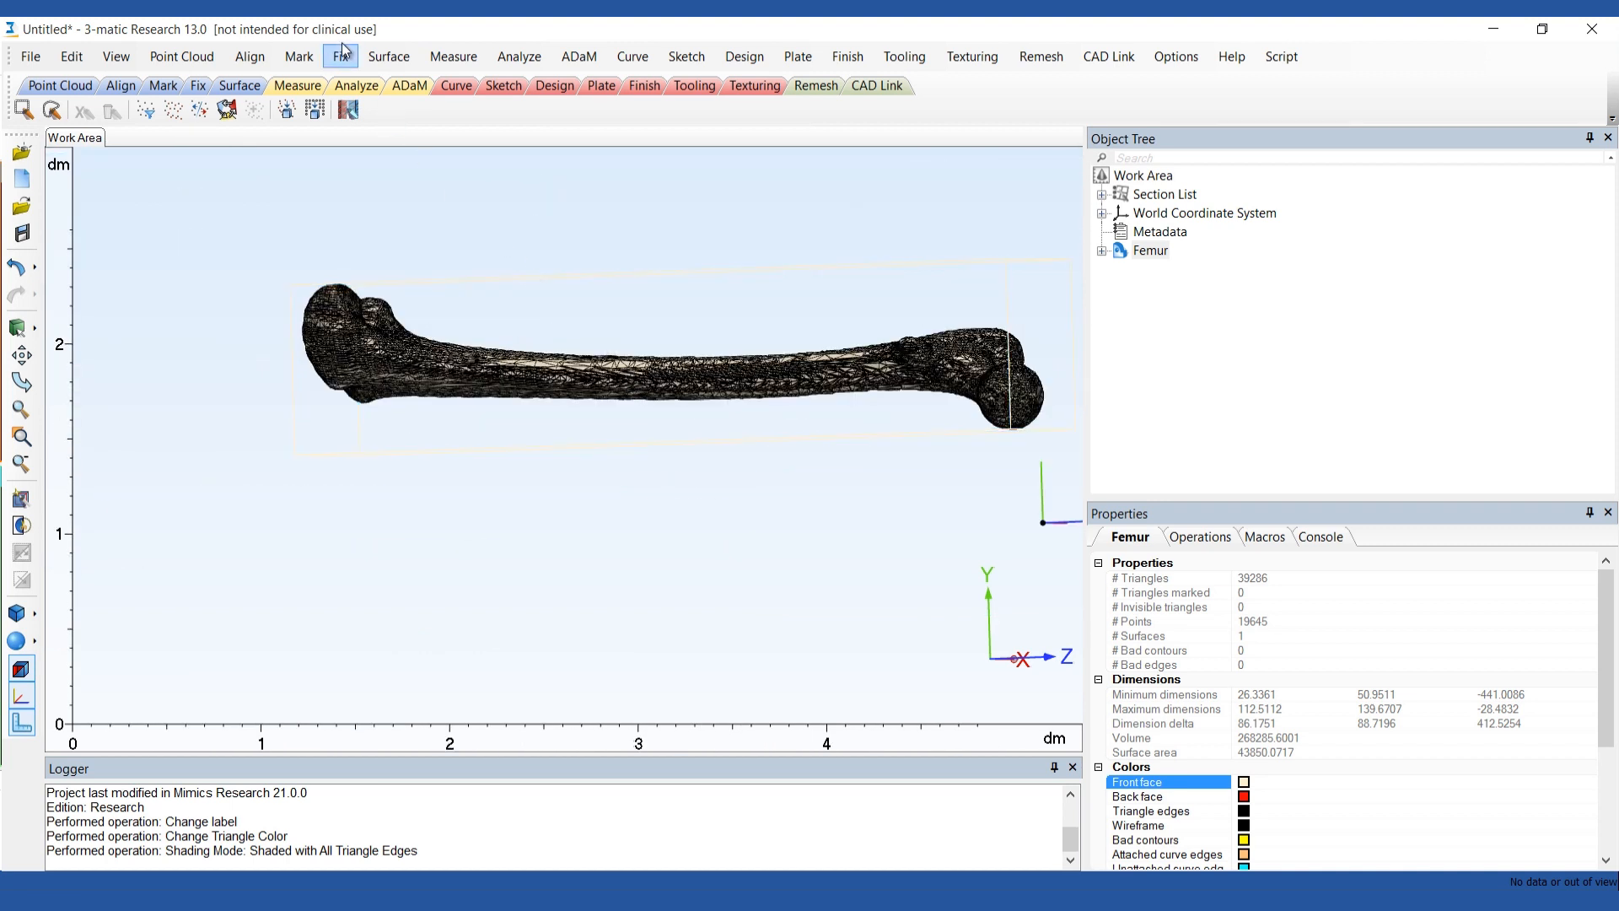
Apply Fix > Smooth to the Femur with smooth factor 0.7
{"action": "left_click", "coordinate": [340, 56]}
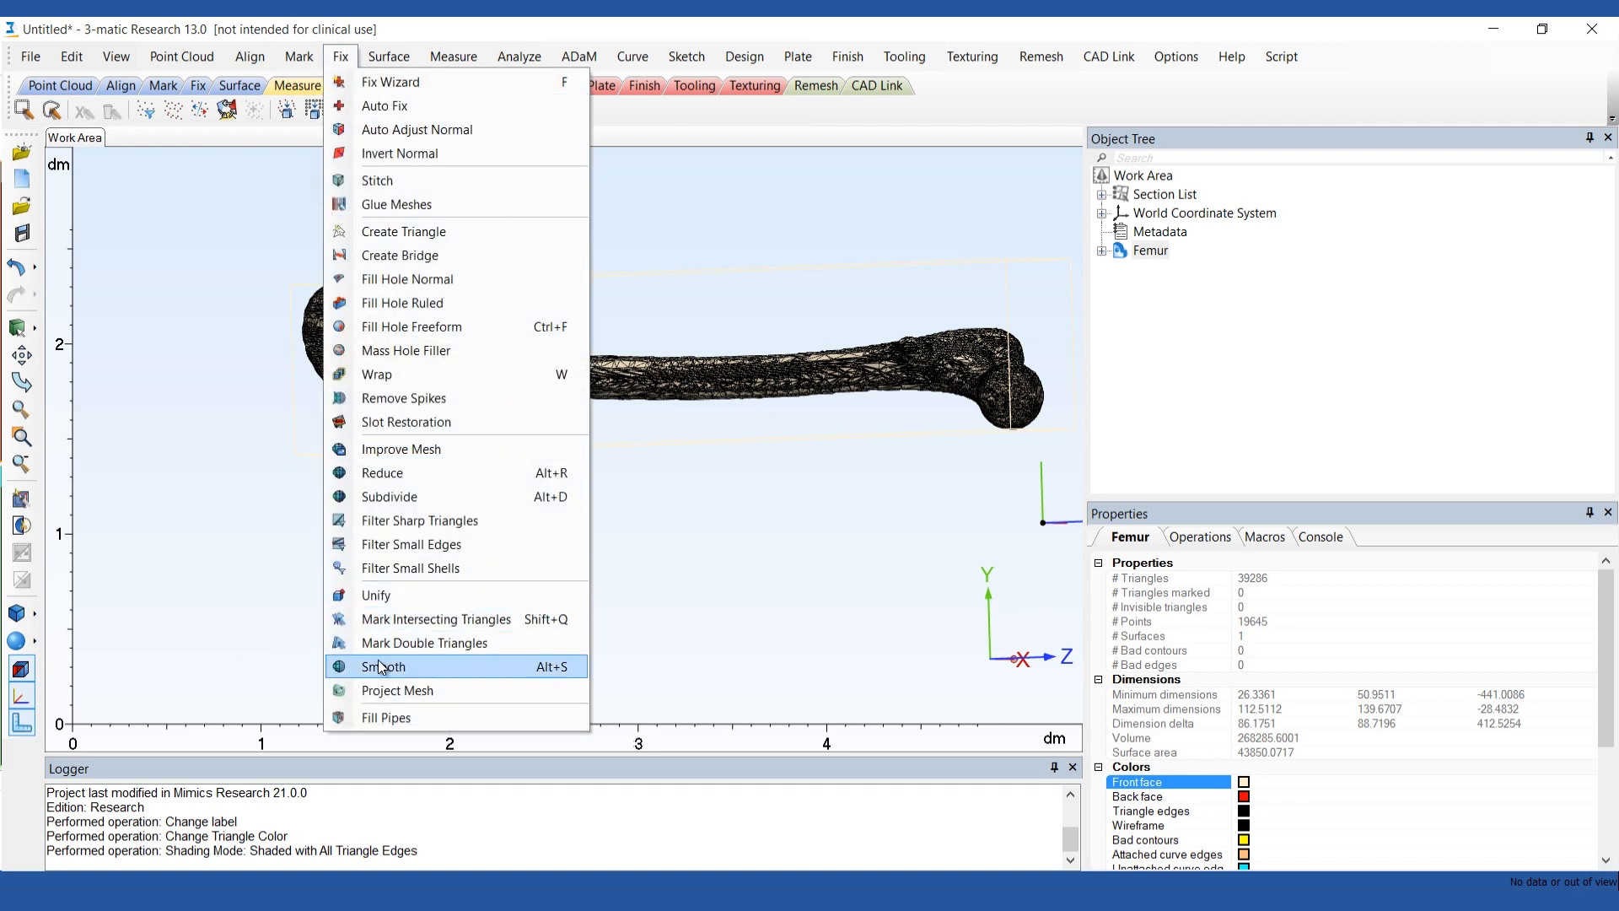
{"action": "left_click", "coordinate": [382, 667]}
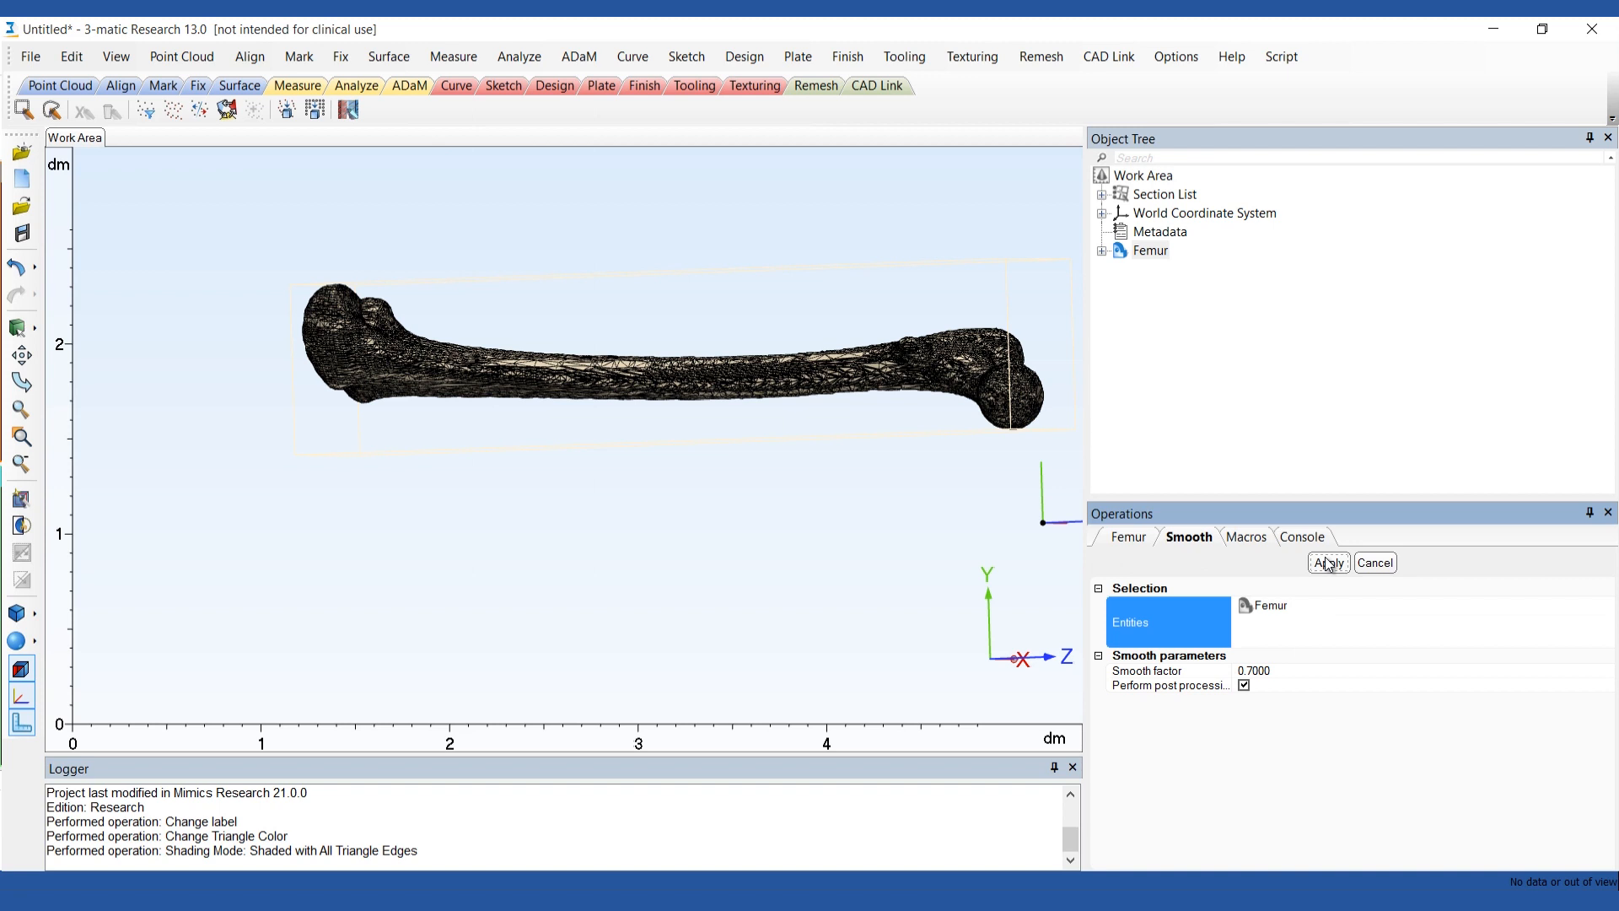
{"action": "left_click", "coordinate": [1328, 563]}
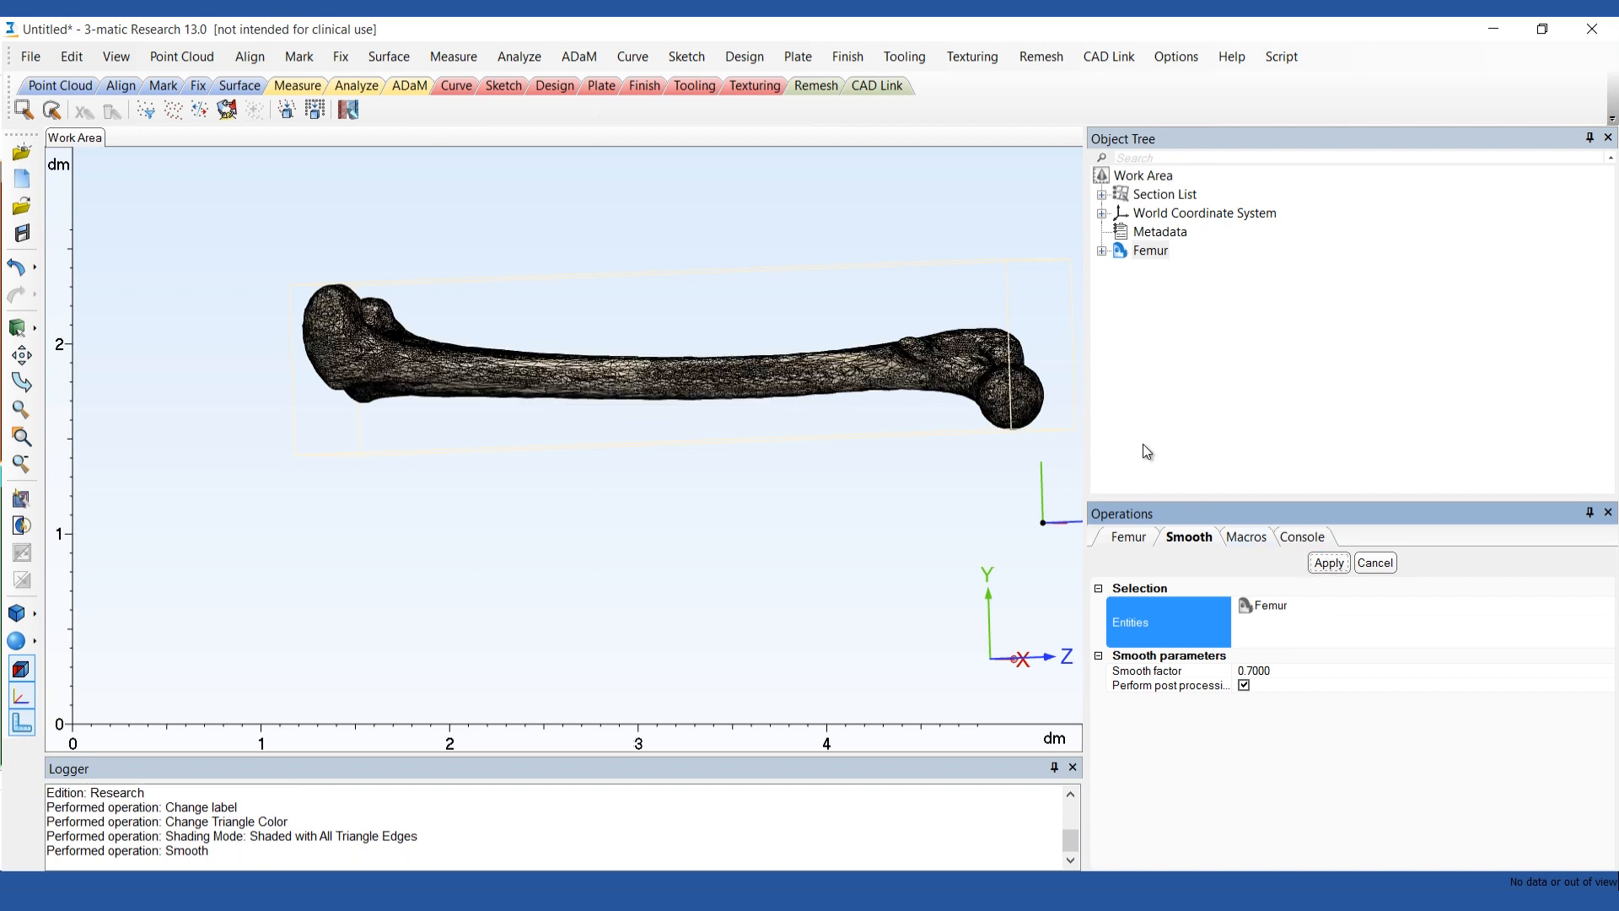
Run Uniform Remesh on the Femur with target triangle edge length 1.5
{"action": "left_click", "coordinate": [1041, 57]}
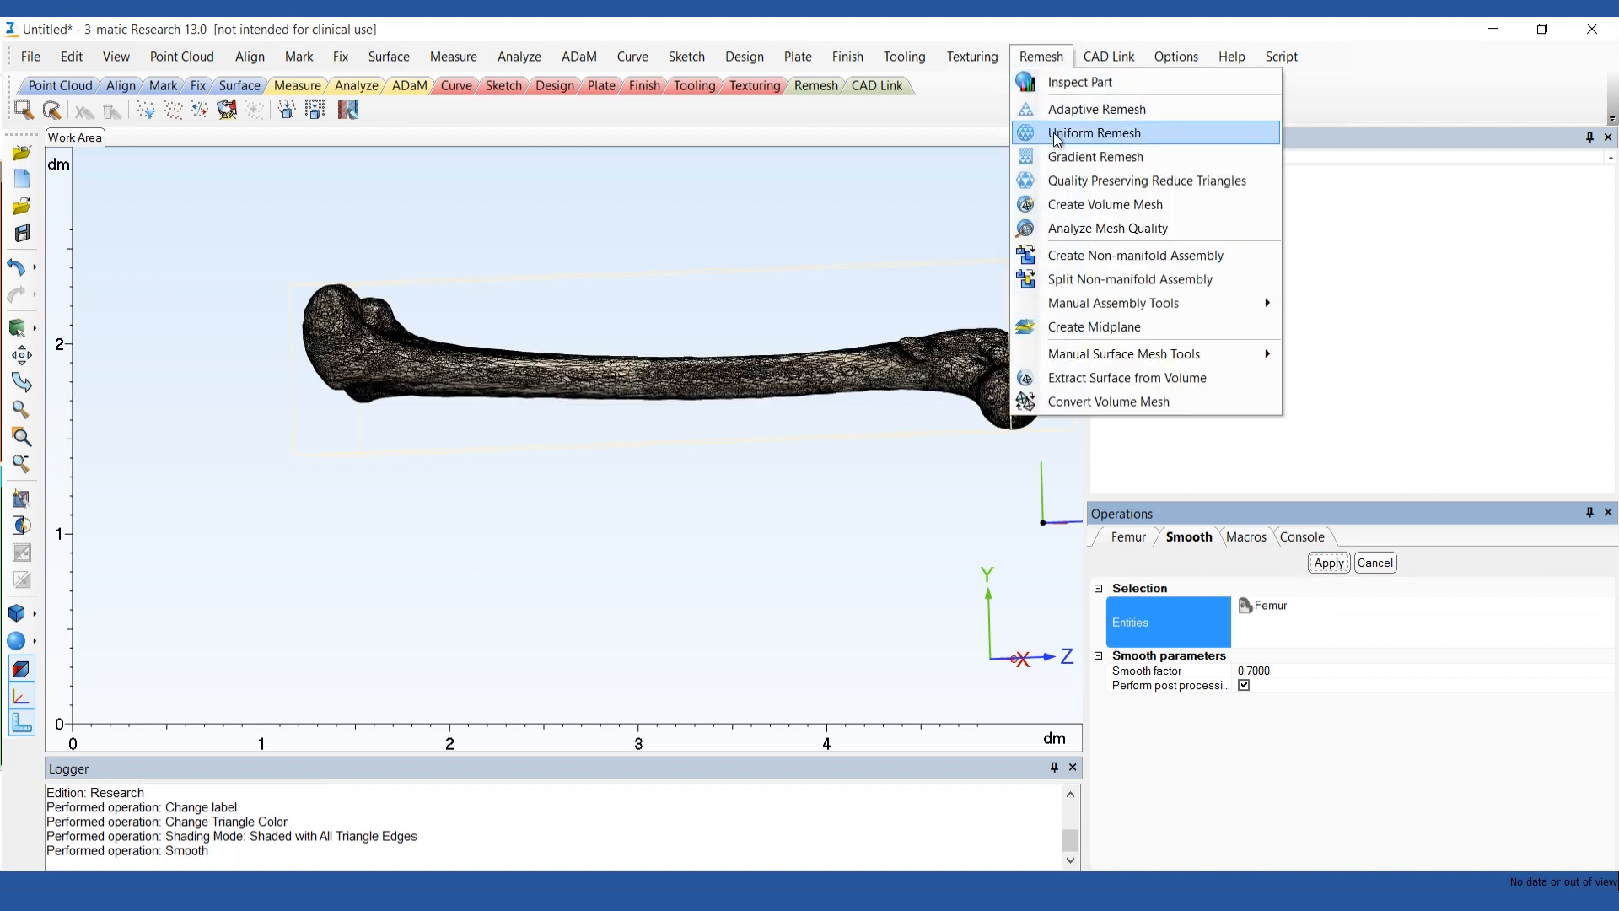
{"action": "left_click", "coordinate": [1095, 133]}
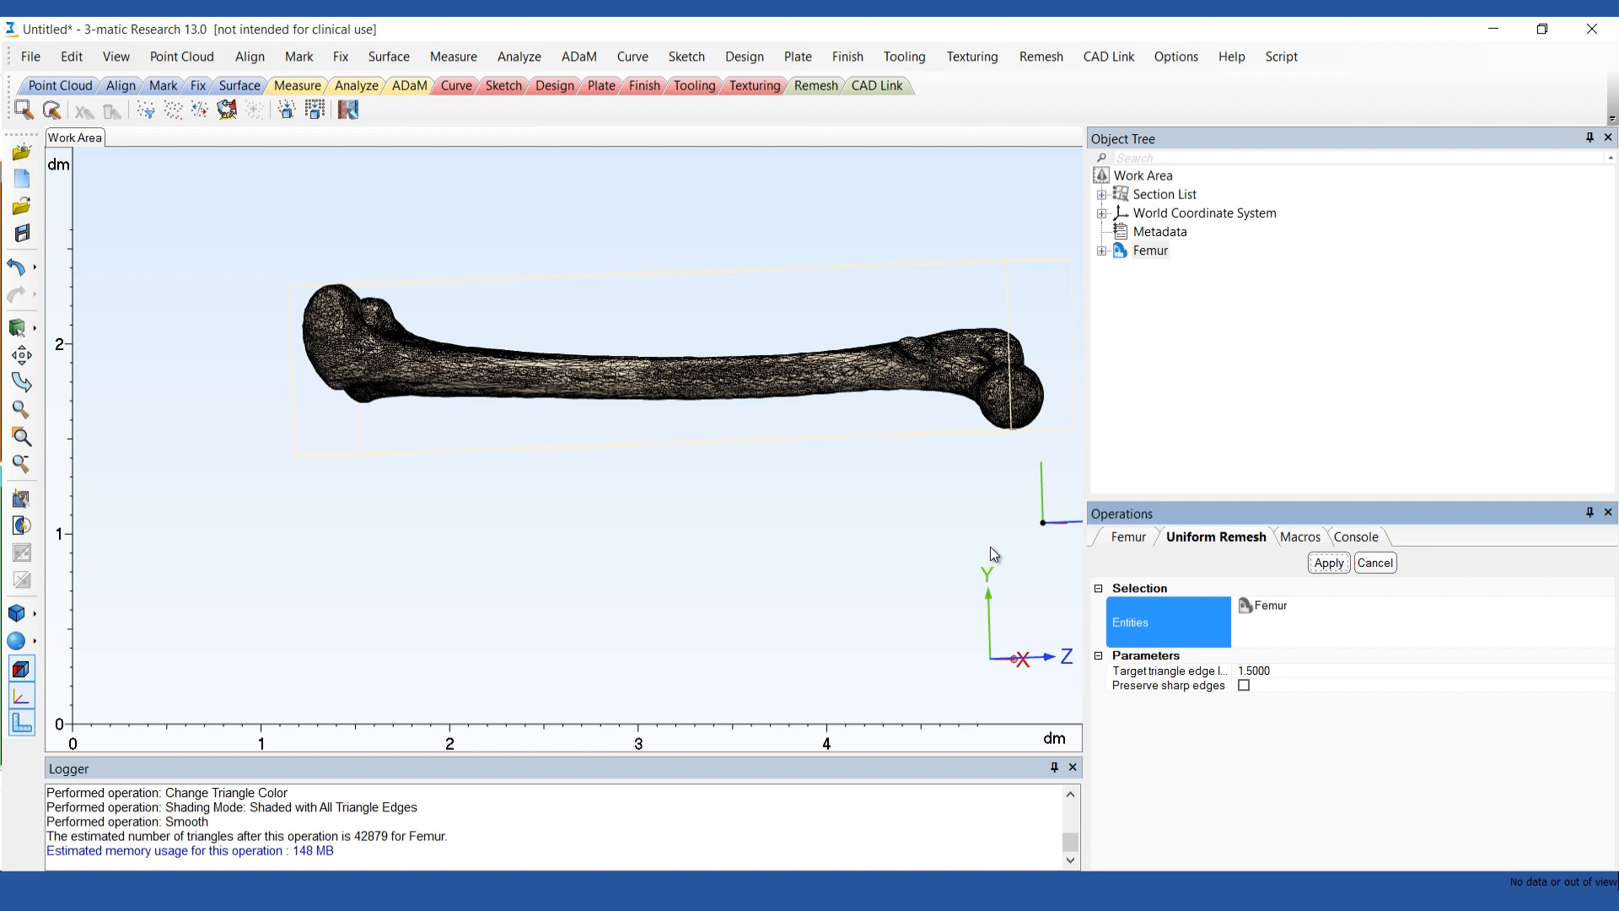
{"action": "mouse_move", "coordinate": [452, 855]}
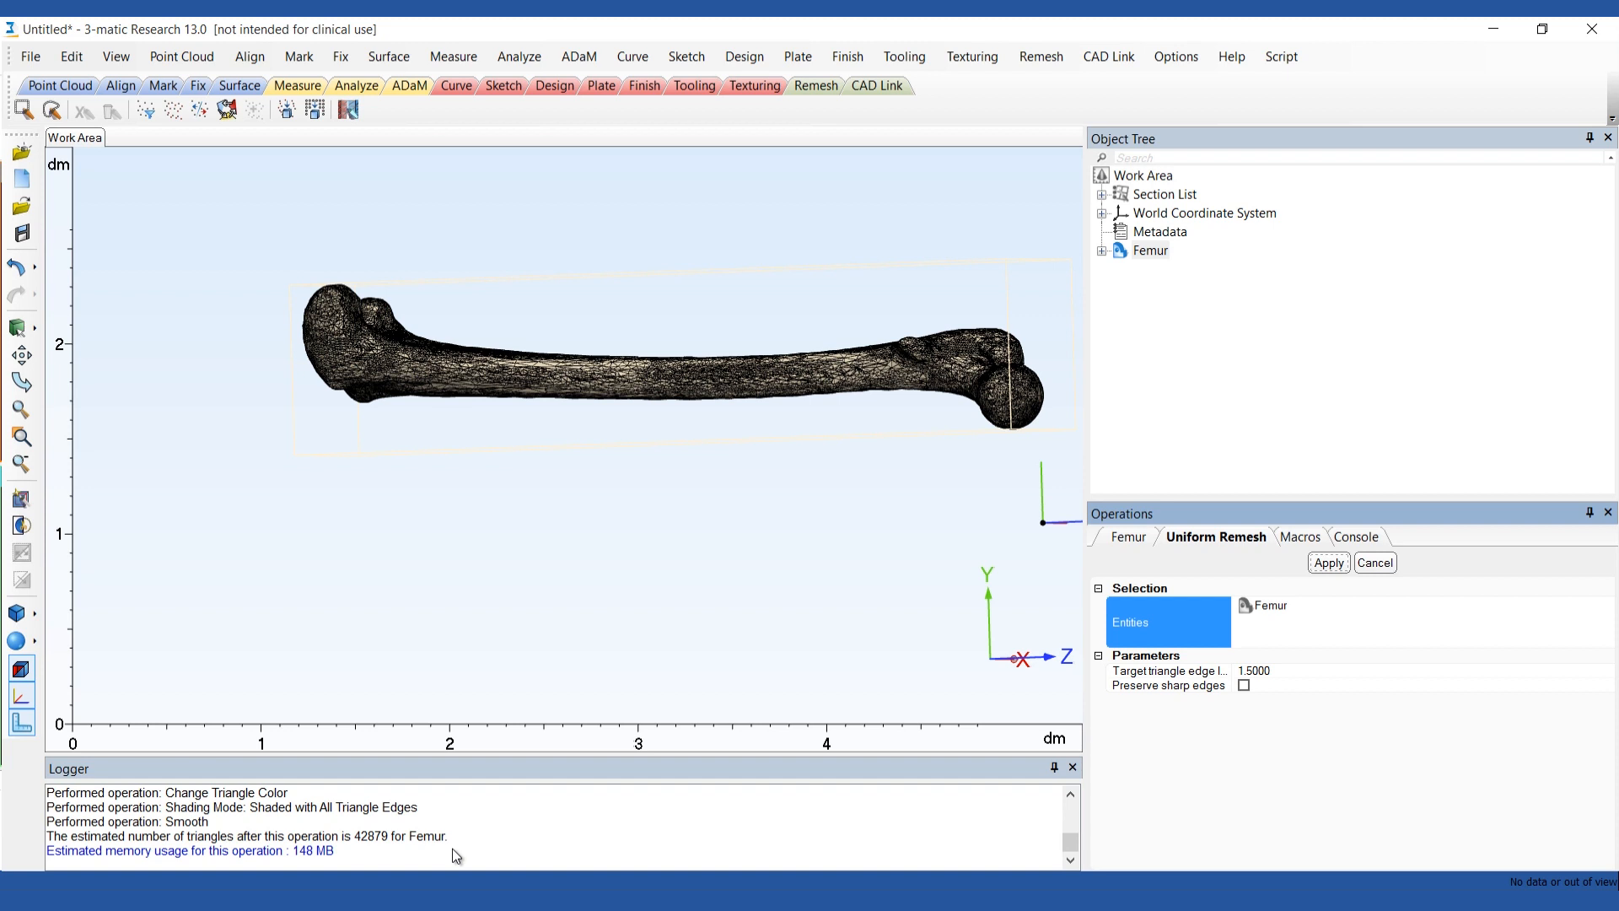
{"action": "mouse_move", "coordinate": [1160, 738]}
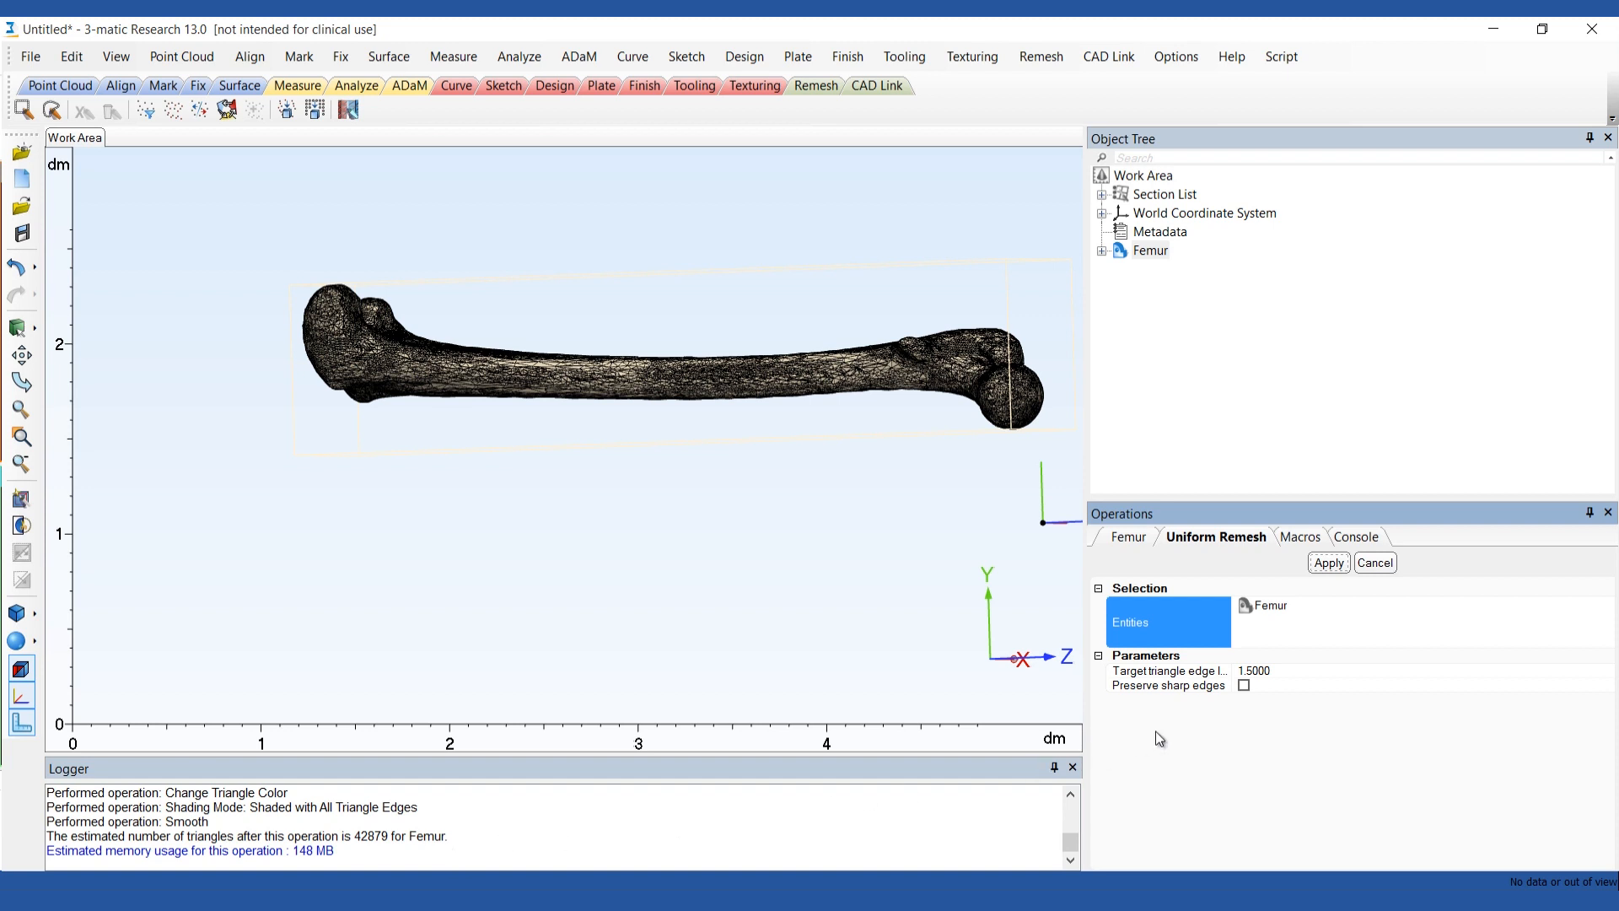
{"action": "left_click", "coordinate": [1329, 563]}
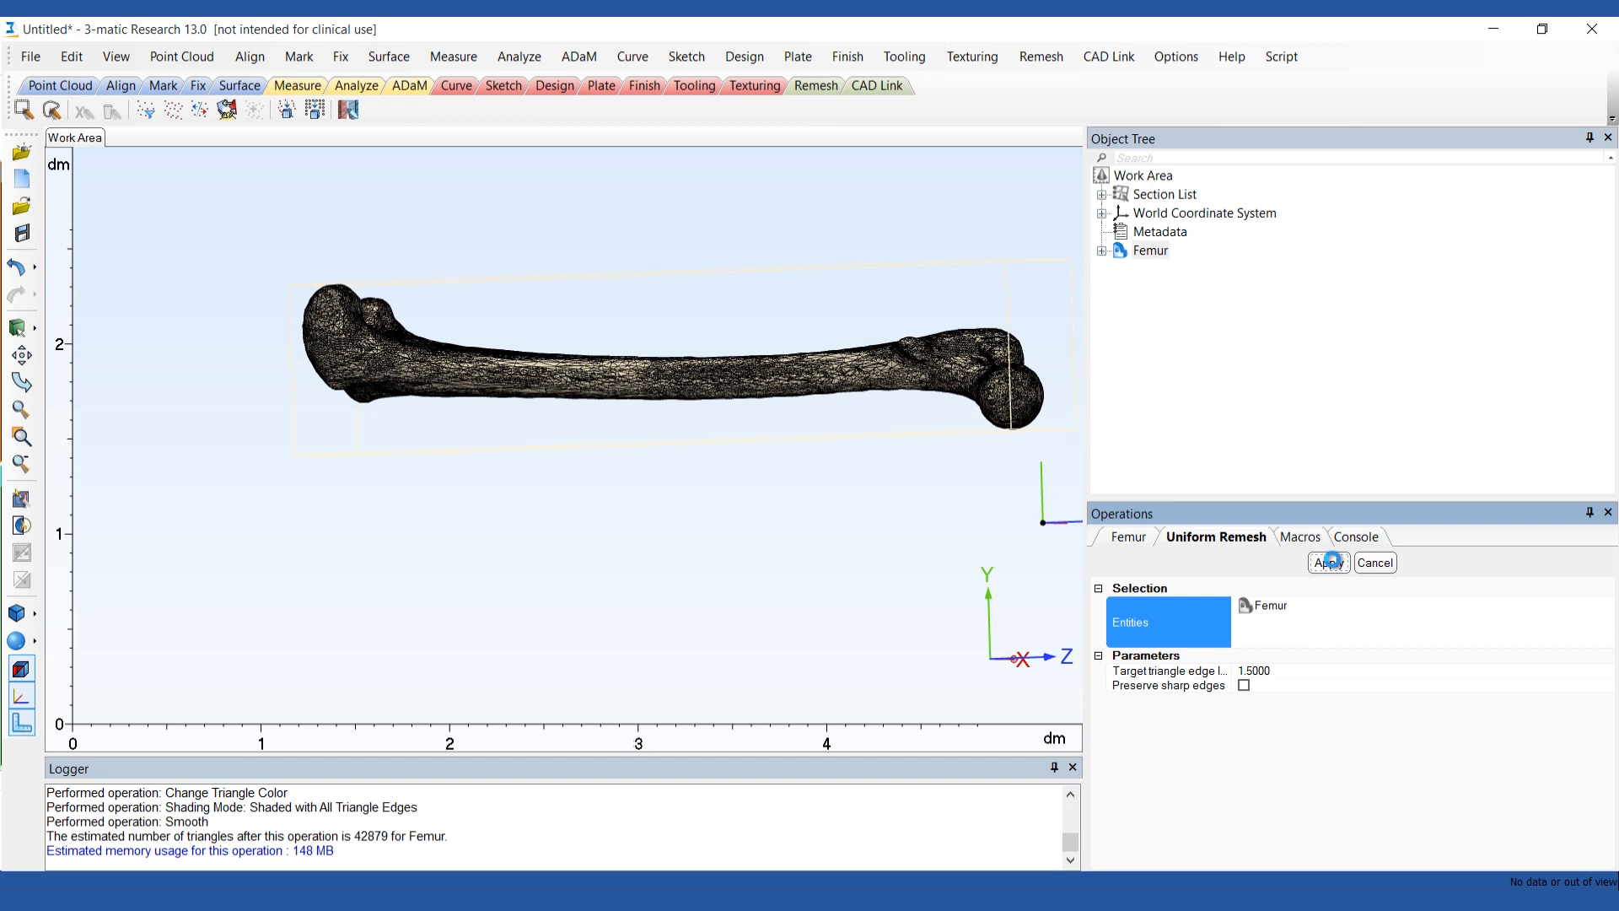
{"action": "left_click", "coordinate": [1329, 563]}
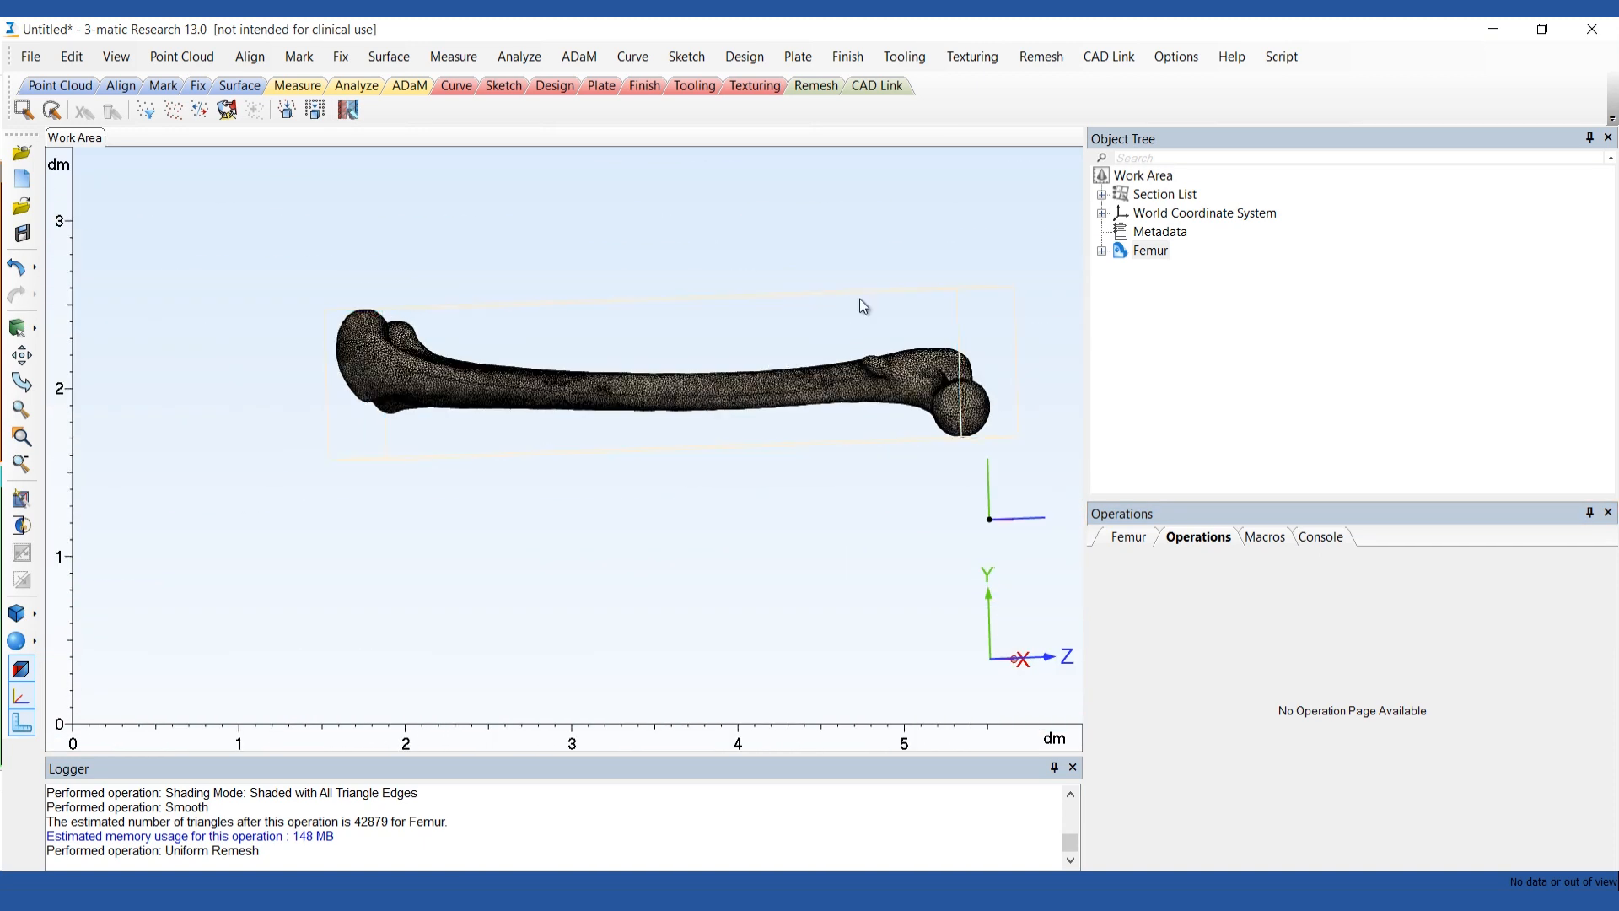
Create a Tet4 volume mesh on the Femur with maximum edge length 3.0
{"action": "left_click", "coordinate": [1041, 55]}
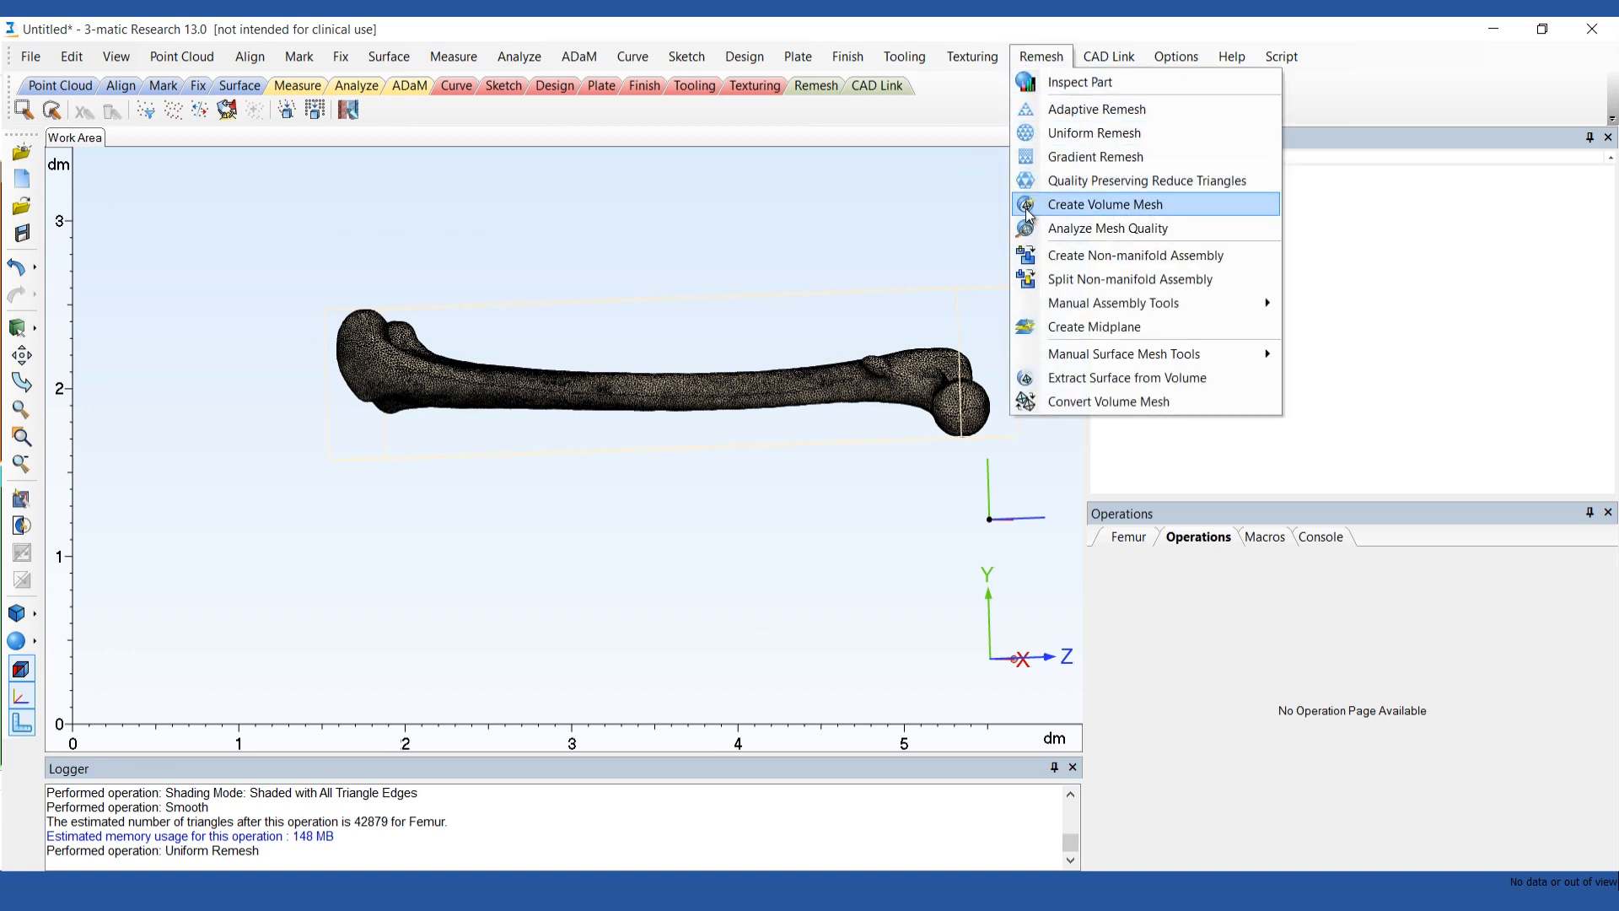
{"action": "left_click", "coordinate": [1104, 205]}
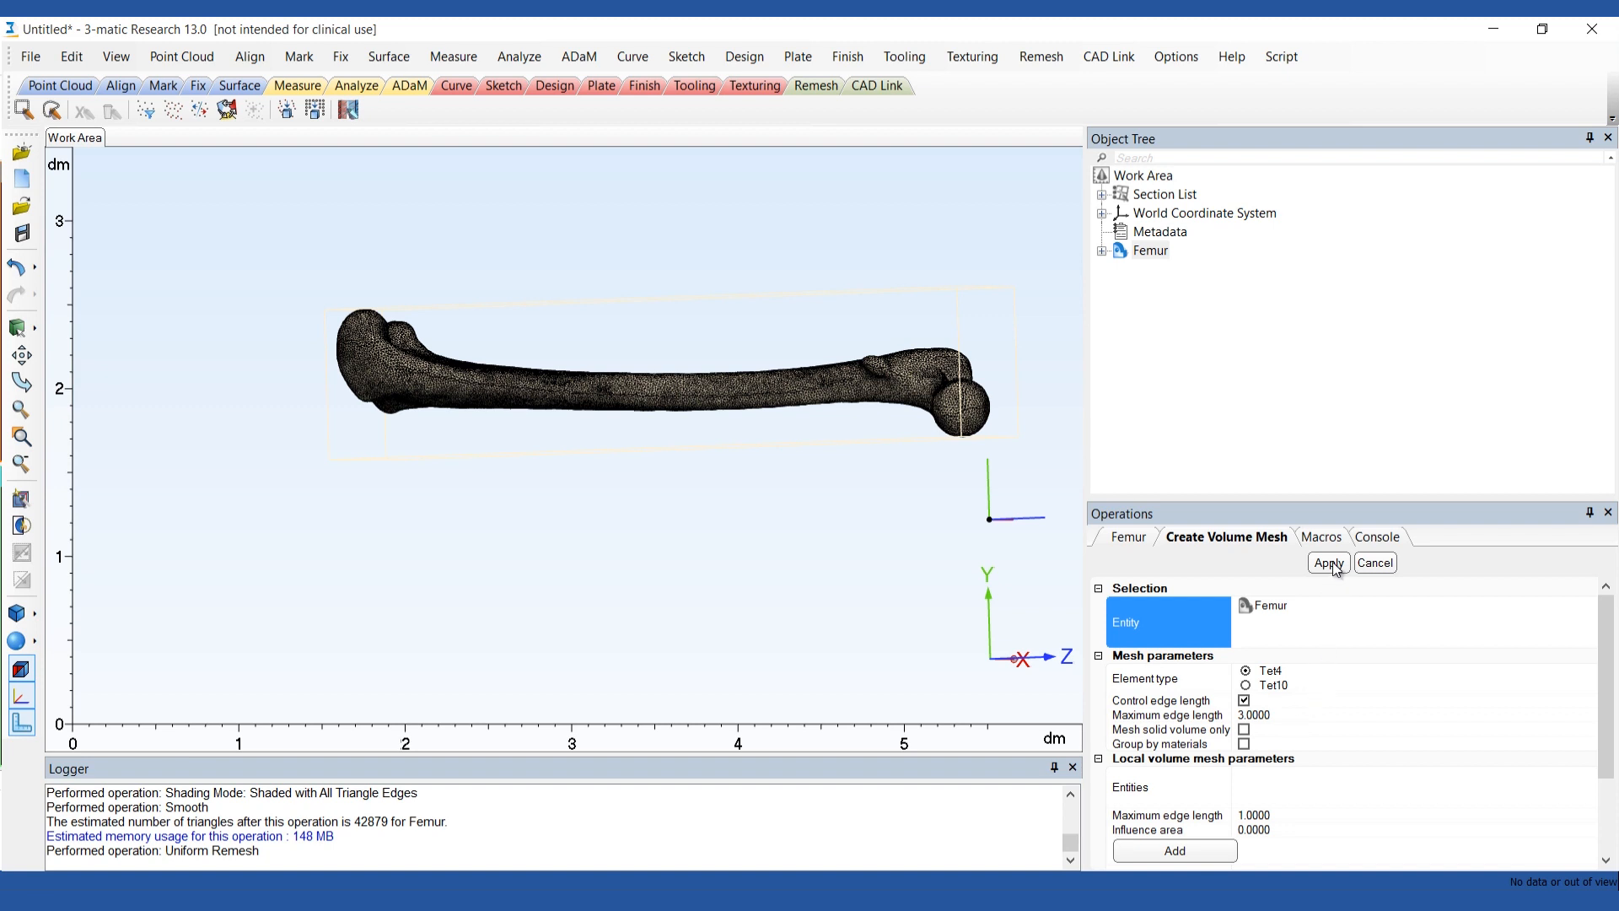
{"action": "left_click", "coordinate": [1329, 563]}
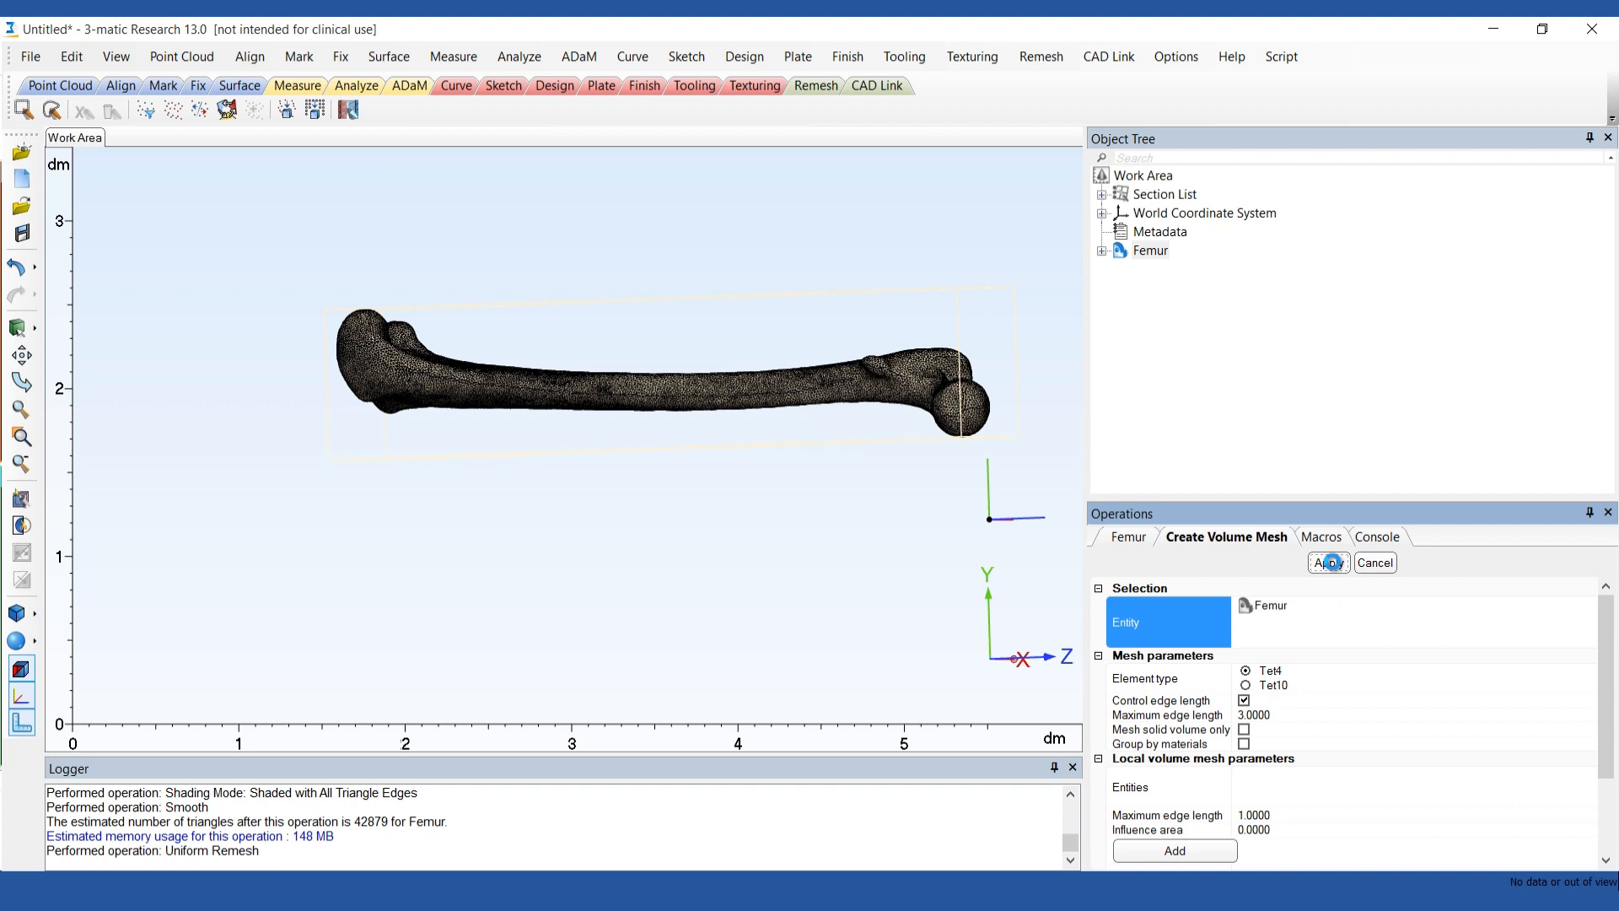
{"action": "left_click", "coordinate": [1329, 563]}
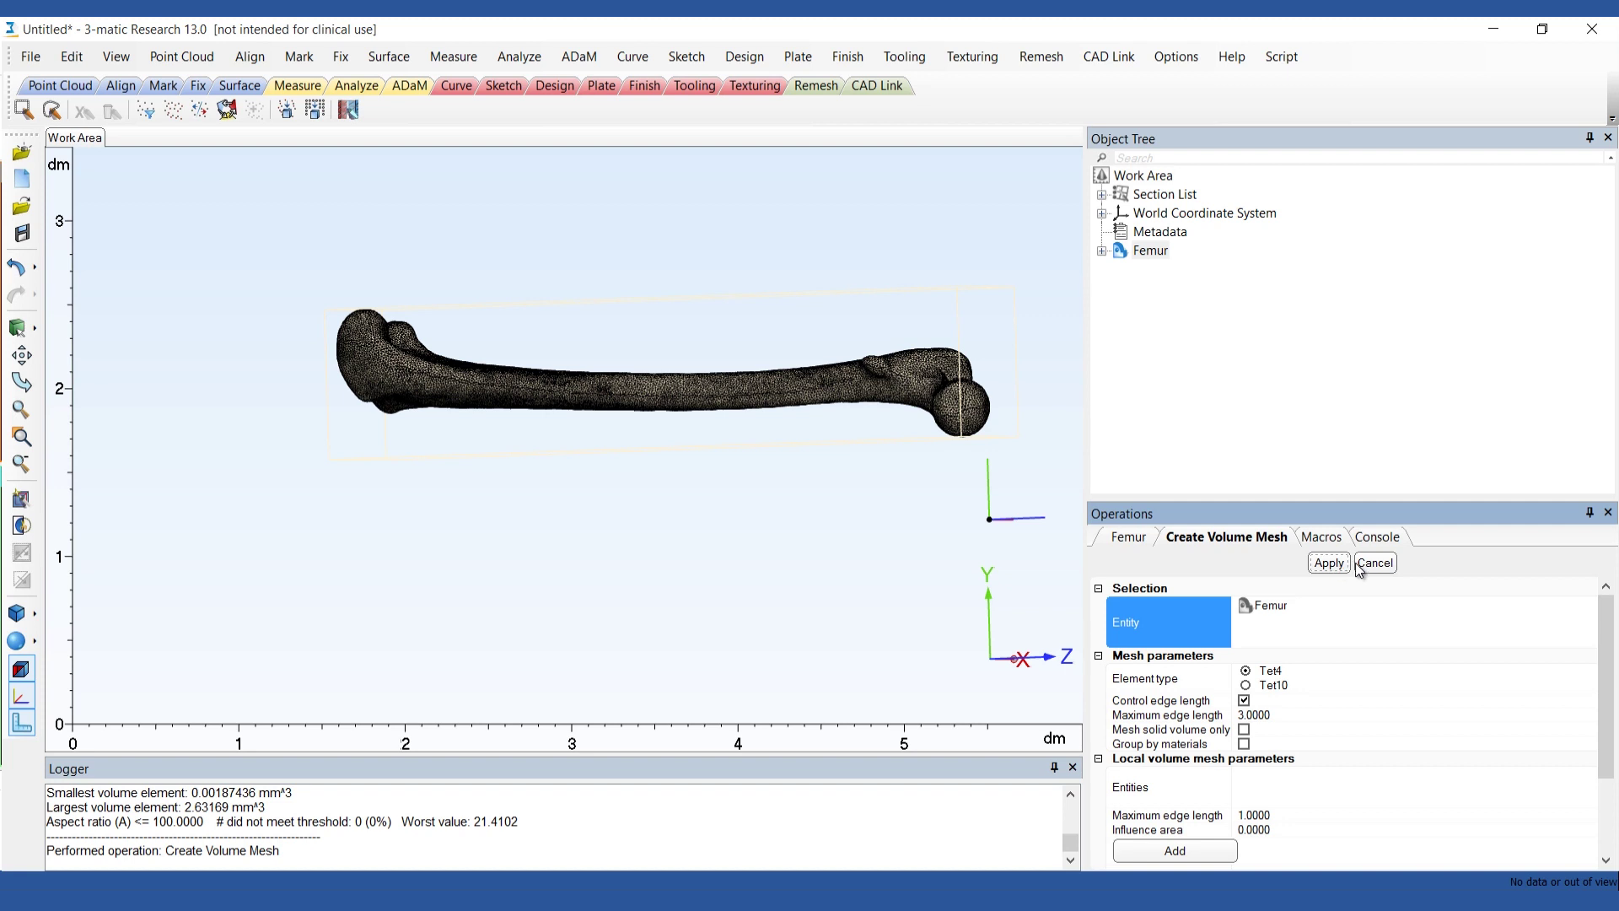
{"action": "left_click", "coordinate": [1374, 563]}
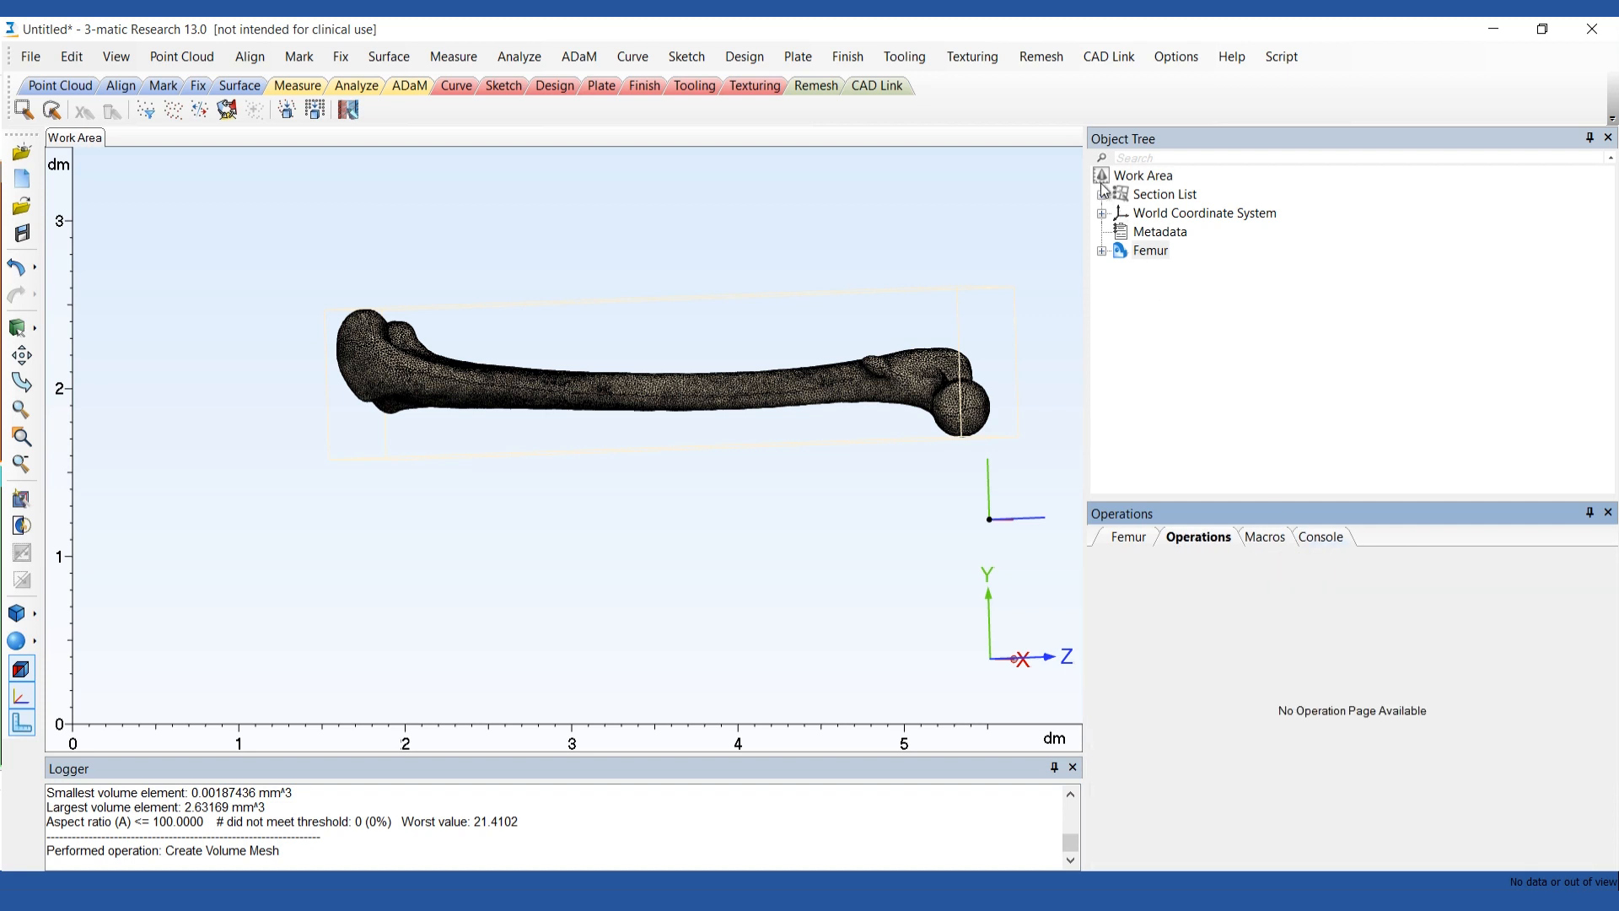
Show the Y standard section, reposition it along the femur, and enable Clip
{"action": "right_click", "coordinate": [1193, 231]}
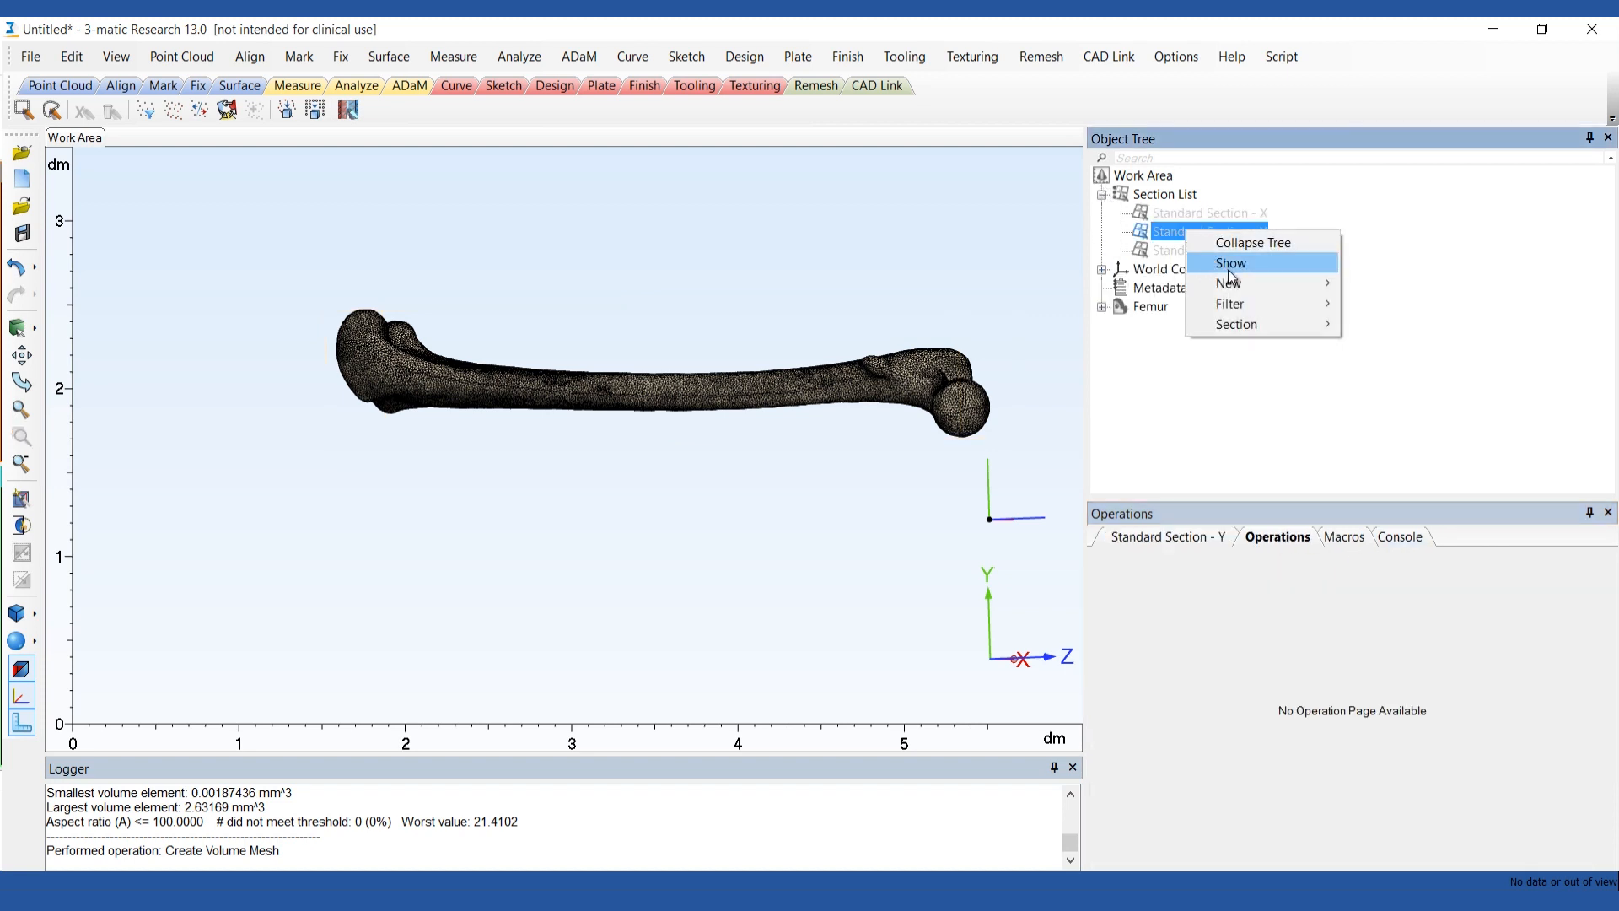
{"action": "left_click", "coordinate": [1231, 262]}
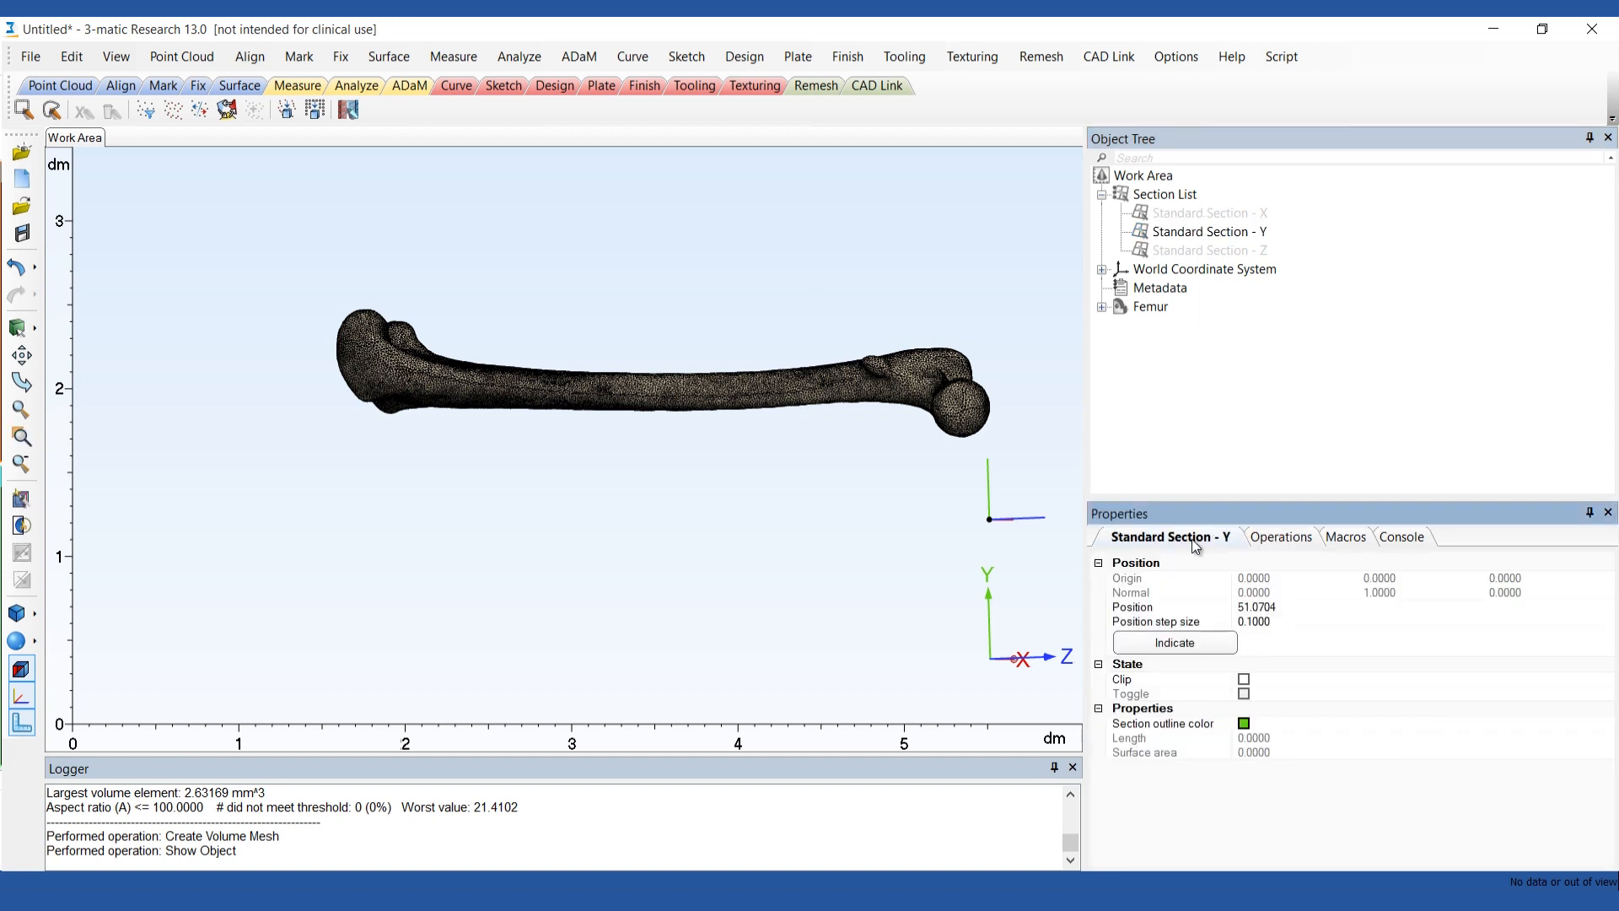
{"action": "left_click", "coordinate": [1255, 606]}
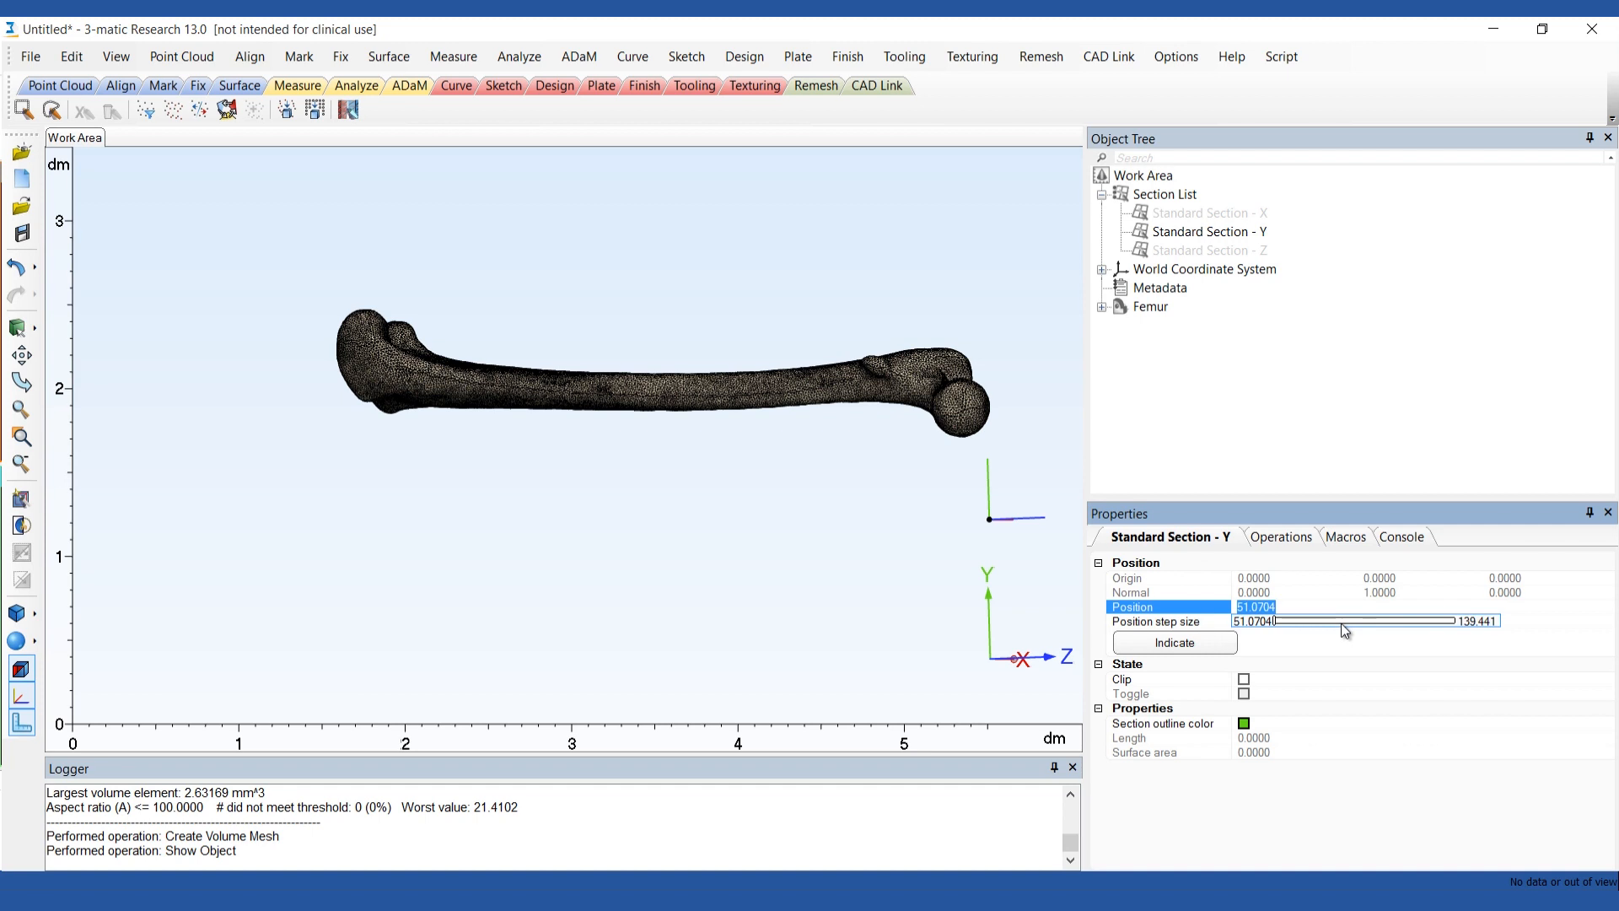
{"action": "left_click_drag", "start_coordinate": [1276, 620], "coordinate": [1340, 620]}
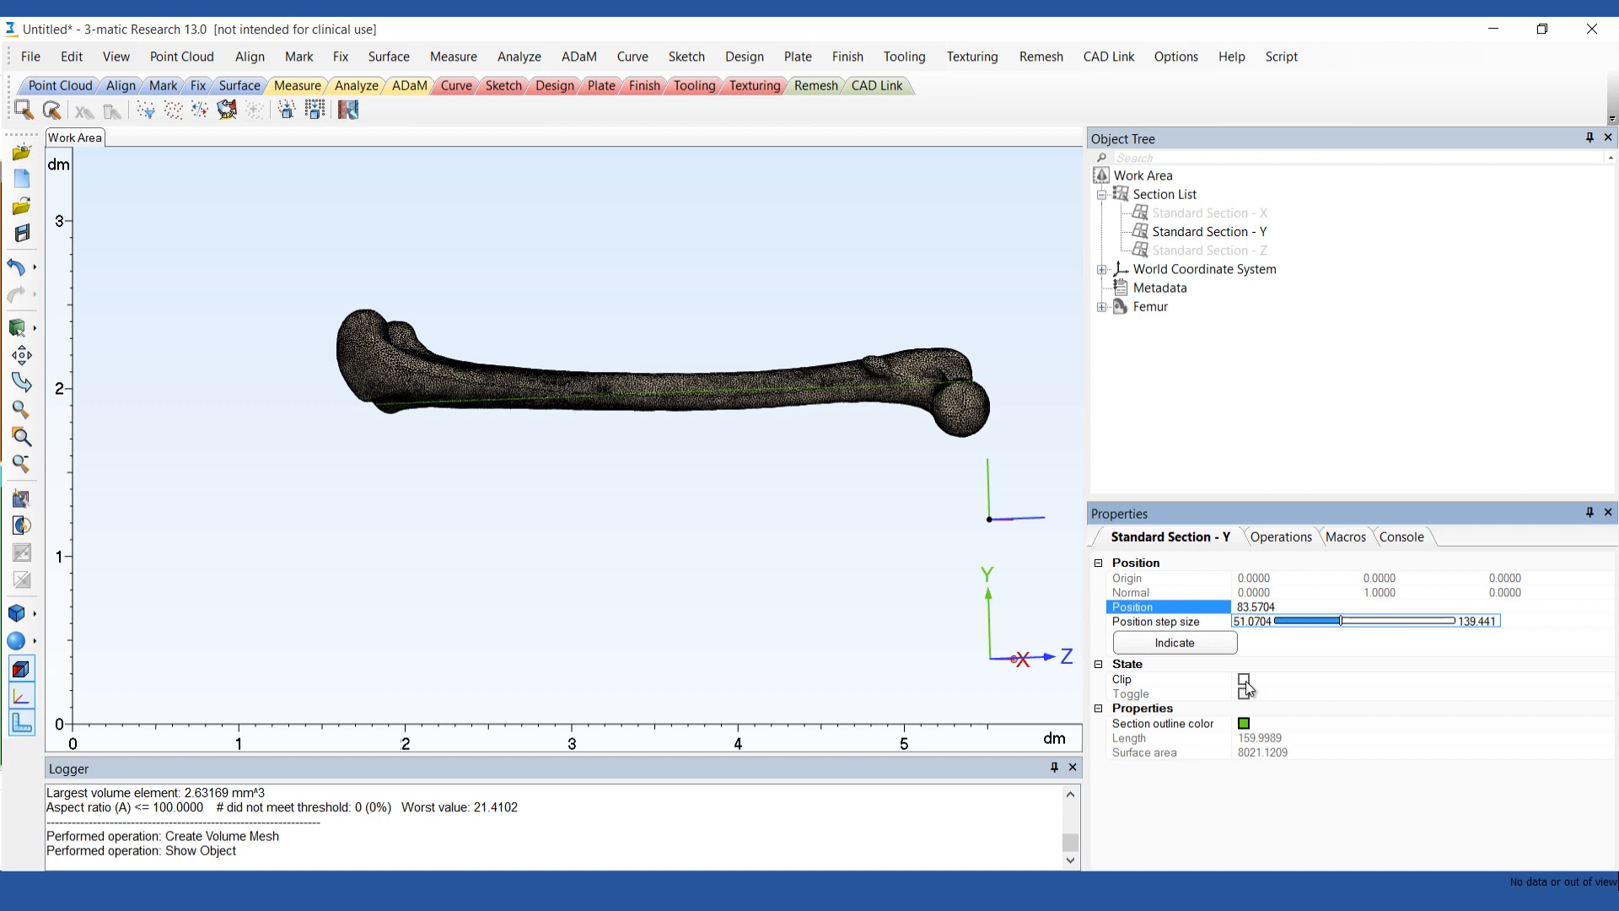
{"action": "left_click", "coordinate": [1243, 679]}
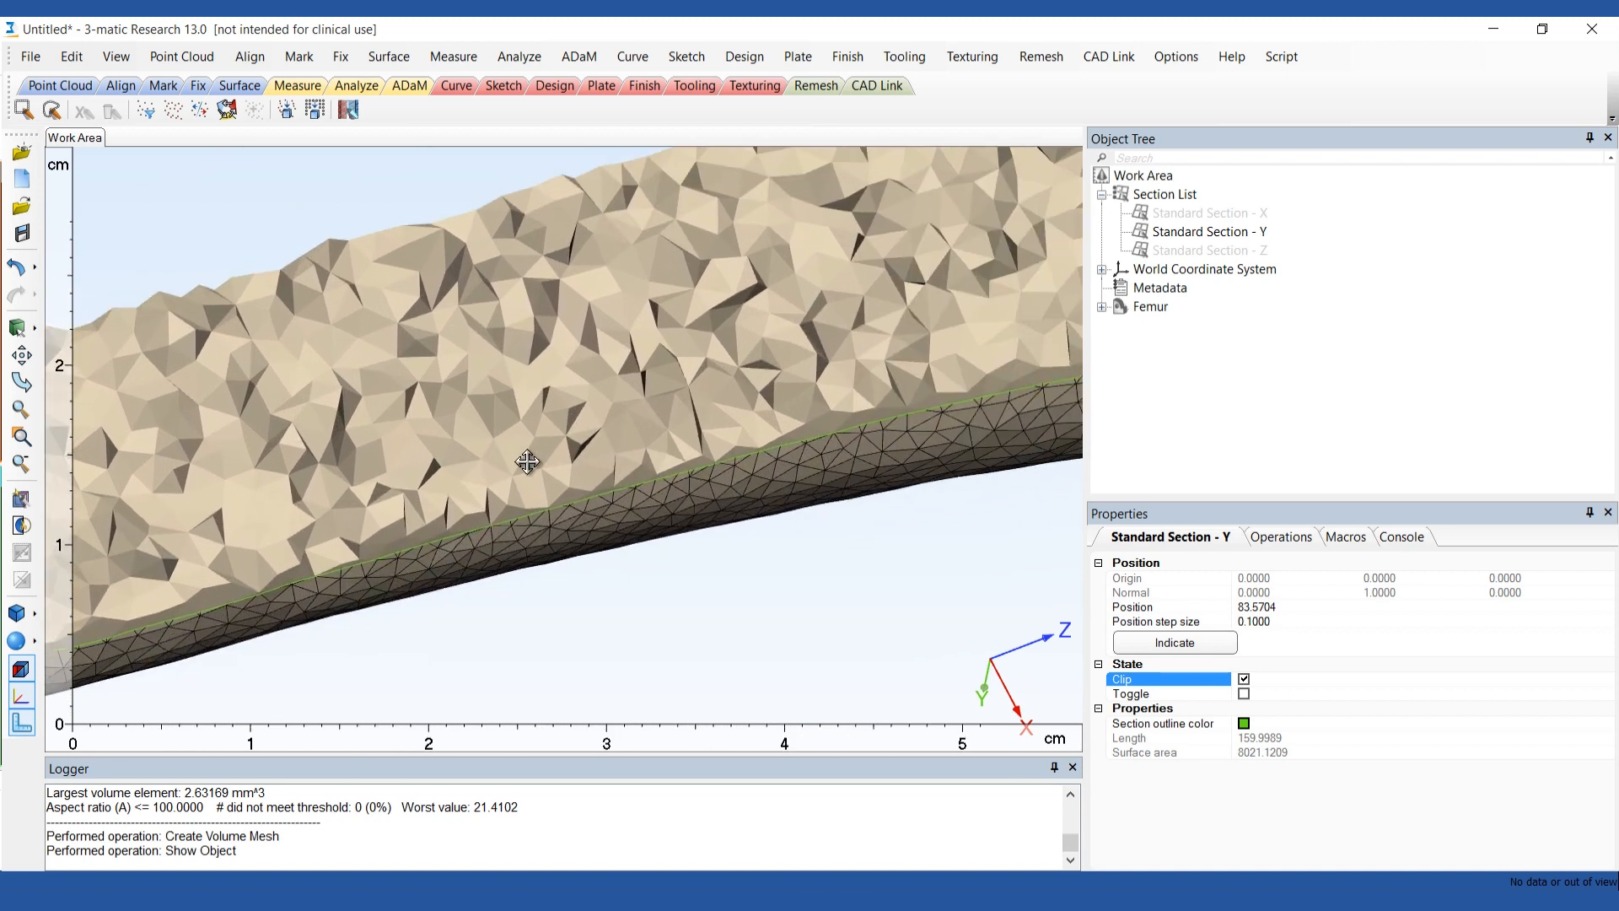
{"action": "scroll", "scroll_direction": "down", "scroll_amount": 3}
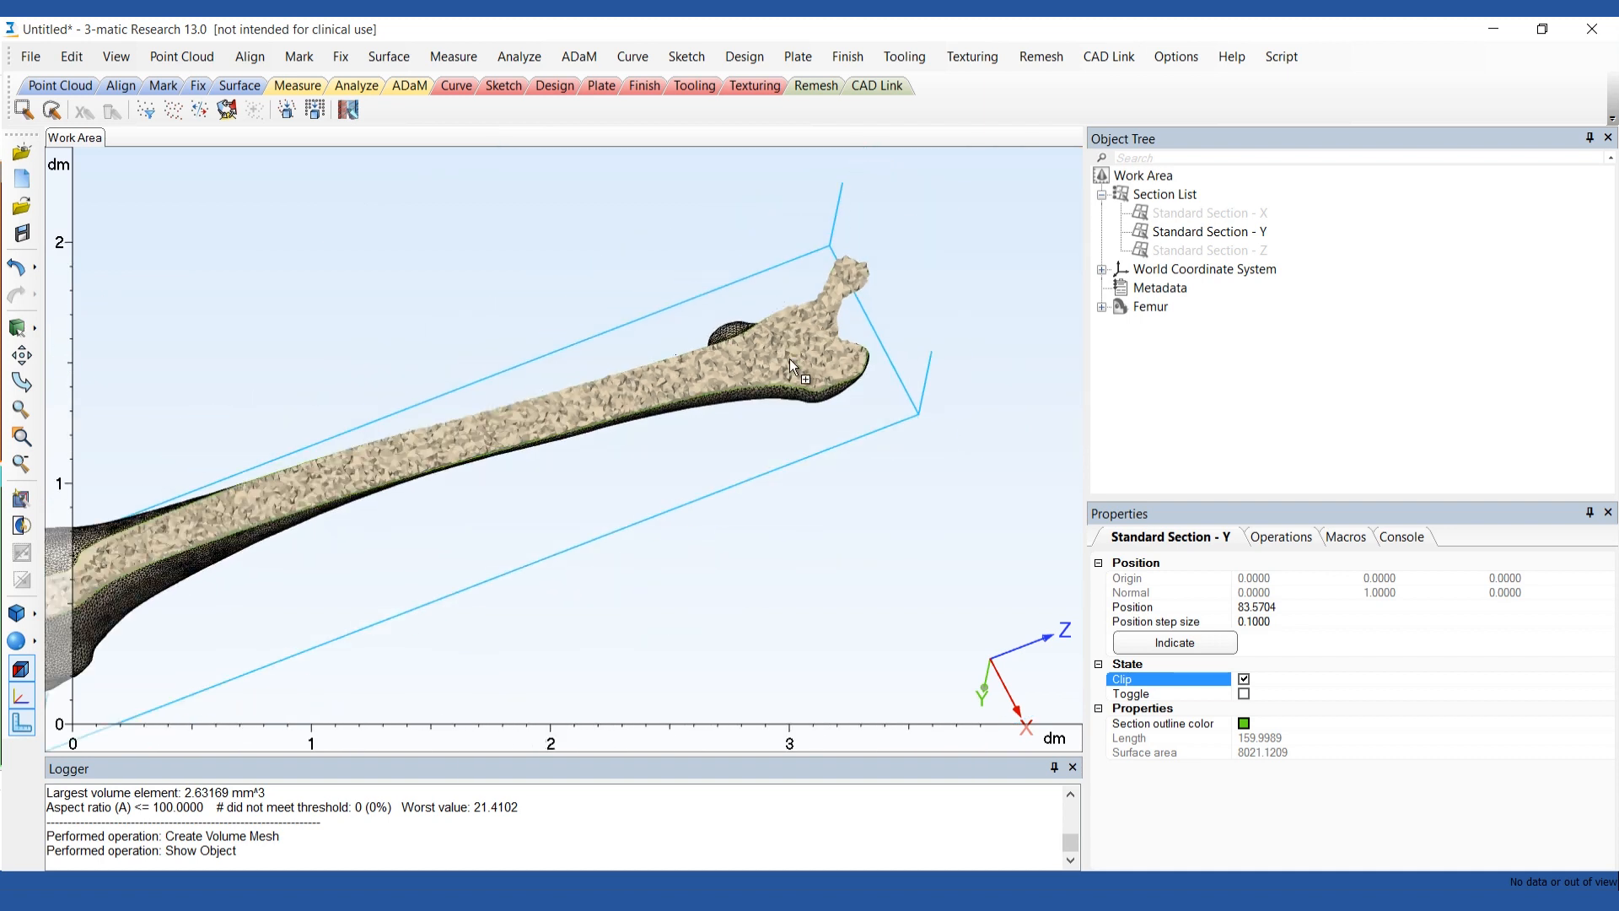
{"action": "mouse_move", "coordinate": [797, 384]}
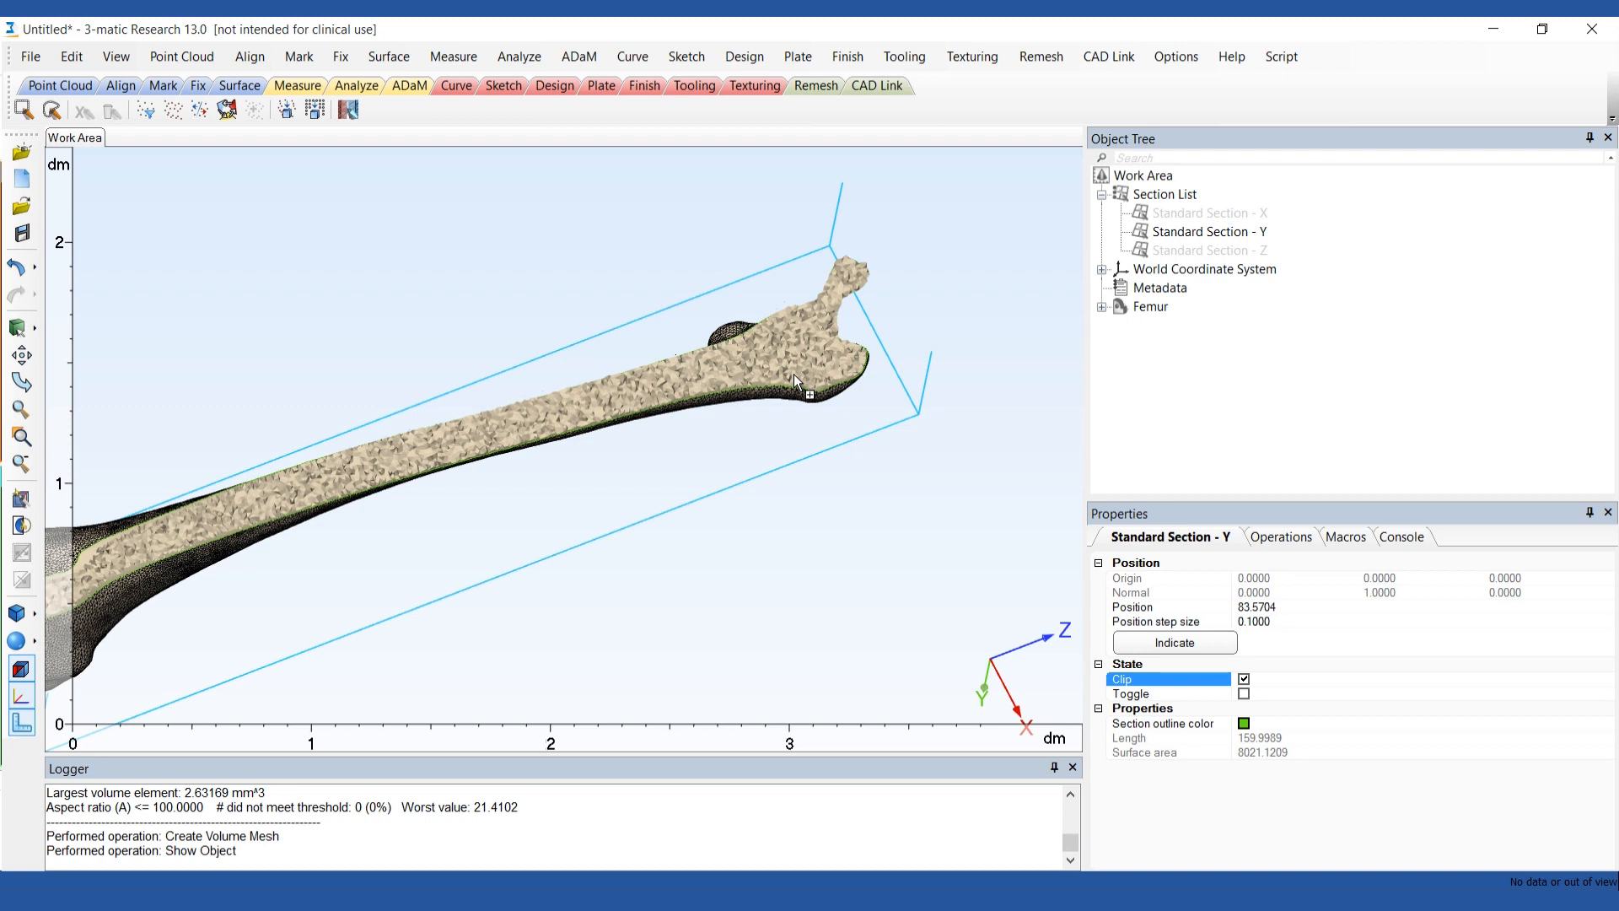
{"action": "left_click", "coordinate": [1208, 232]}
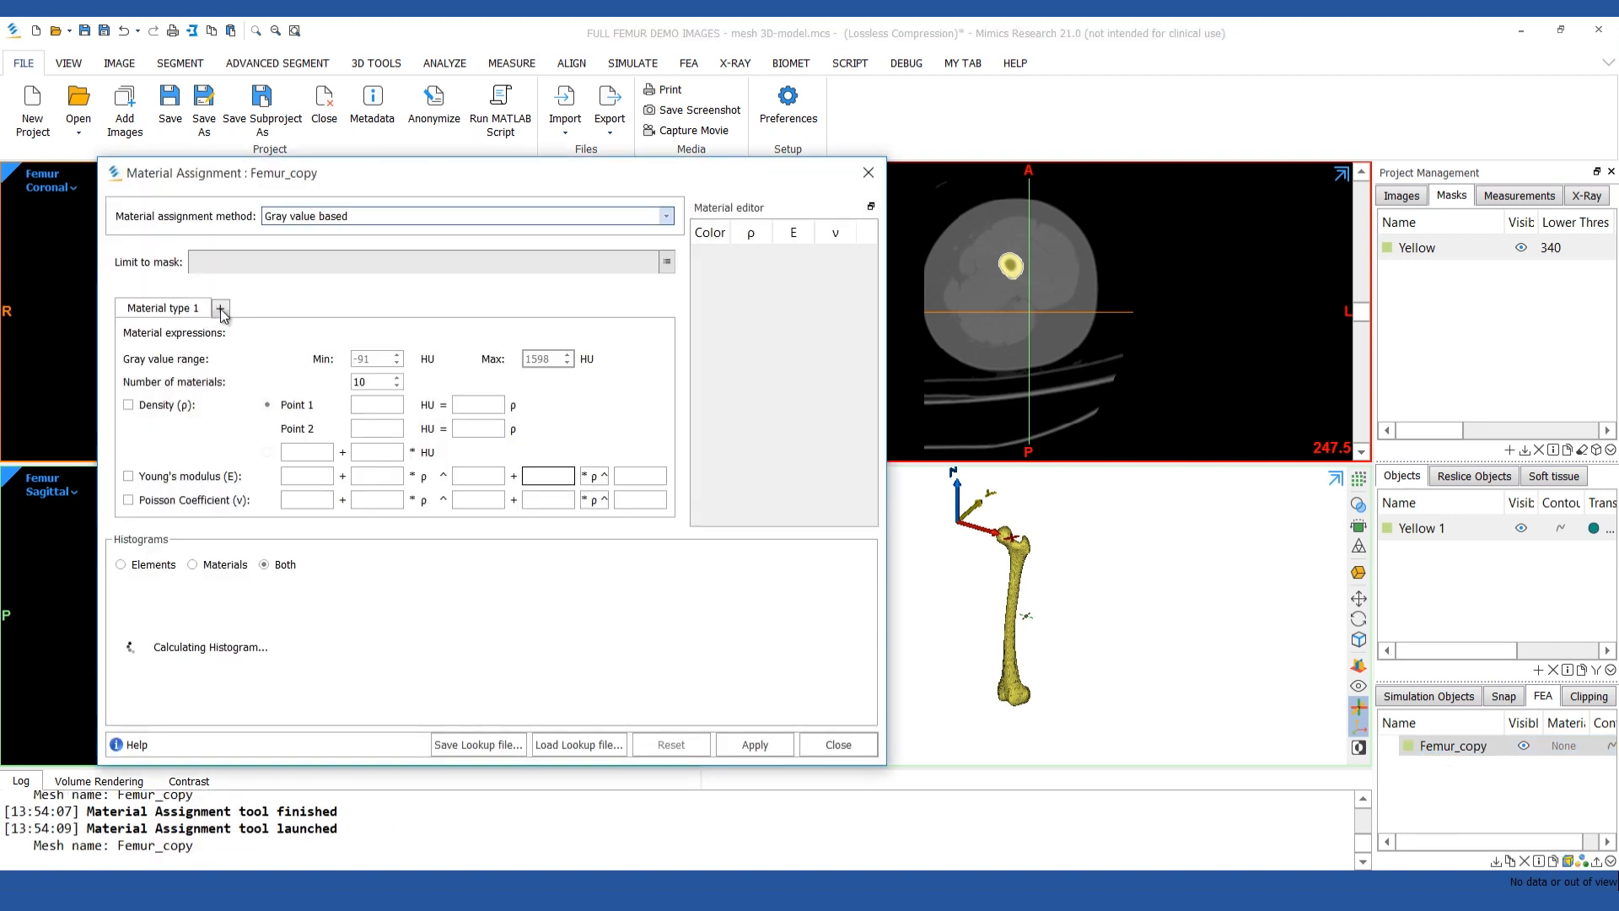
Add a material type; set type 1 to max 100 HU, E 0.004·ρ^2.01, ν 0.3
{"action": "left_click", "coordinate": [220, 308]}
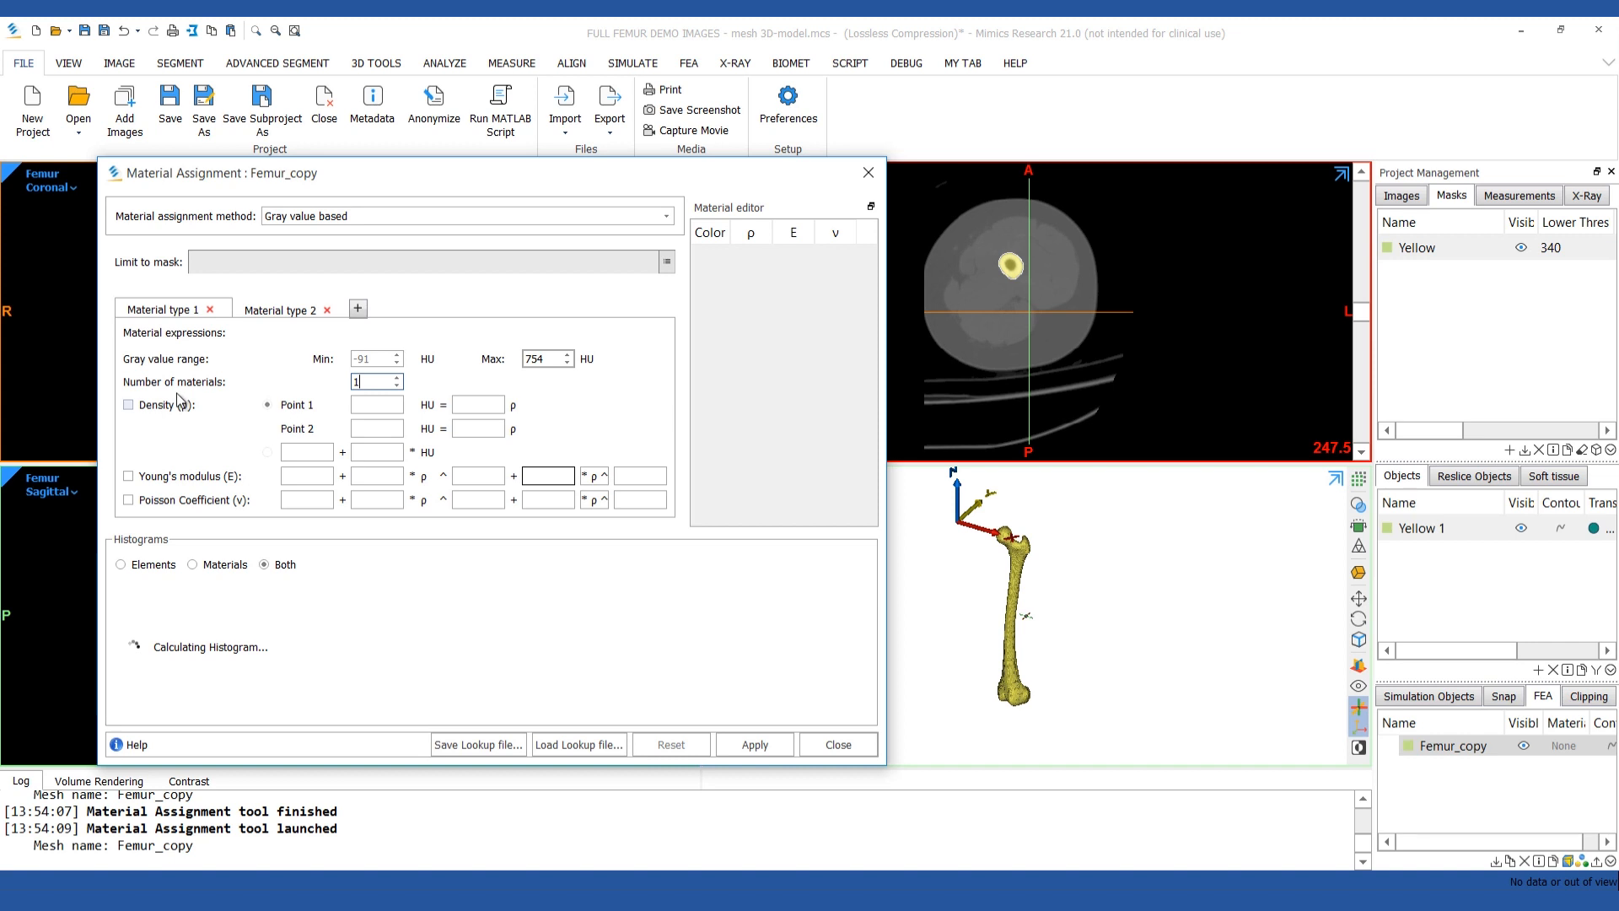
{"action": "left_click", "coordinate": [128, 405]}
{"action": "type", "text": "050"}
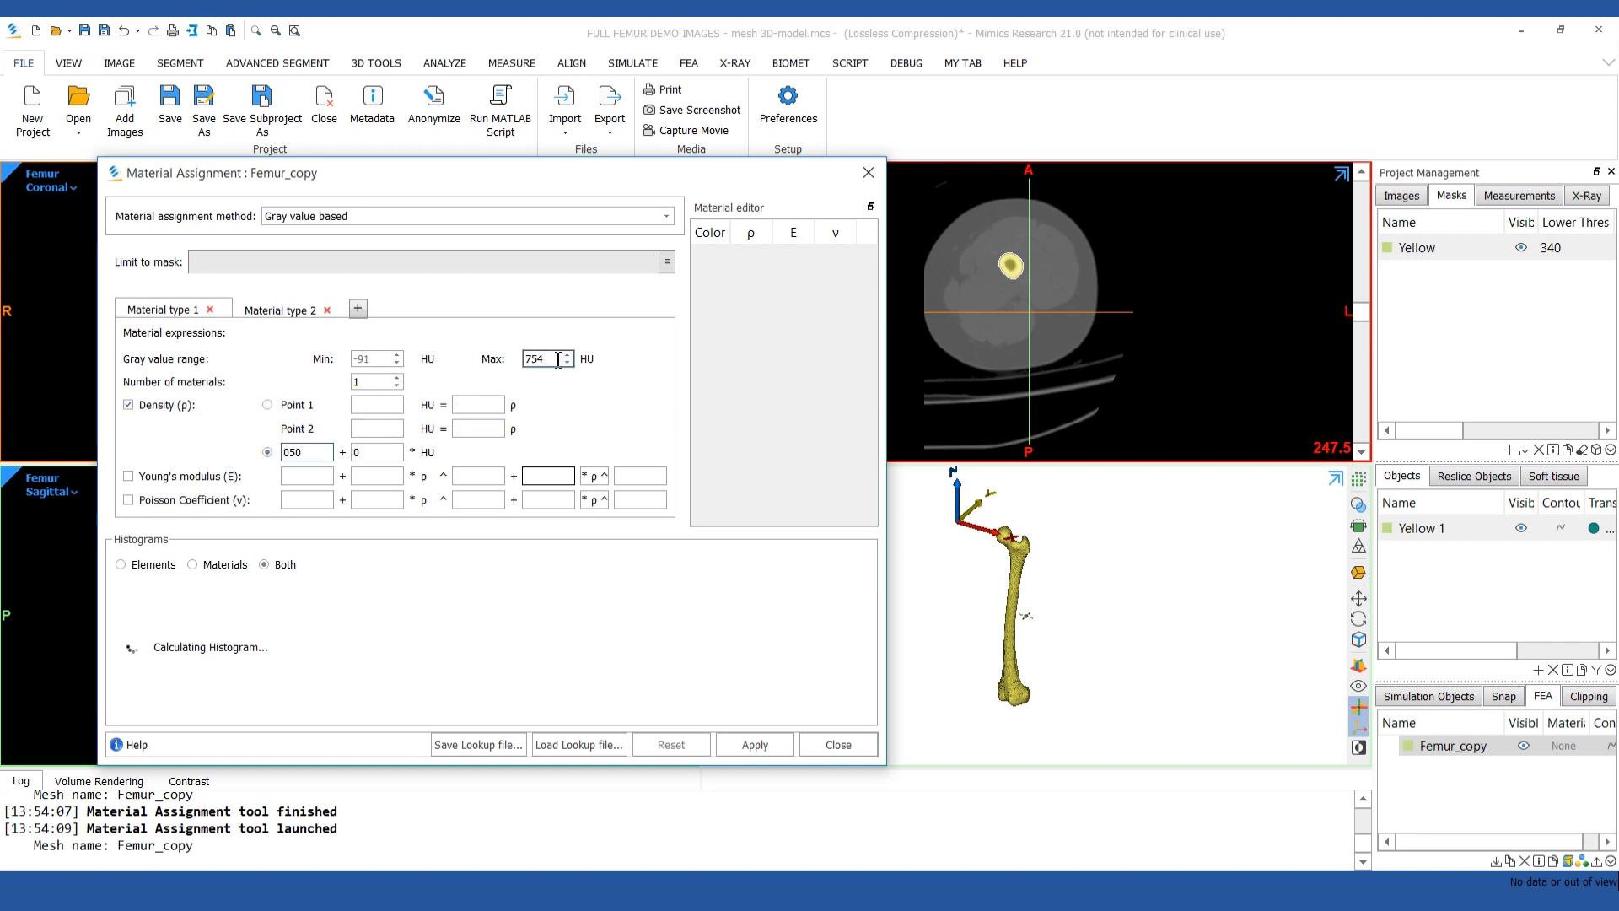
{"action": "type", "text": "100"}
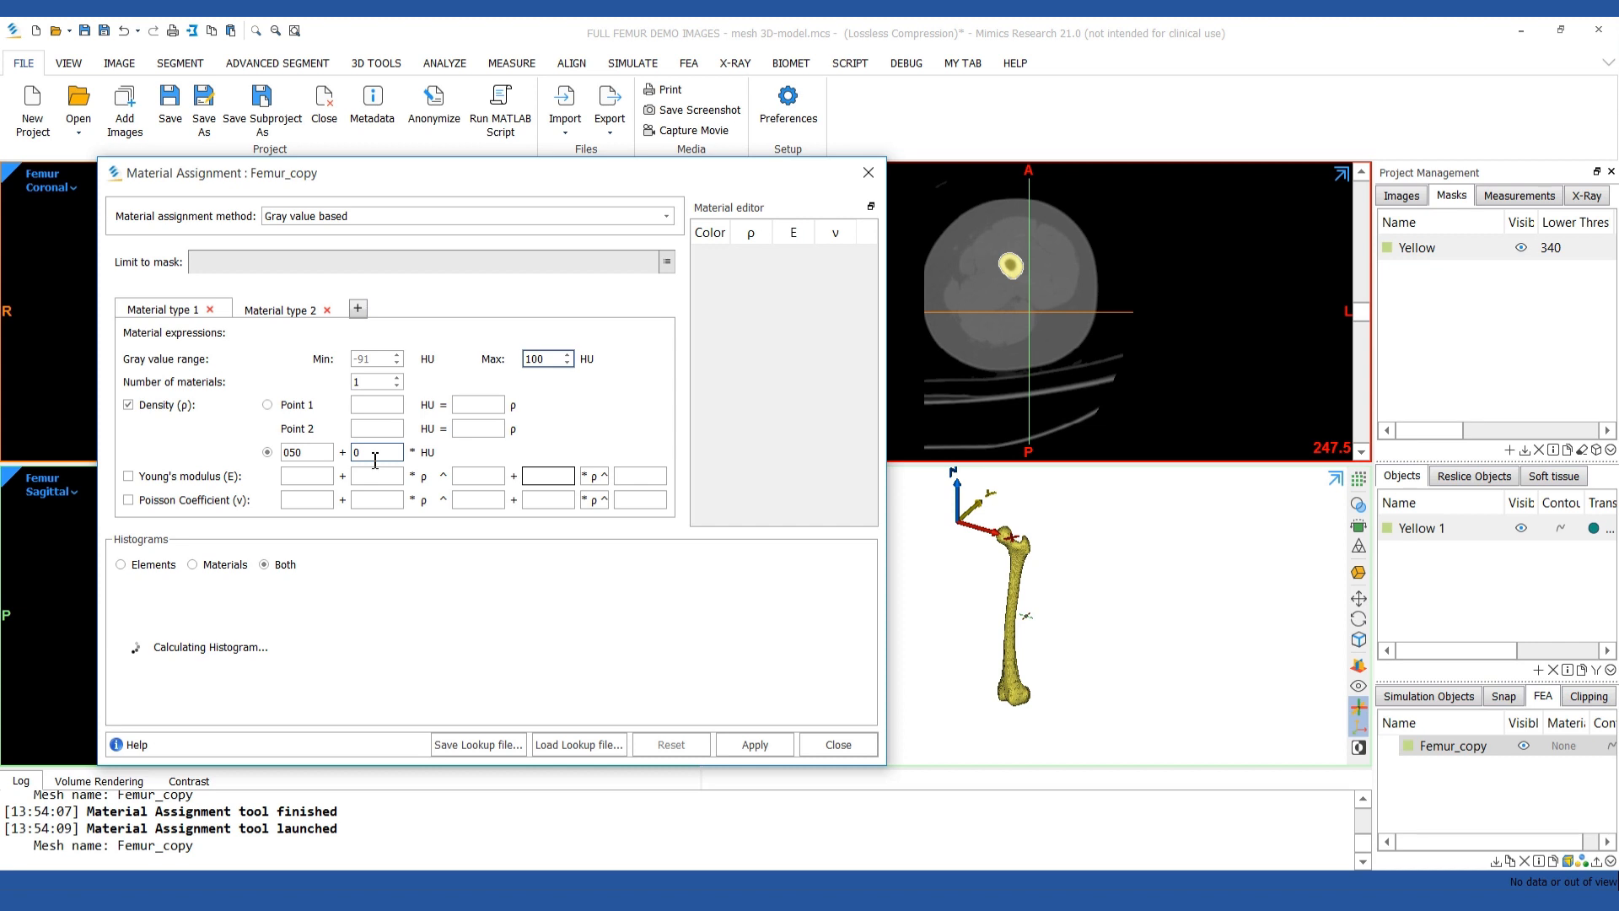
{"action": "left_click", "coordinate": [128, 476]}
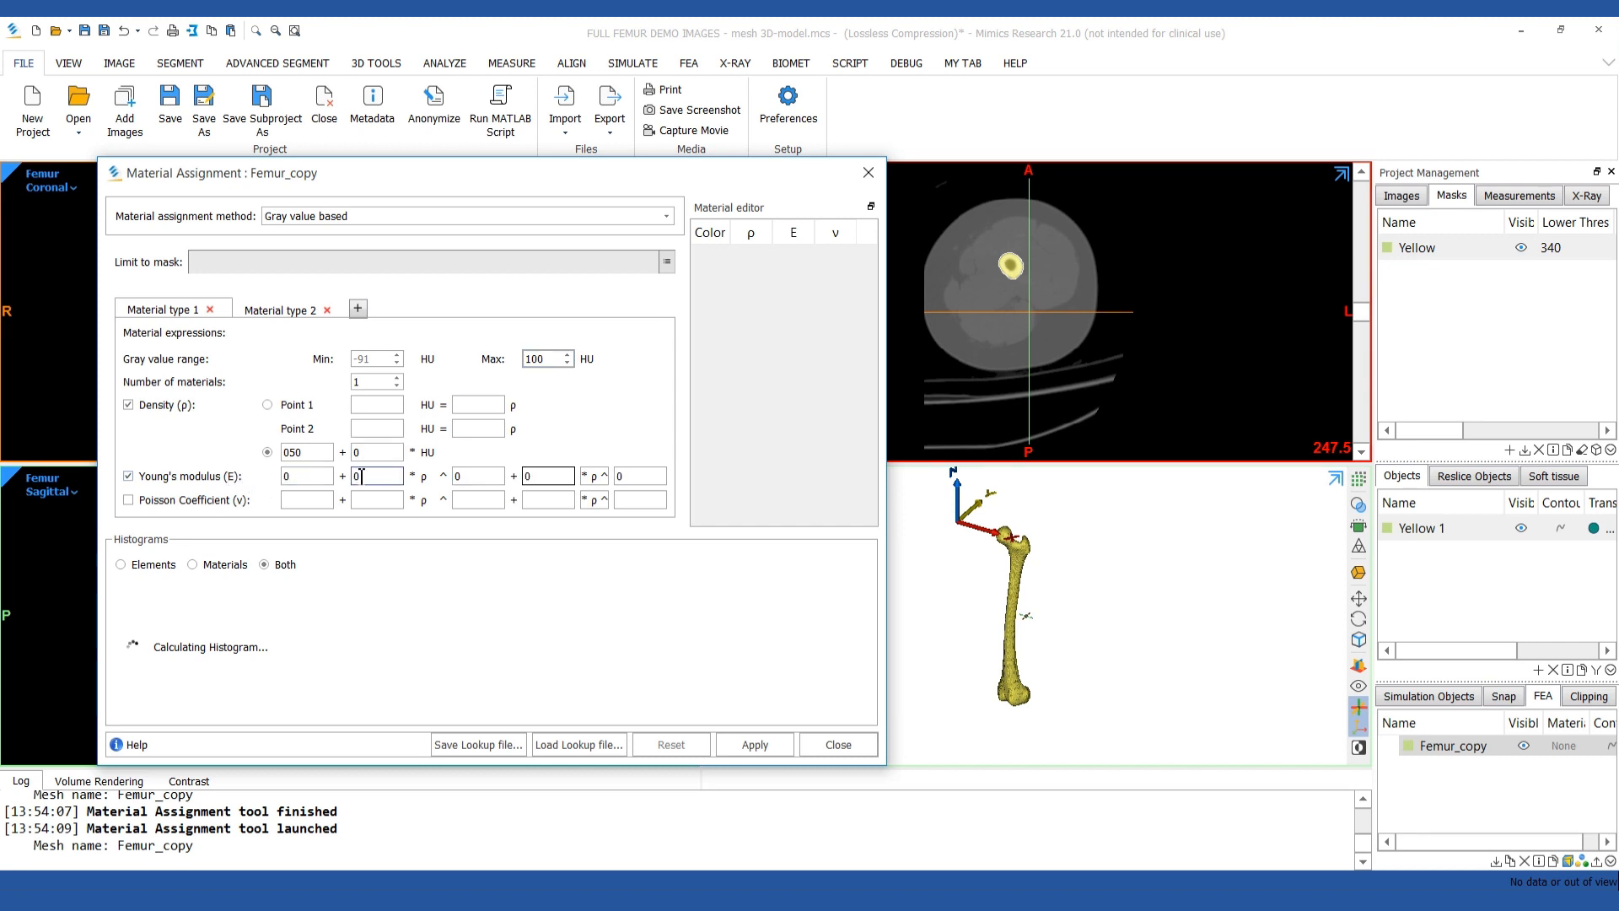
{"action": "type", "text": "0.004"}
{"action": "left_click", "coordinate": [478, 476]}
{"action": "type", "text": "2.01"}
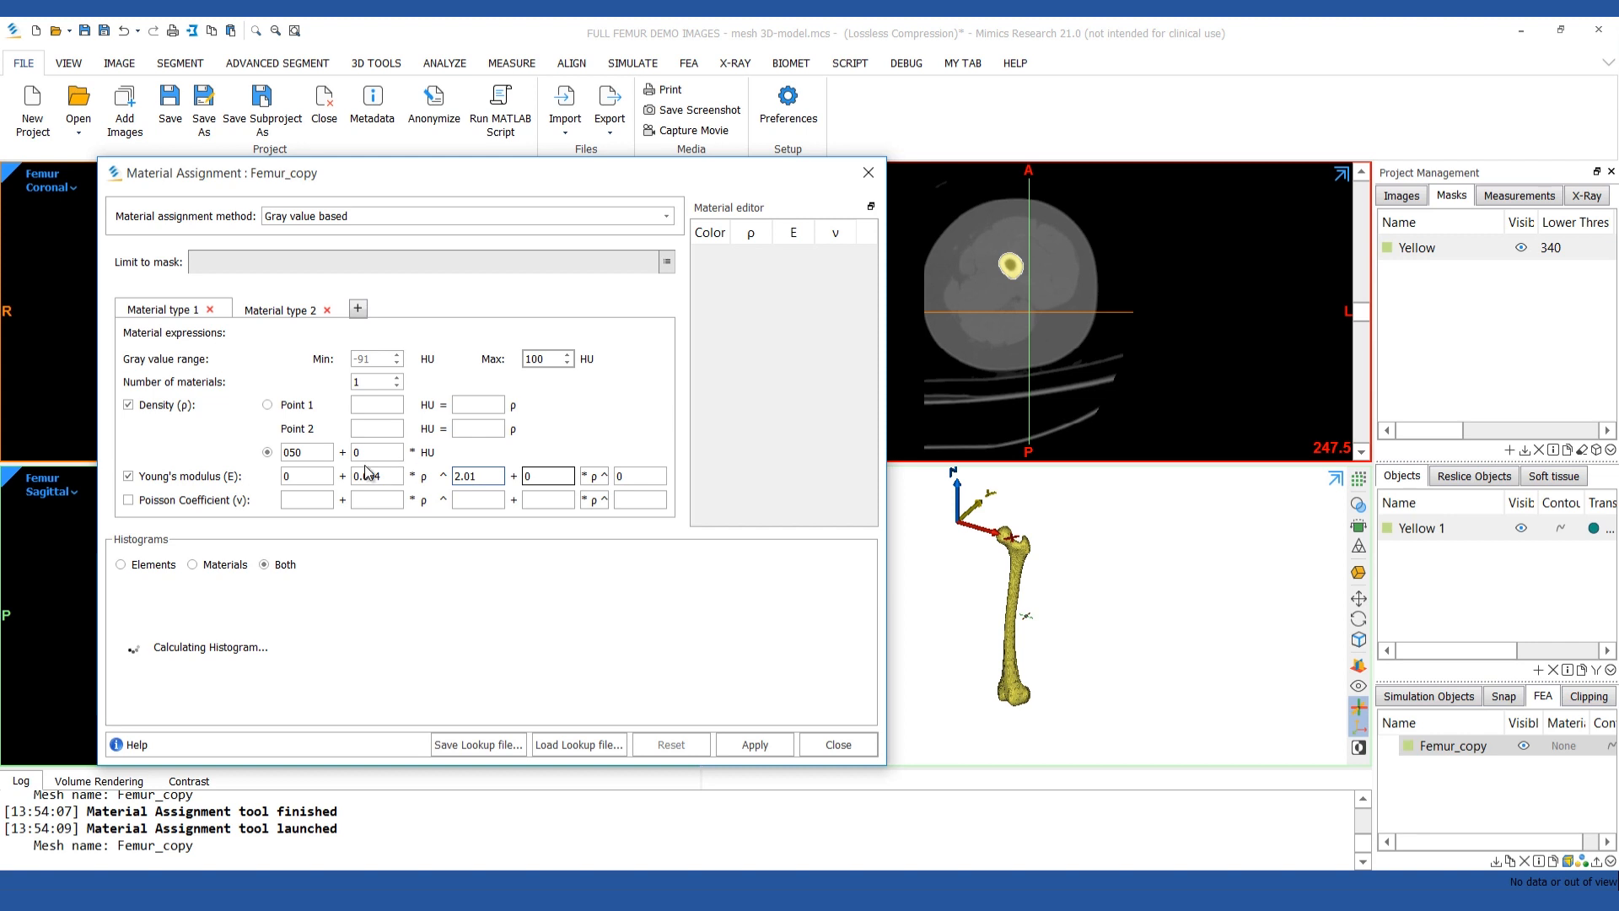
{"action": "left_click", "coordinate": [128, 499]}
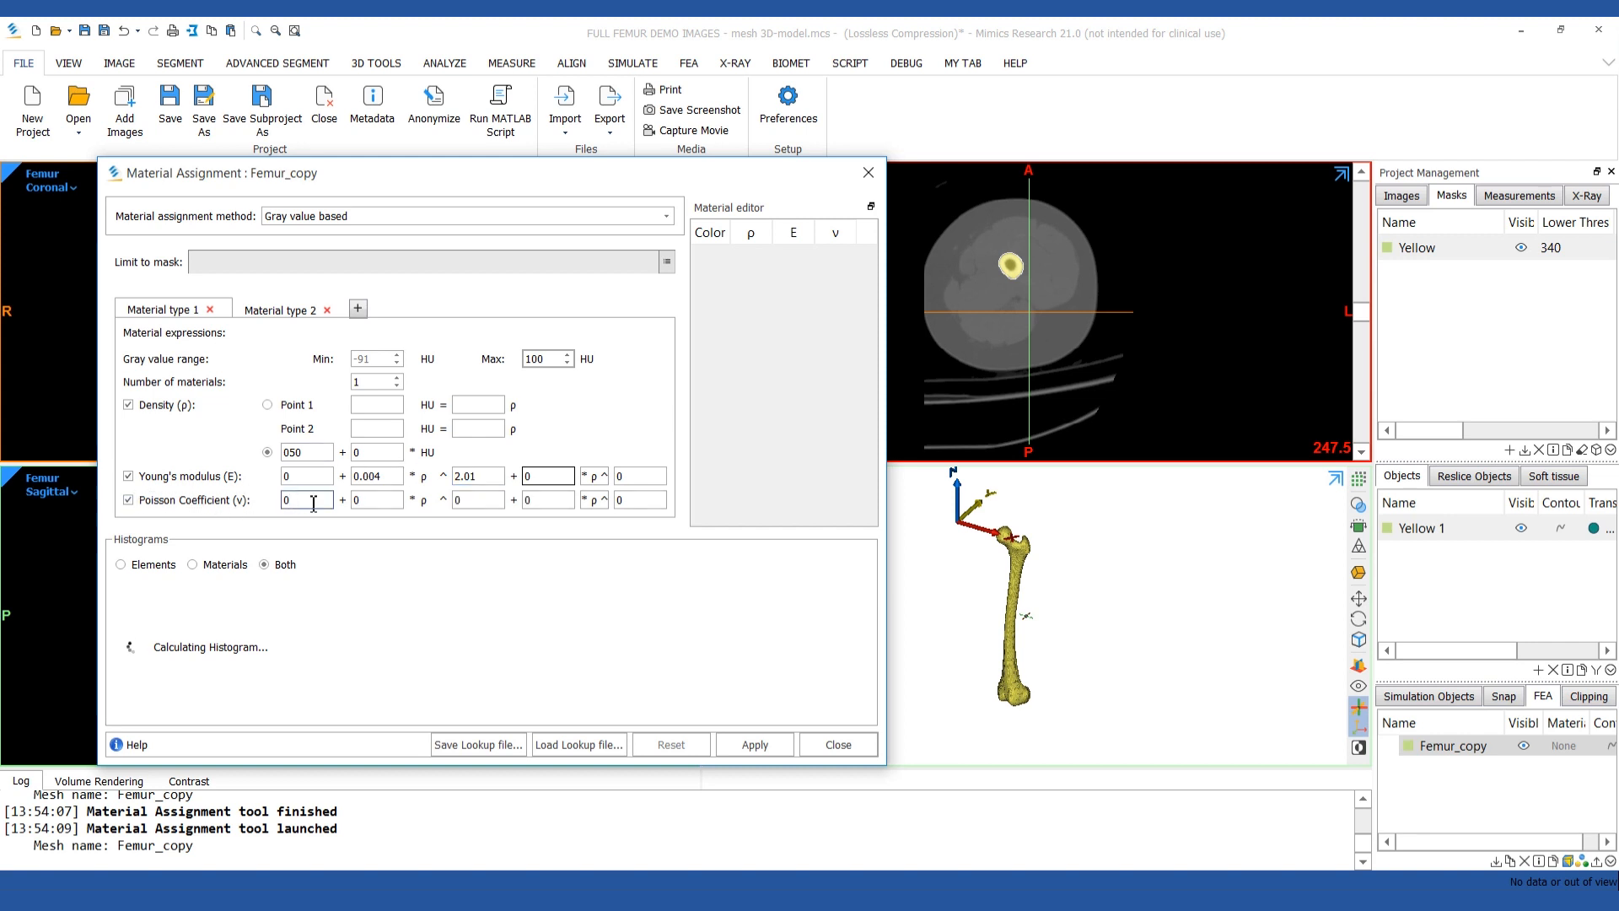
{"action": "type", "text": "0.3"}
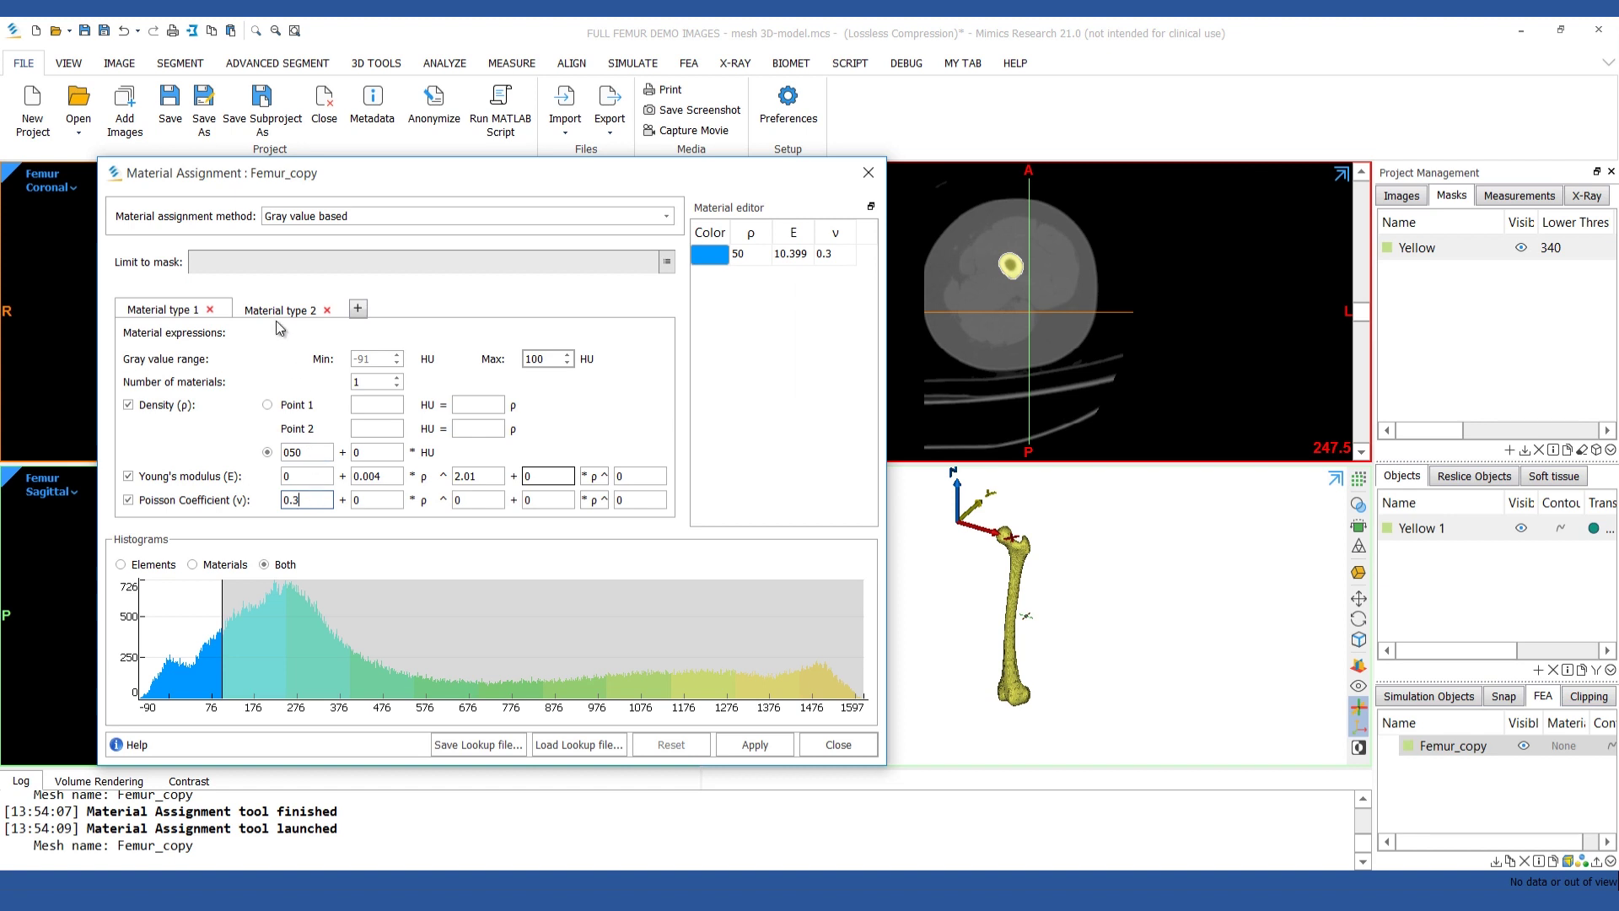
Define material type 2 density by points 100 HU→50 and 1600 HU→1900
{"action": "left_click", "coordinate": [278, 310]}
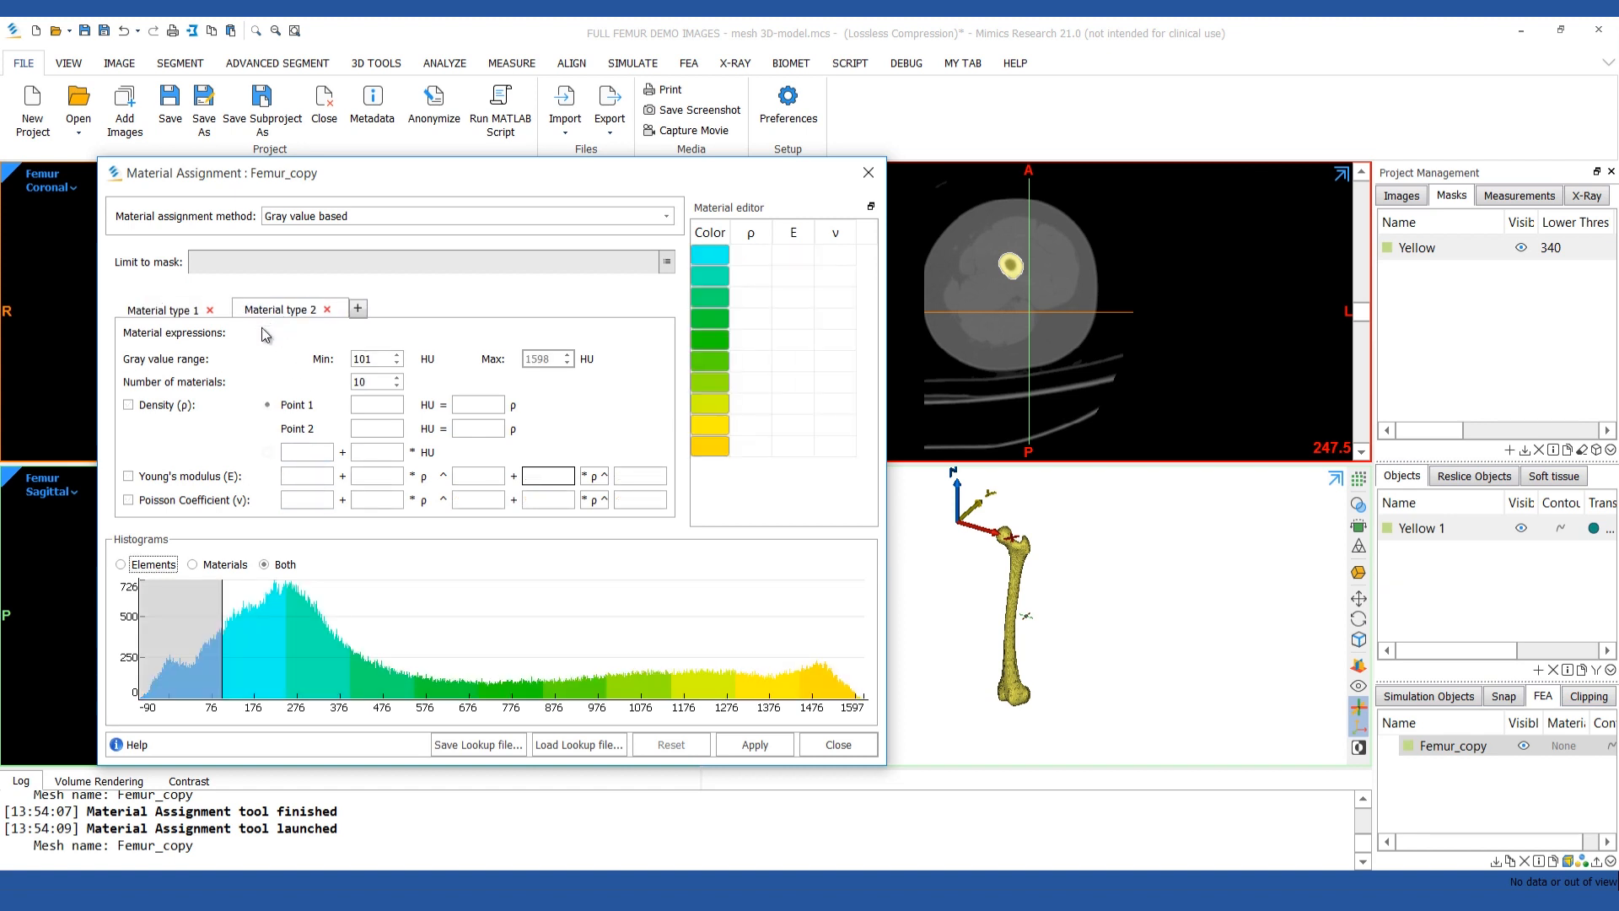
{"action": "left_click", "coordinate": [128, 404]}
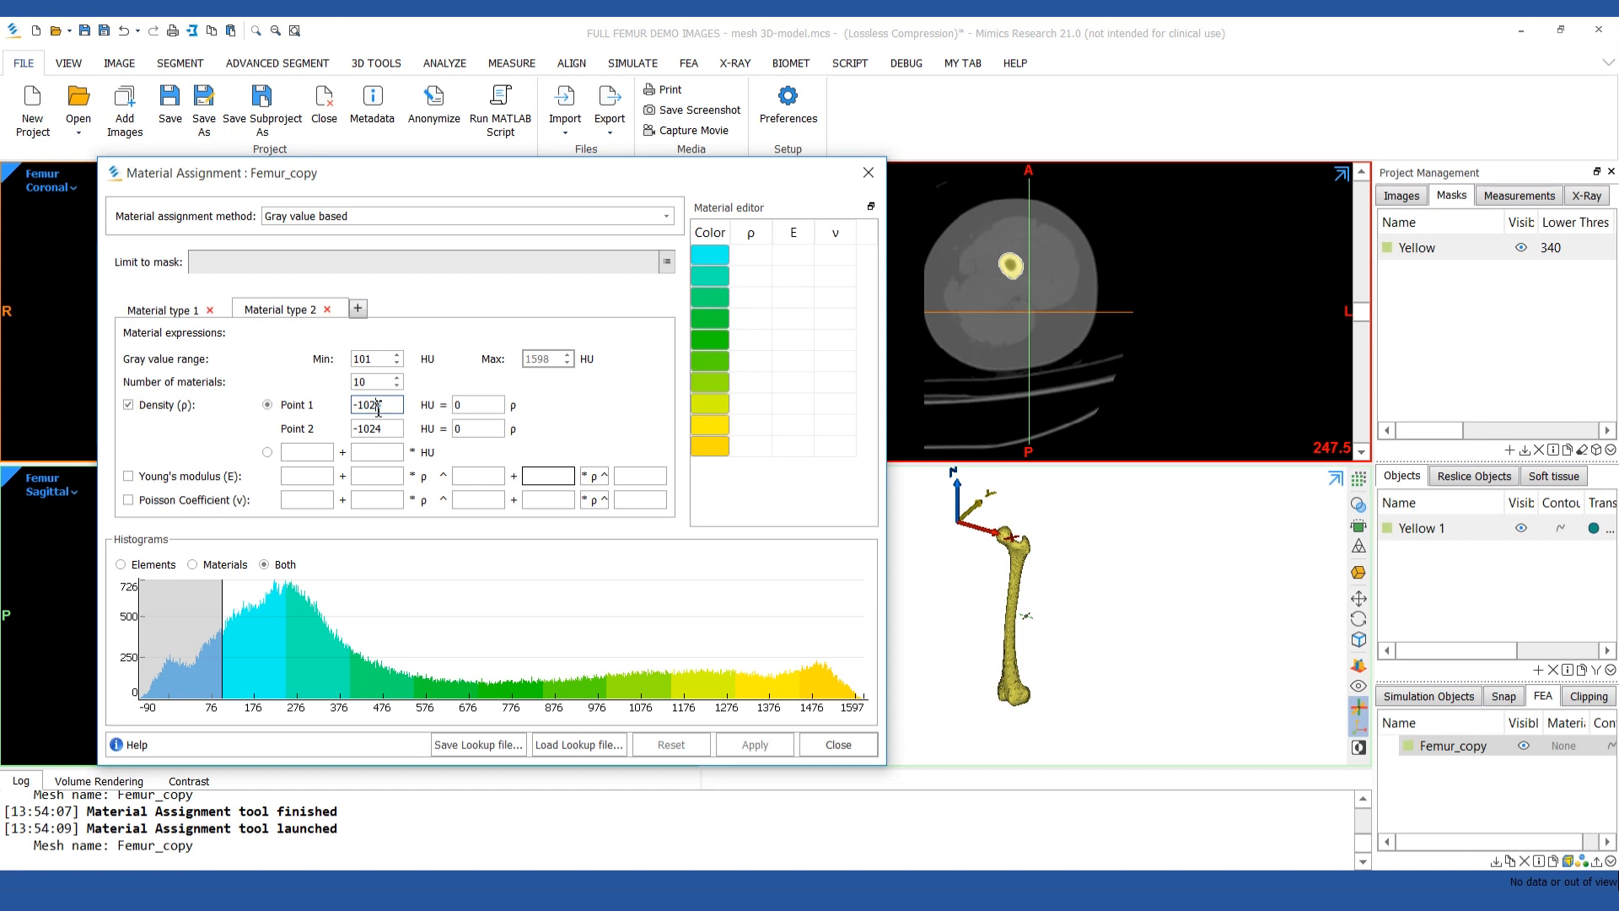
{"action": "type", "text": "0"}
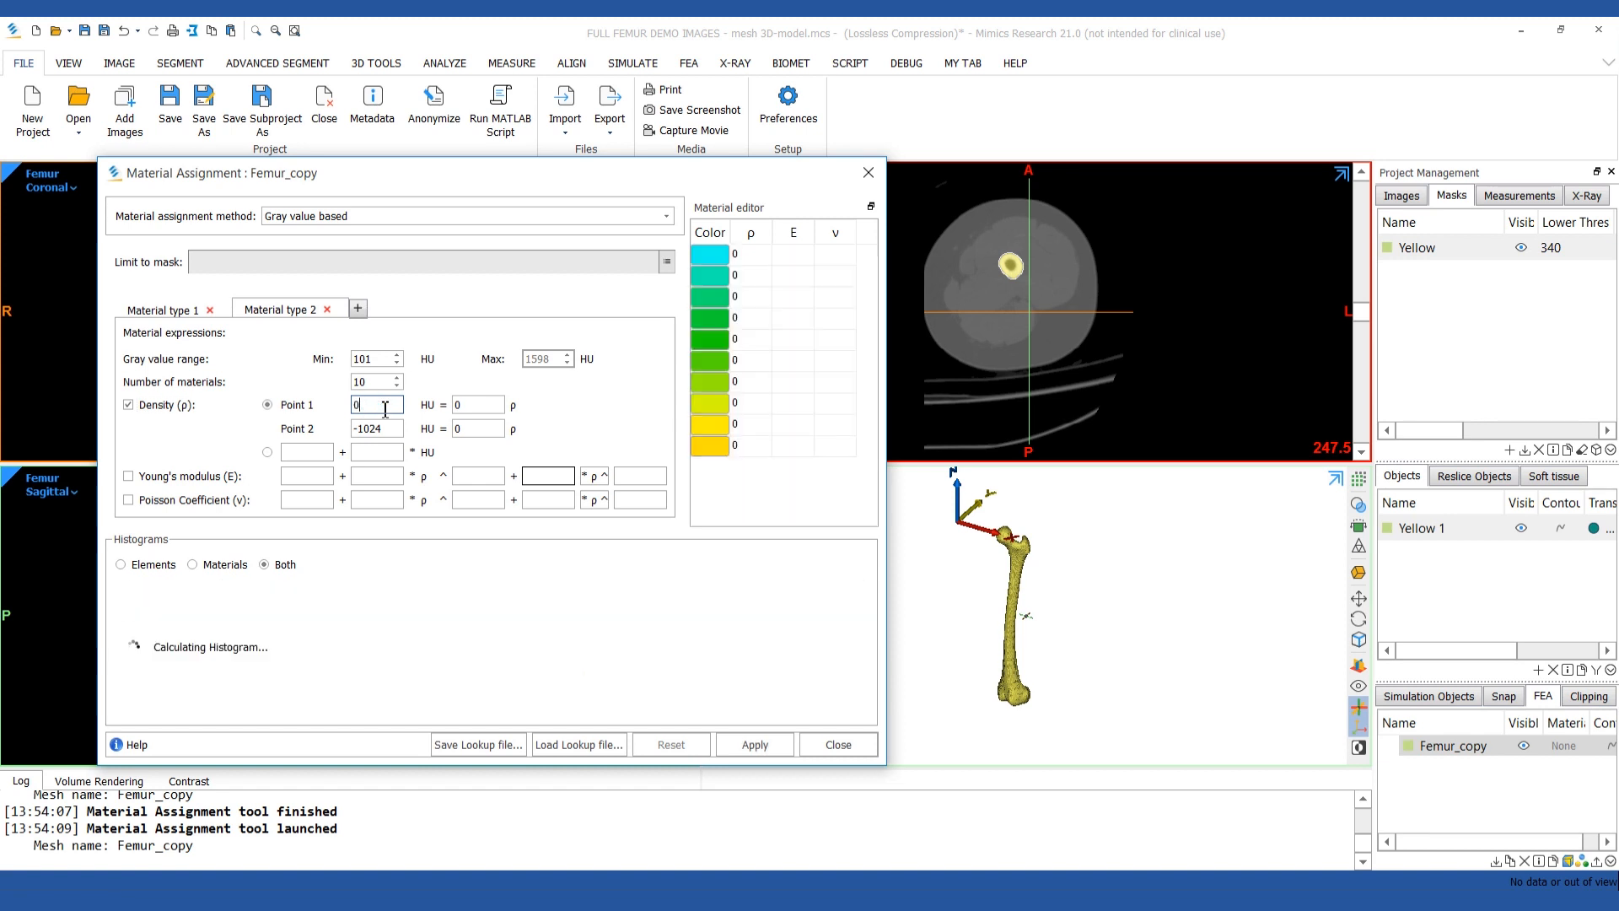
{"action": "type", "text": "100"}
{"action": "left_click", "coordinate": [478, 404]}
{"action": "type", "text": "50"}
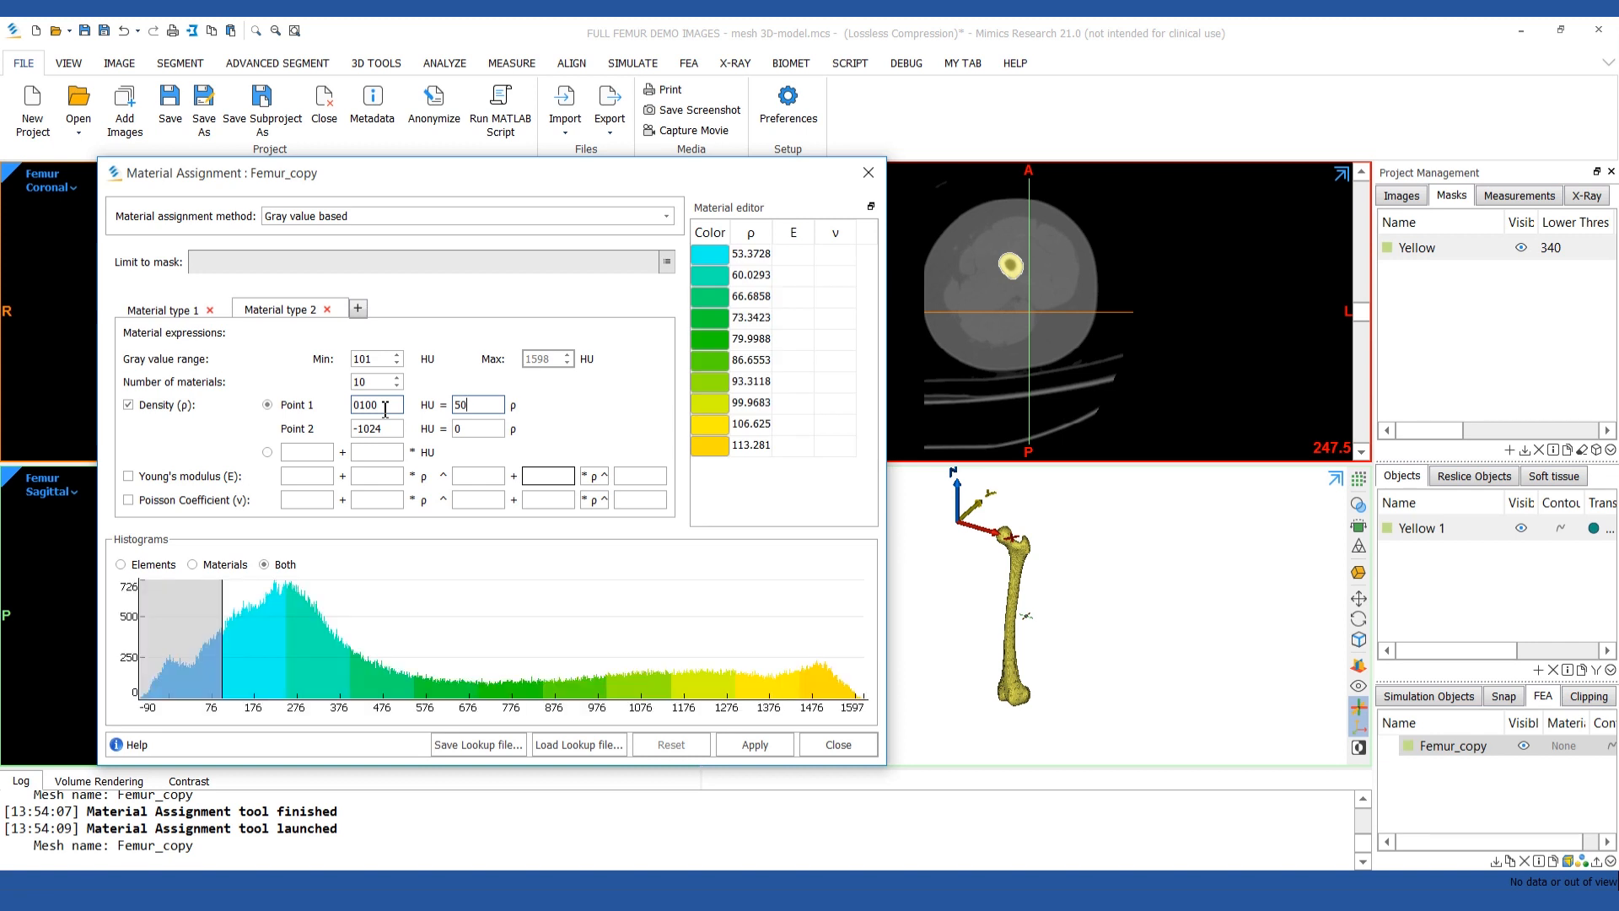
{"action": "type", "text": "1600"}
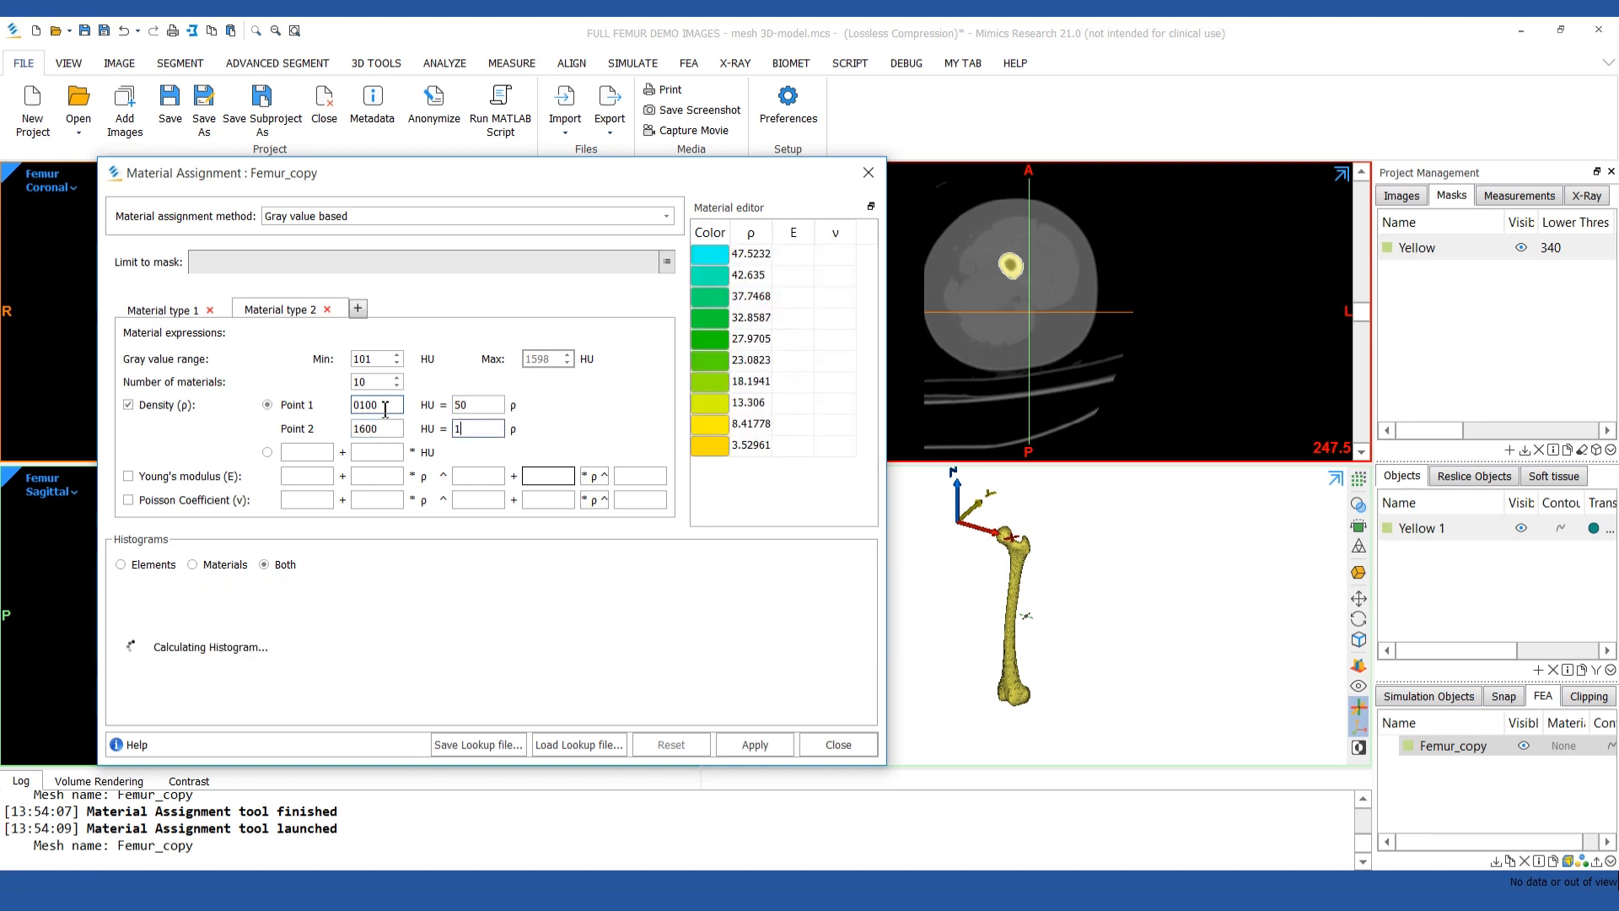
{"action": "type", "text": "1900"}
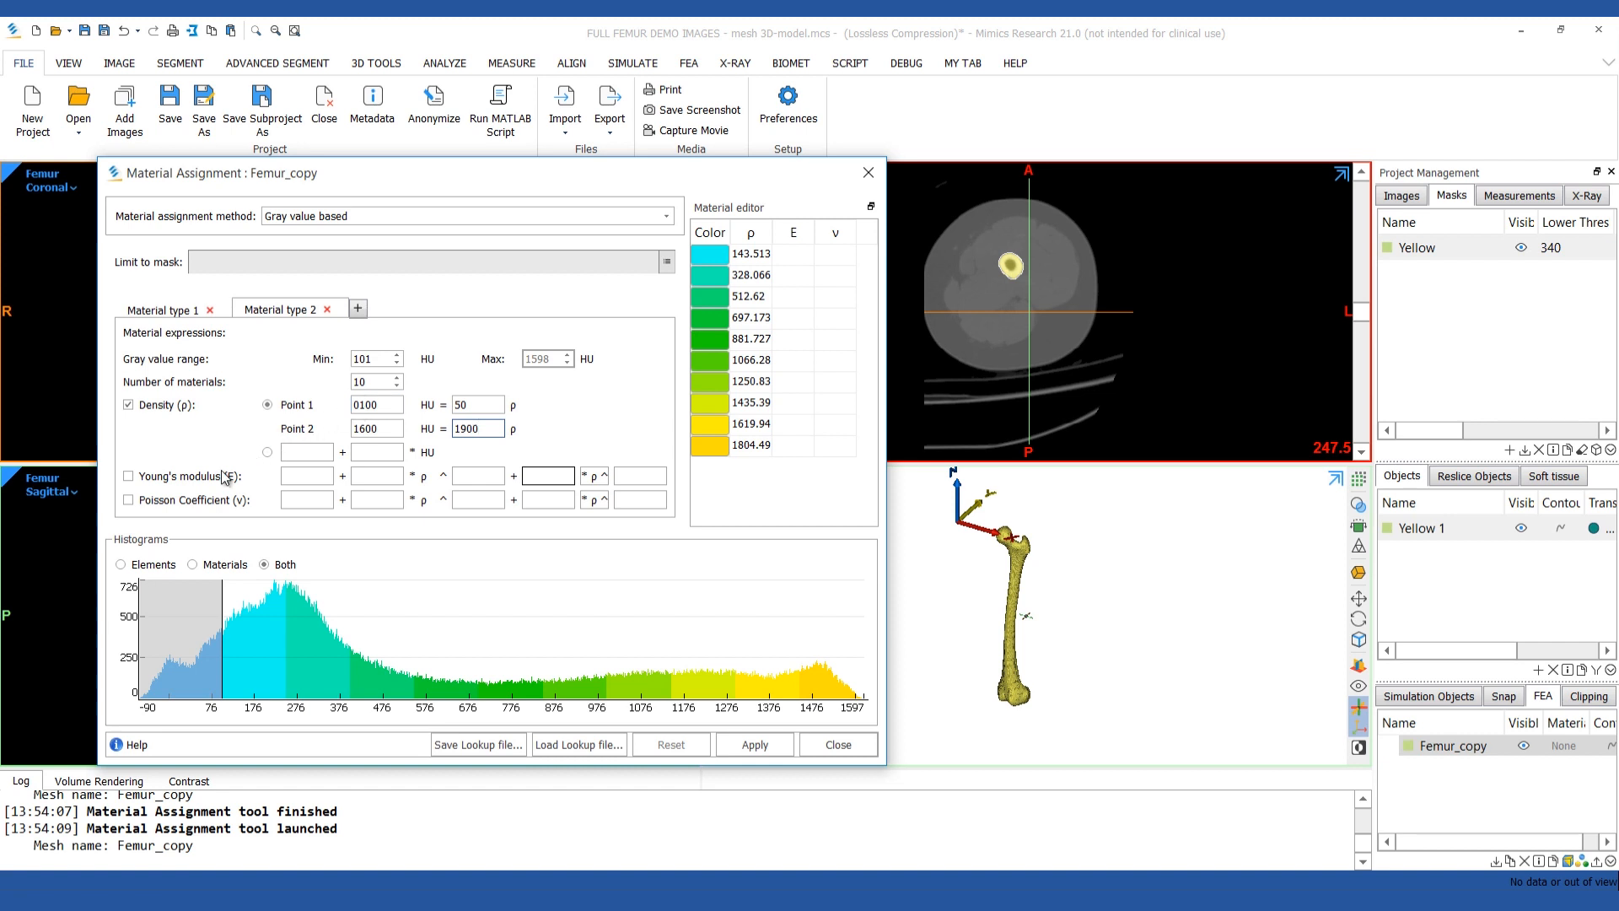
Enable the Young's modulus and Poisson 0.3 expressions for type 2, then apply the materials
{"action": "left_click", "coordinate": [128, 476]}
{"action": "type", "text": "2.01"}
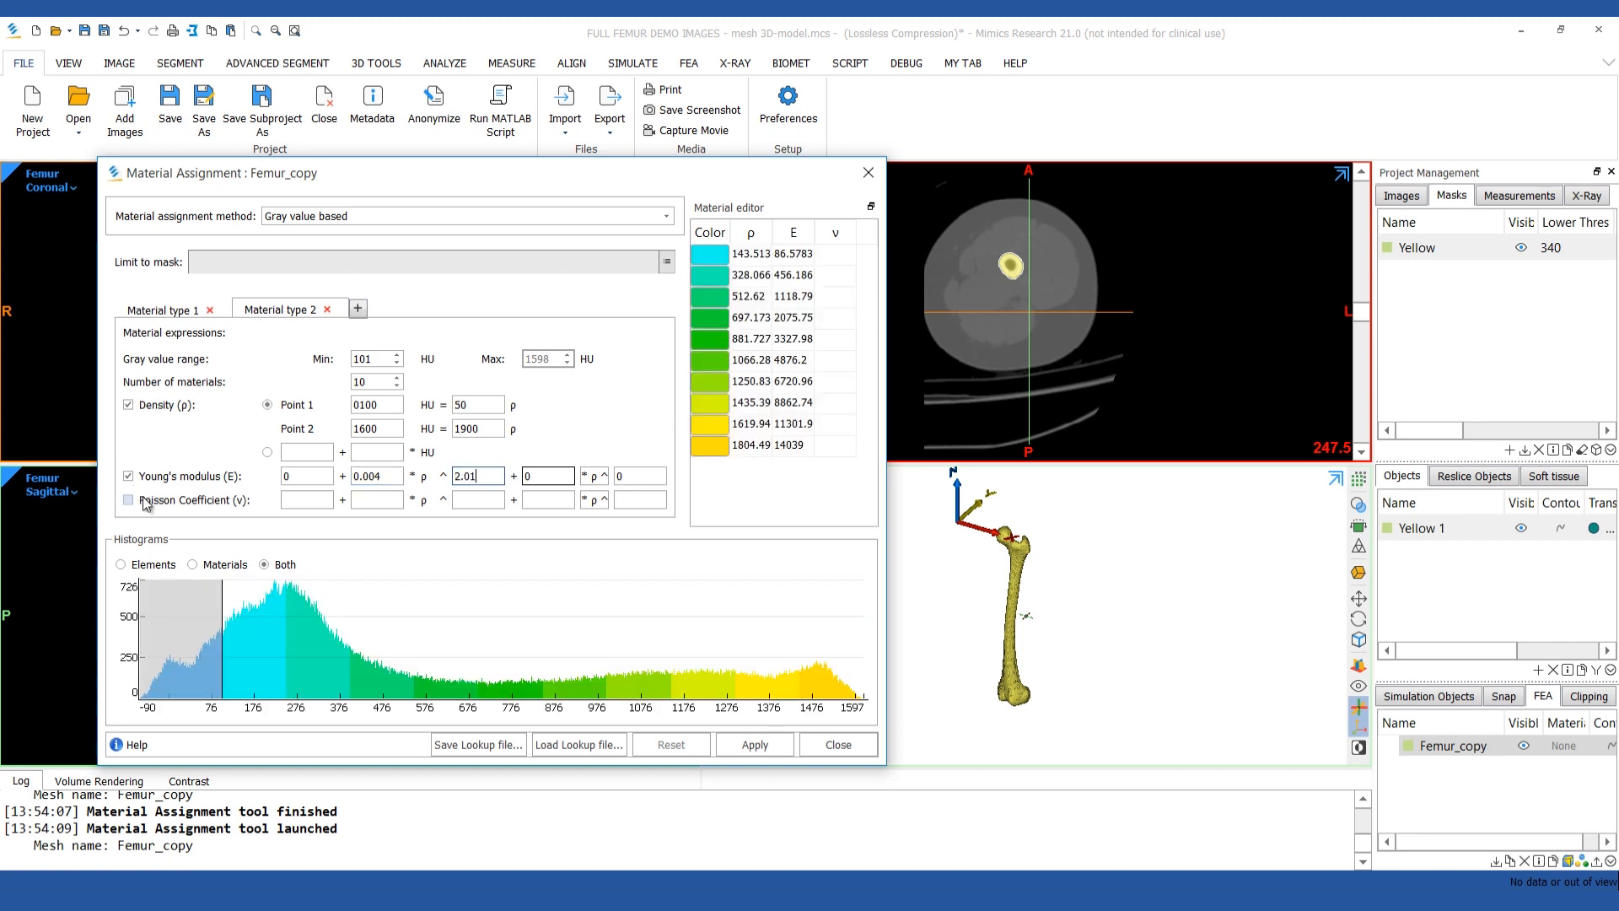
{"action": "left_click", "coordinate": [128, 499]}
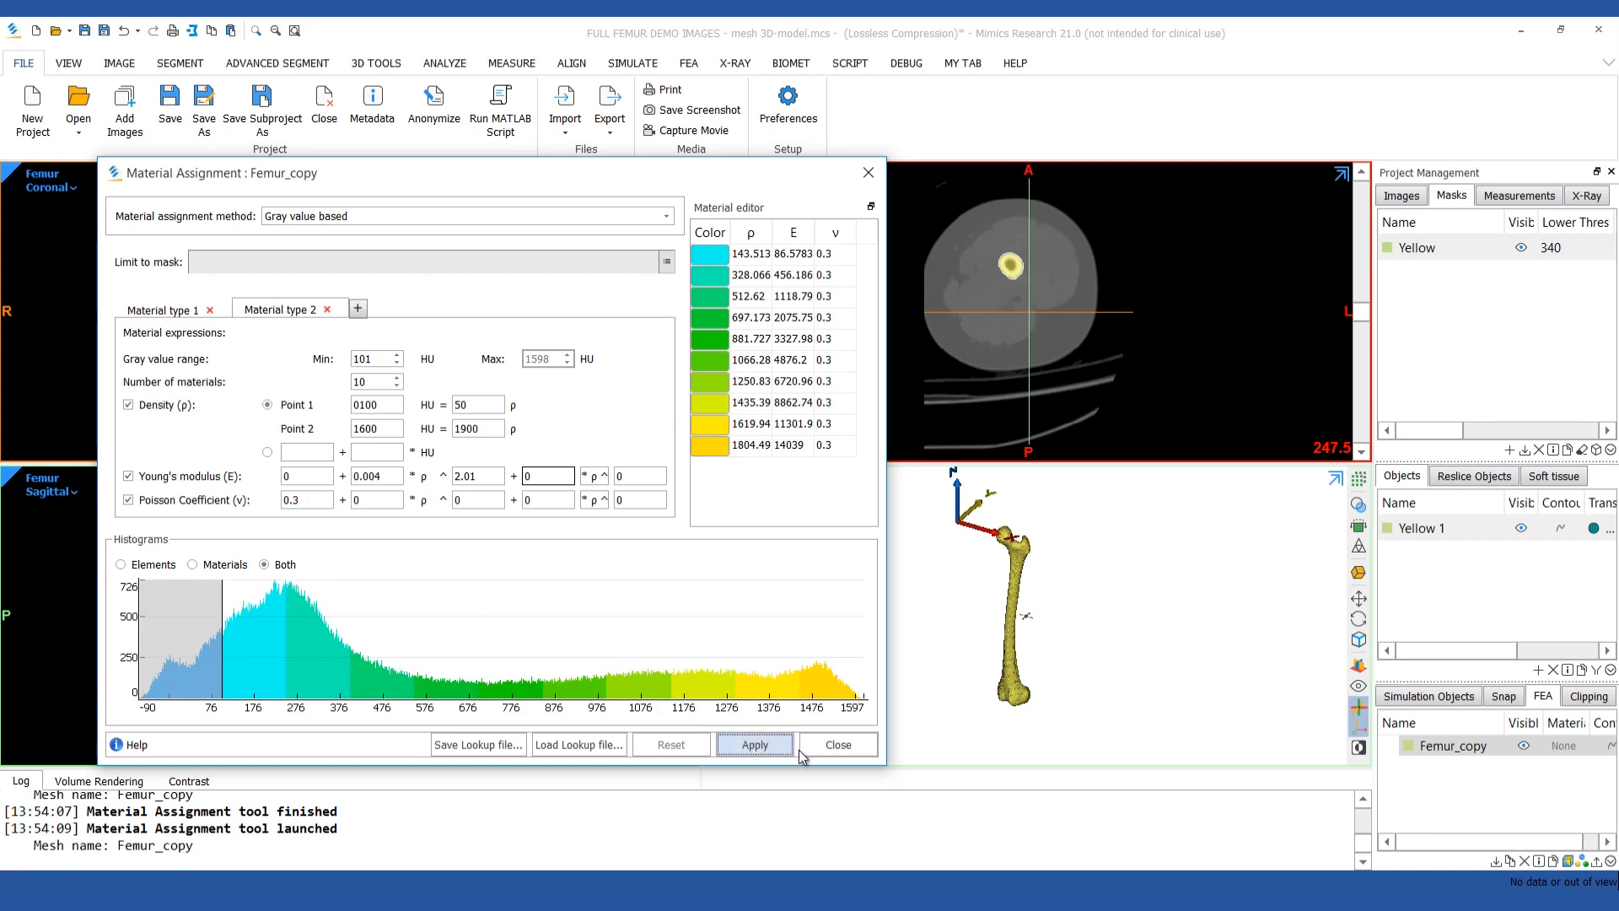
{"action": "left_click", "coordinate": [755, 744]}
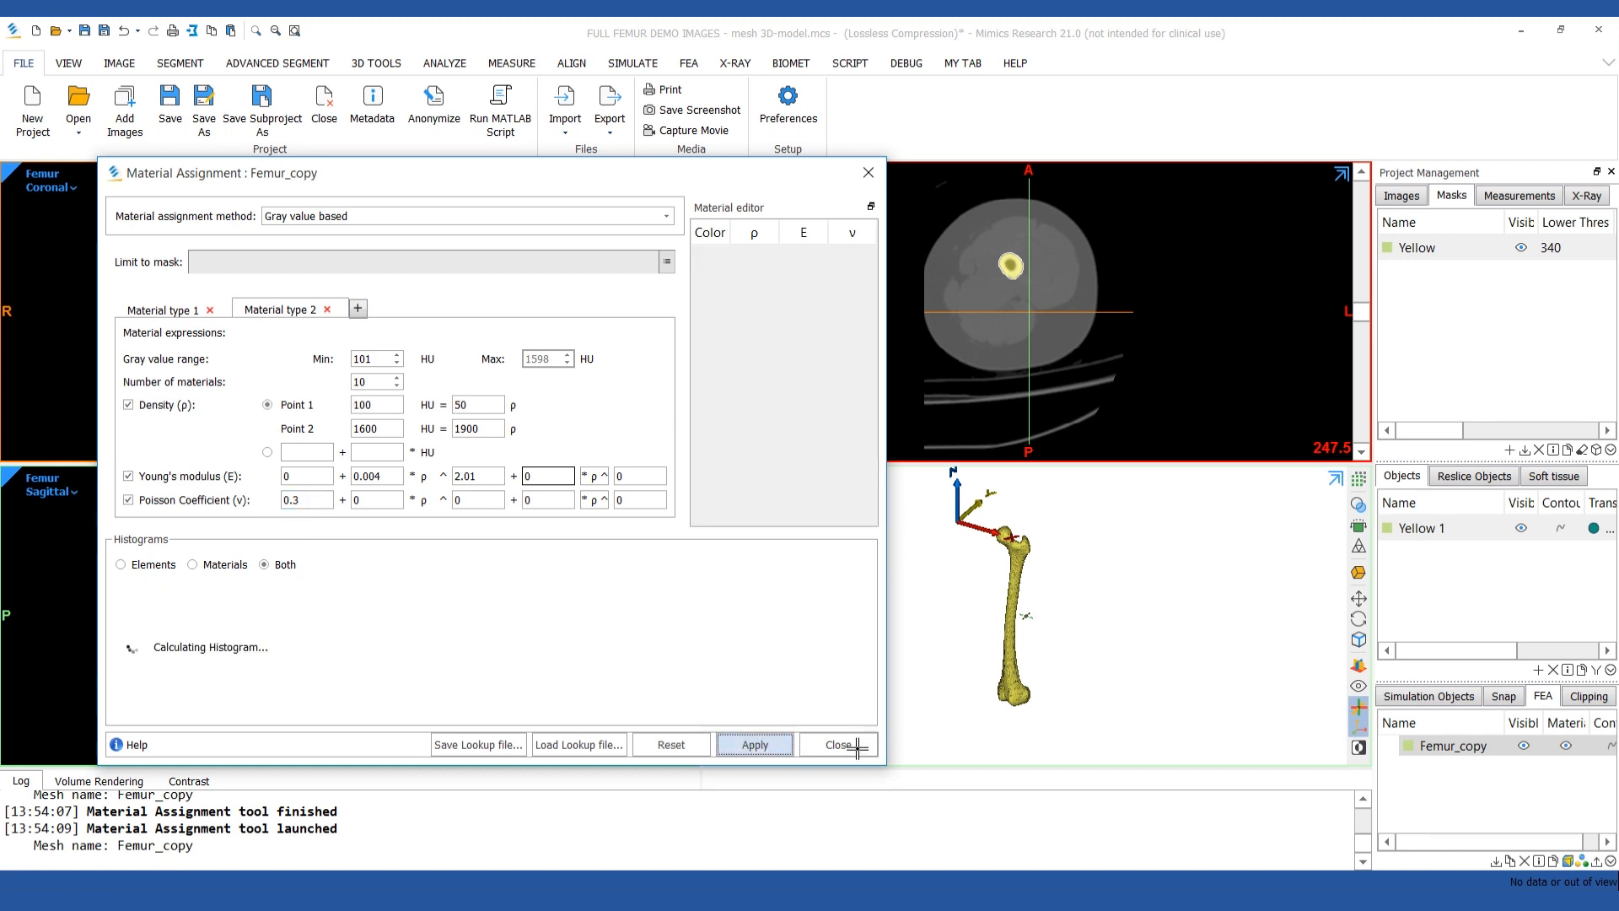
{"action": "left_click", "coordinate": [754, 745]}
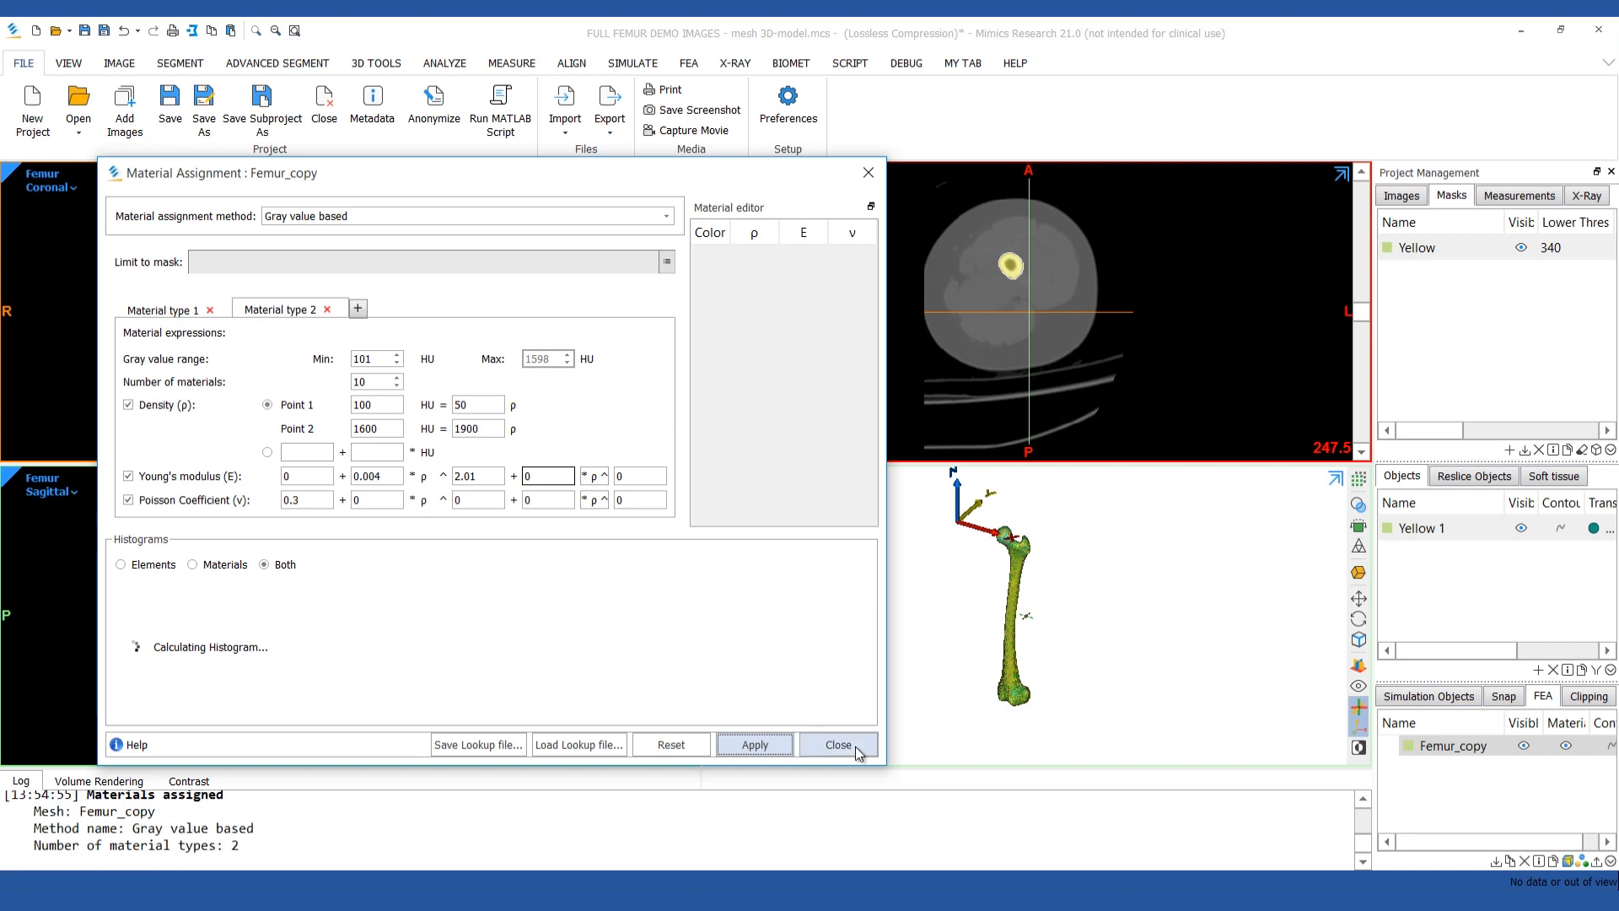
Close Material Assignment, rotate to inspect the clipped femur, and list the export formats
{"action": "left_click", "coordinate": [839, 744]}
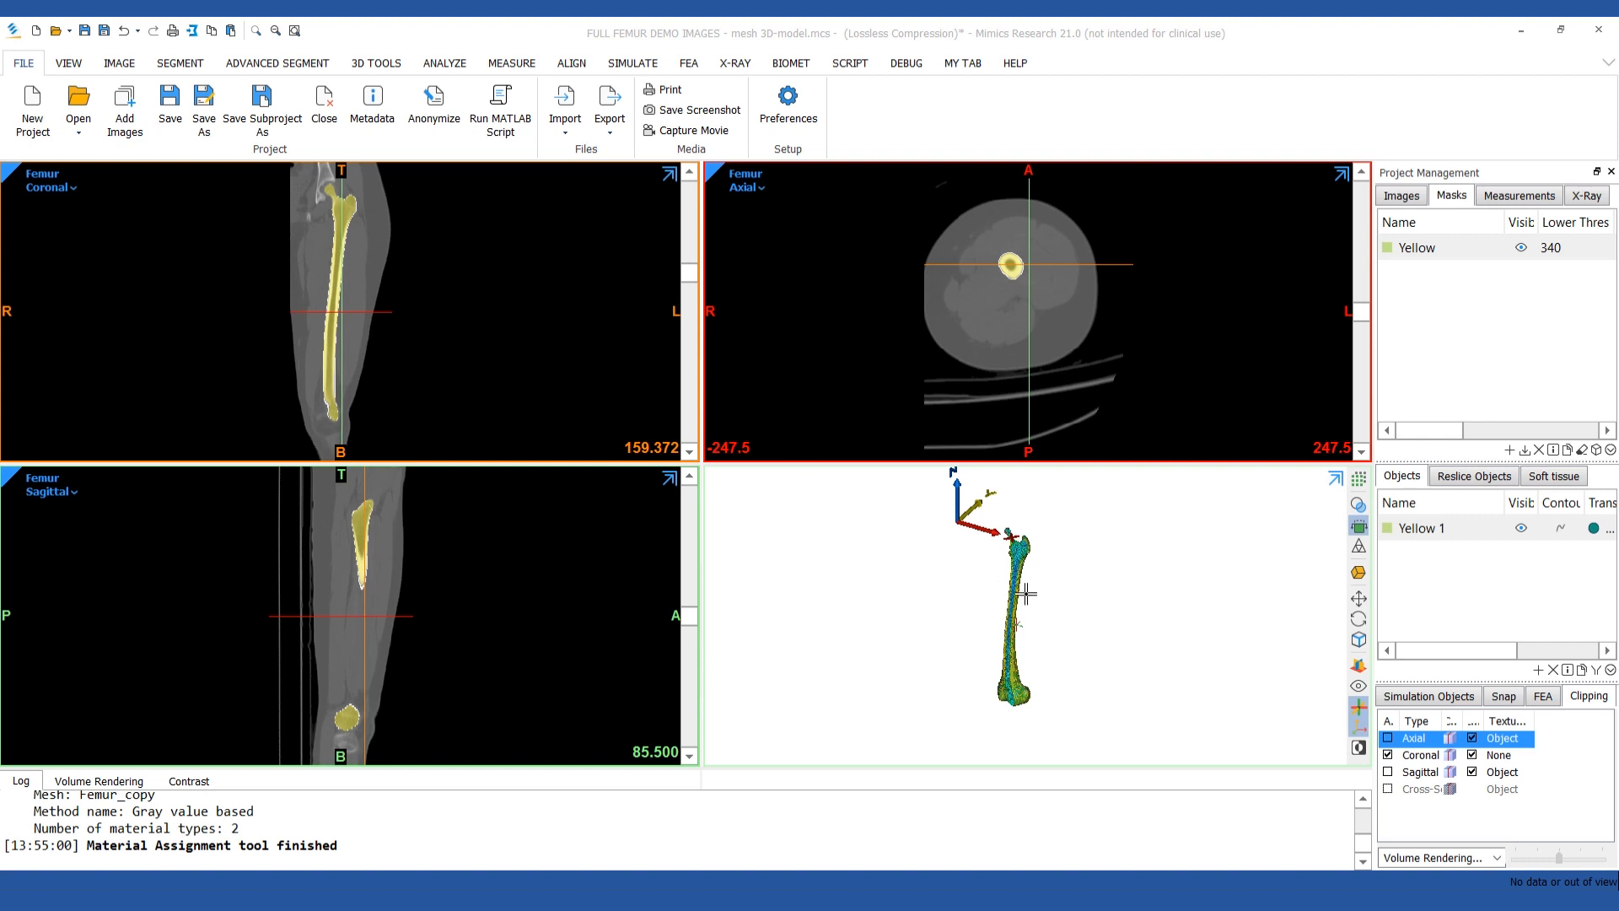
{"action": "left_click_drag", "start_coordinate": [1023, 594], "coordinate": [1126, 542]}
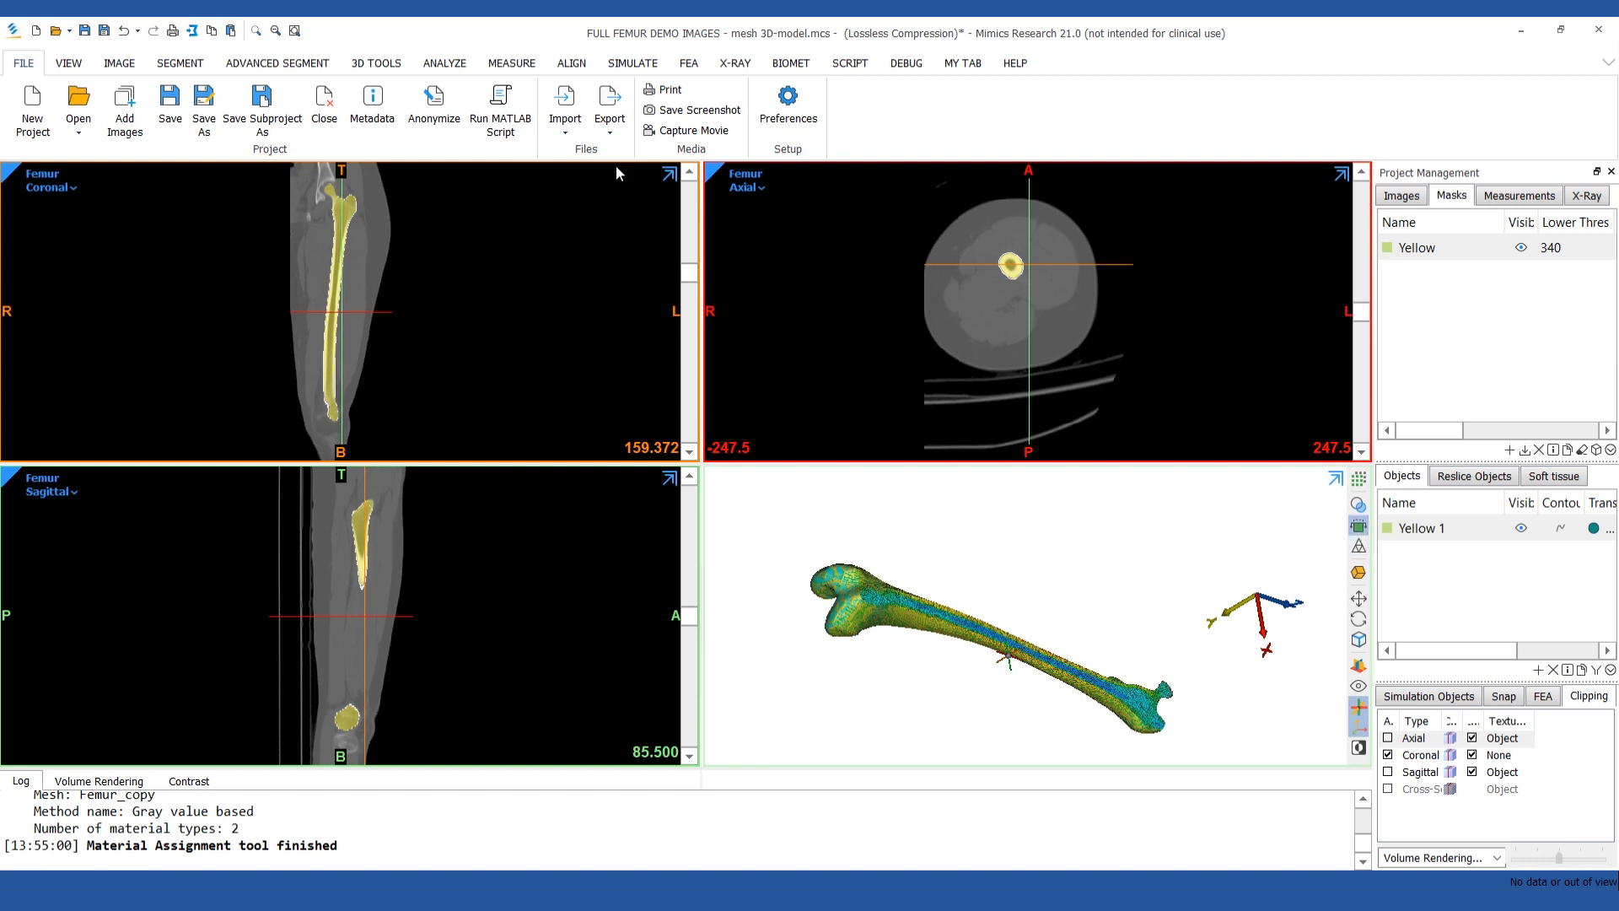
{"action": "left_click", "coordinate": [610, 97]}
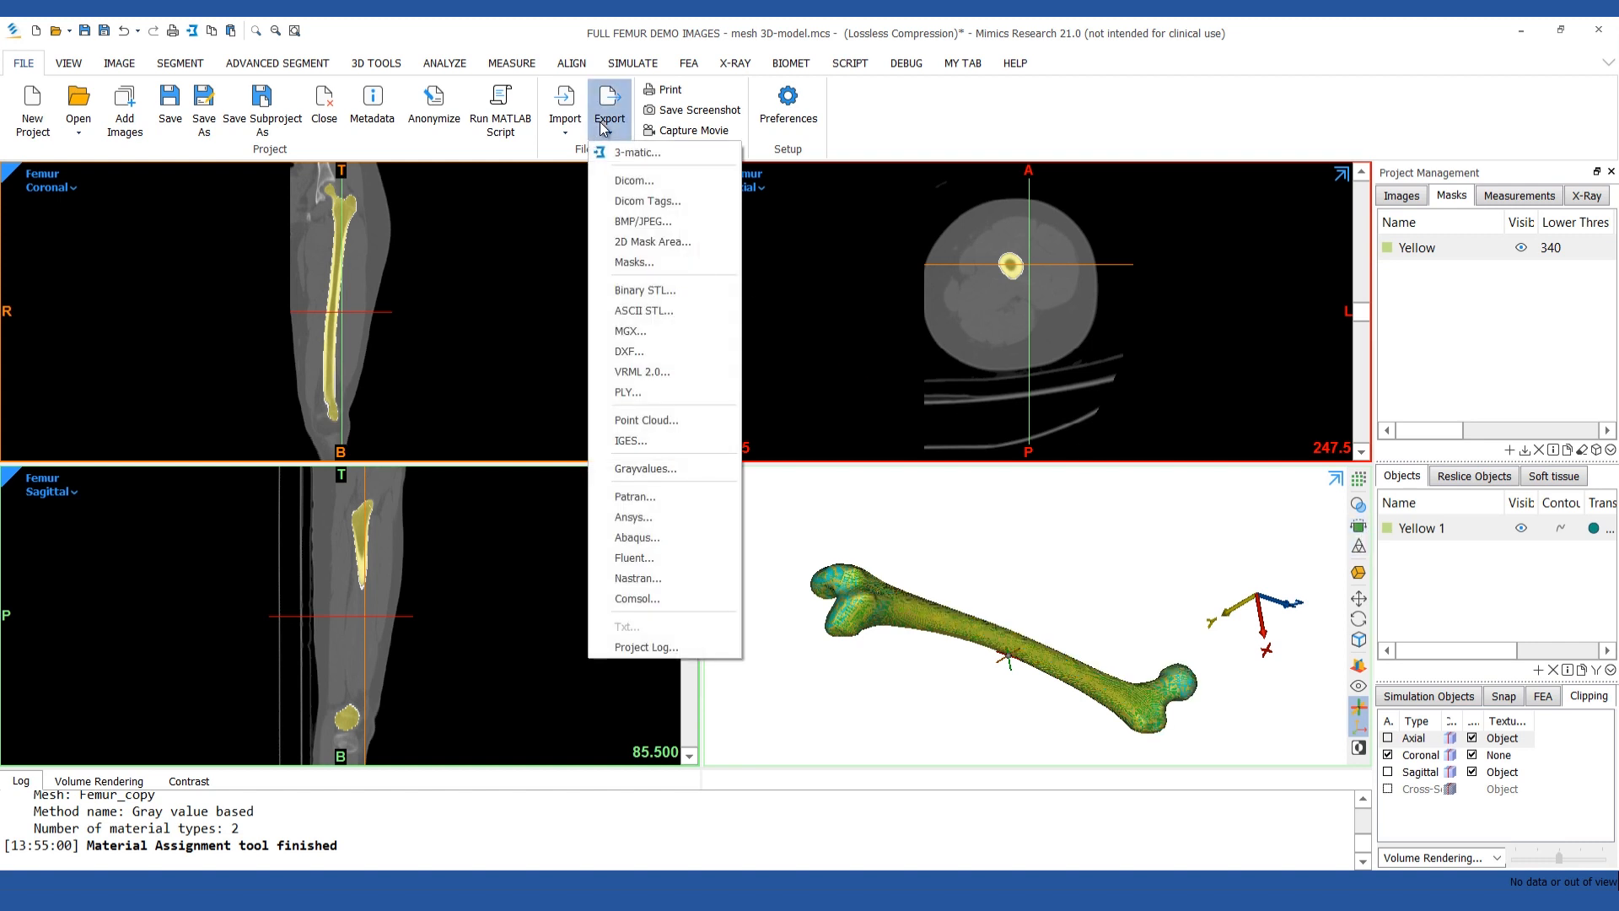
{"action": "mouse_move", "coordinate": [646, 548]}
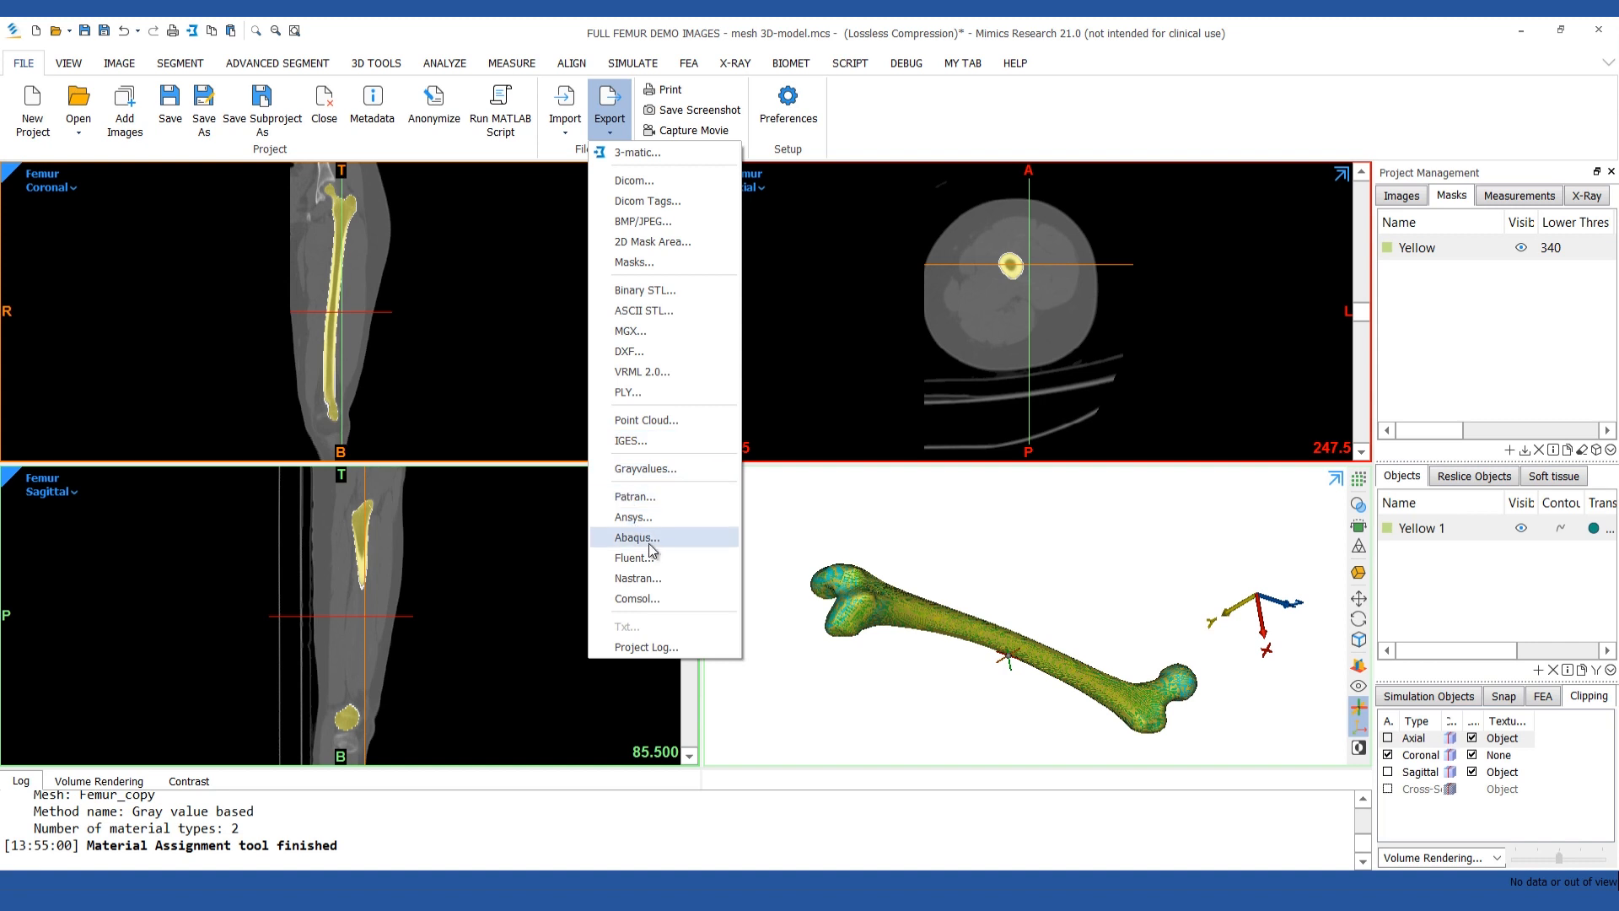